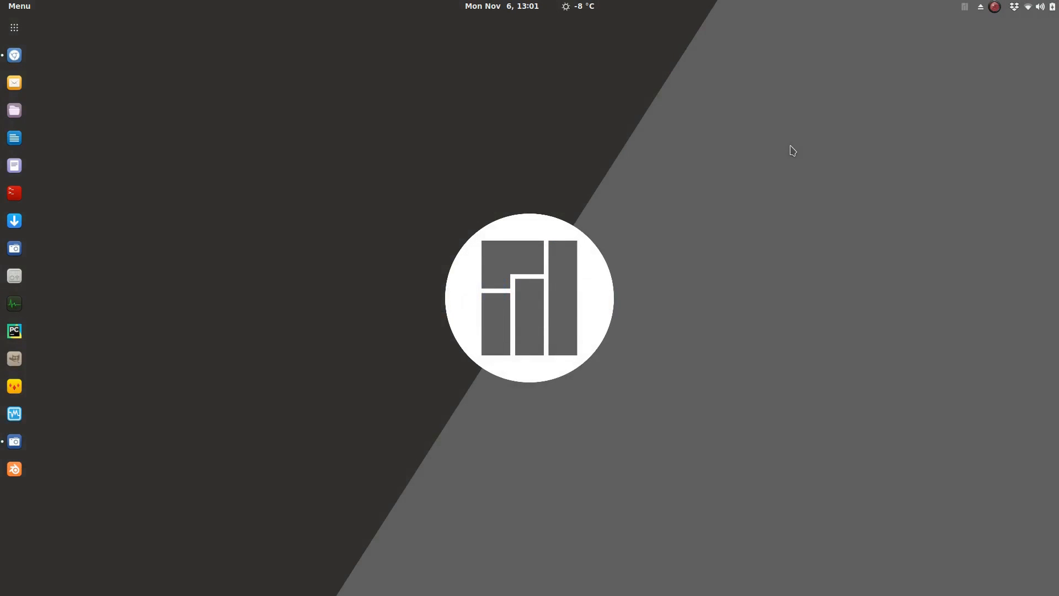
mouse_move(476, 113)
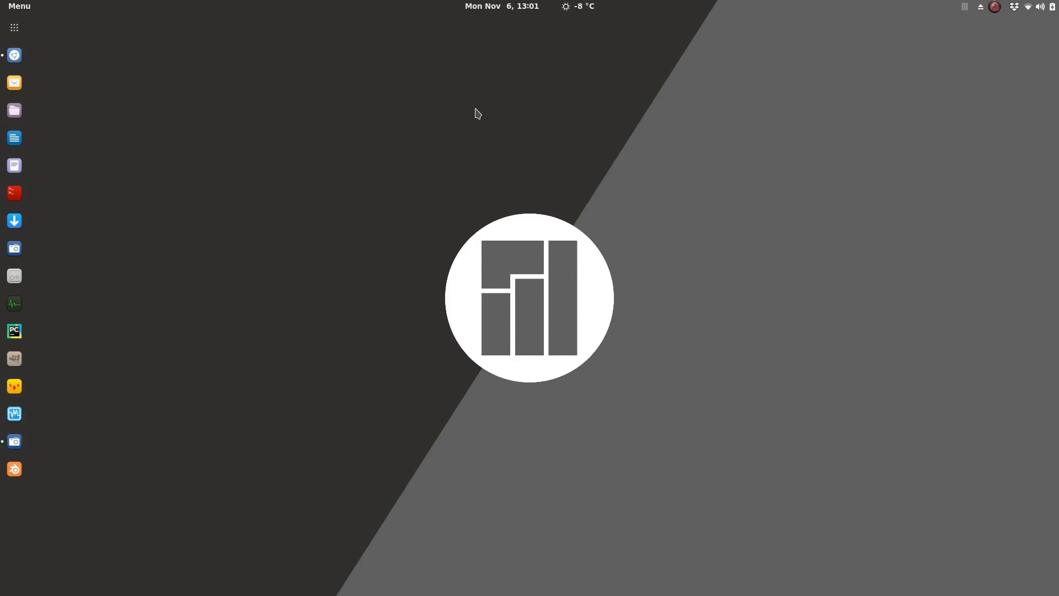
mouse_move(415, 87)
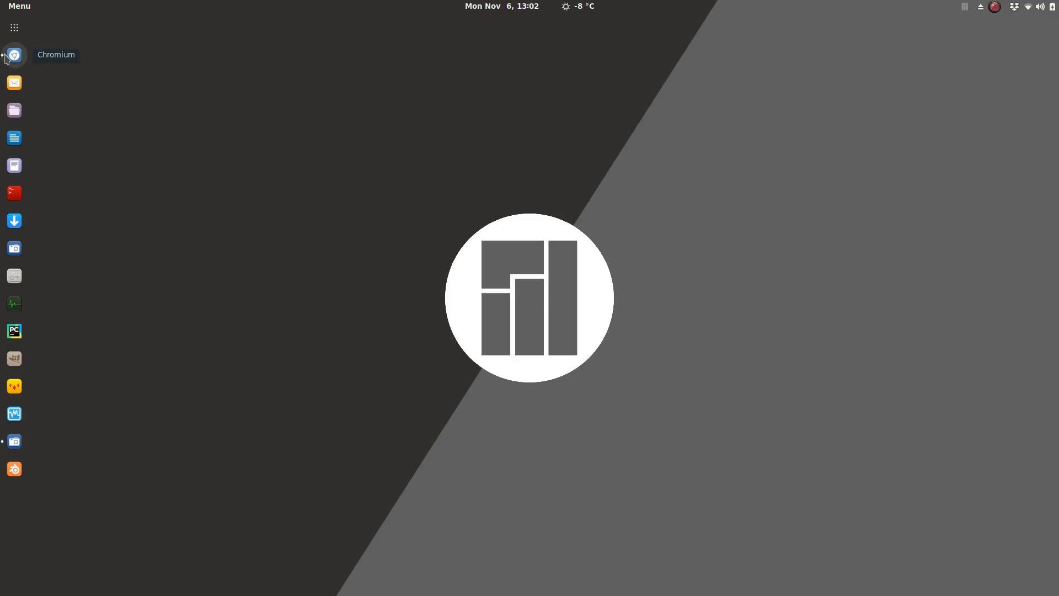
Launch Chromium, scroll the Ubuntu Releases wiki to the table, and select 'LTS' in Ubuntu 16.04 LTS.
left_click(13, 55)
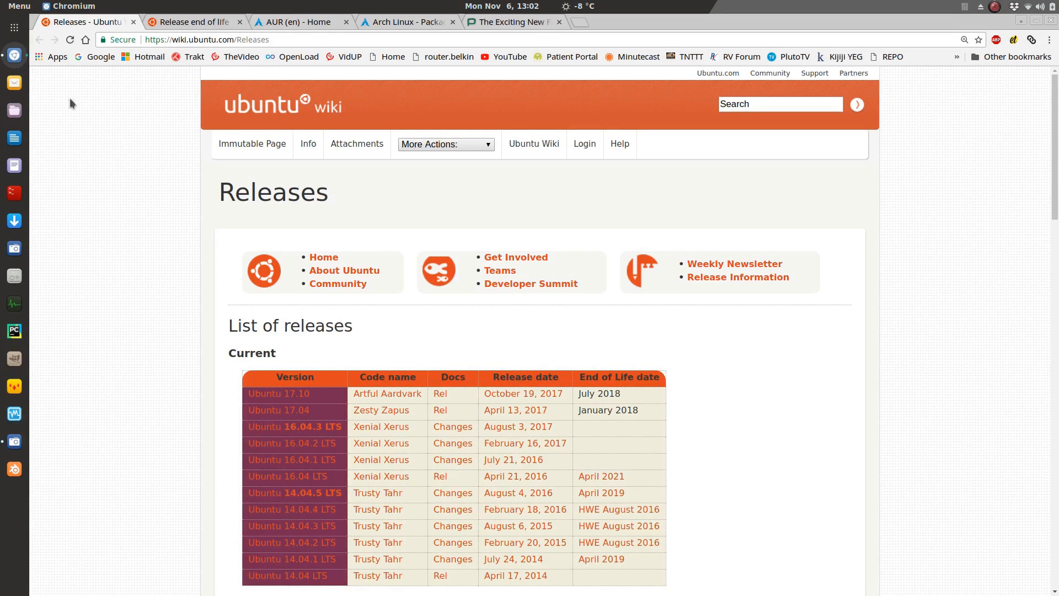
mouse_move(136, 193)
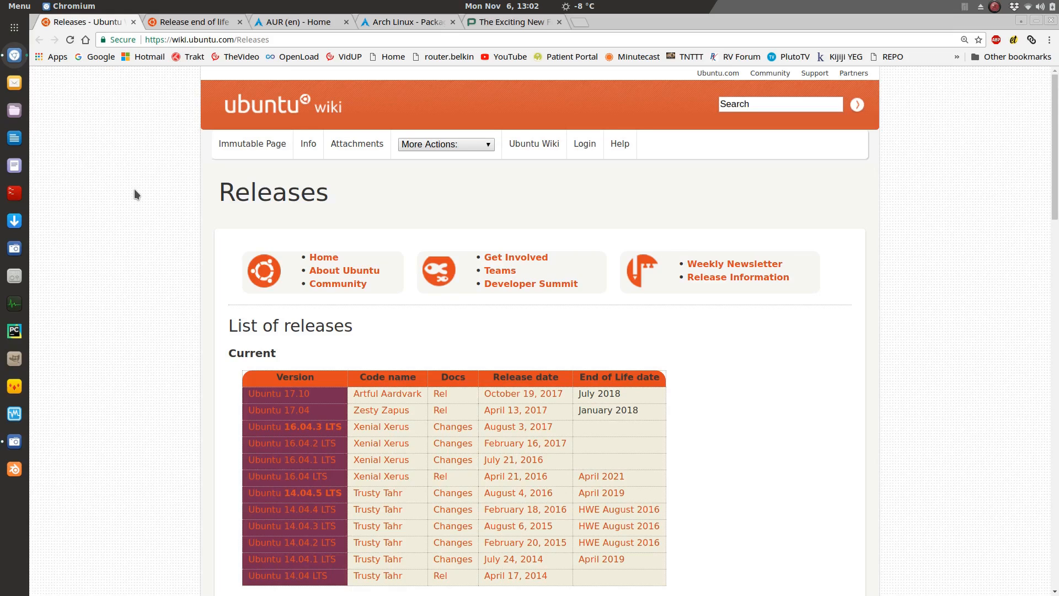
scroll("down", 3)
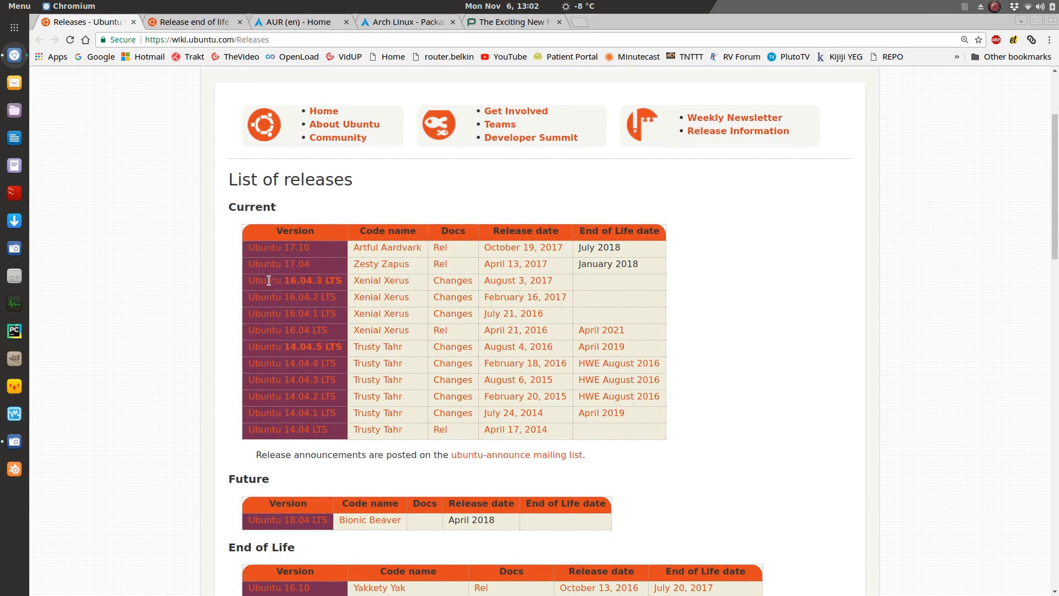
double_click(291, 280)
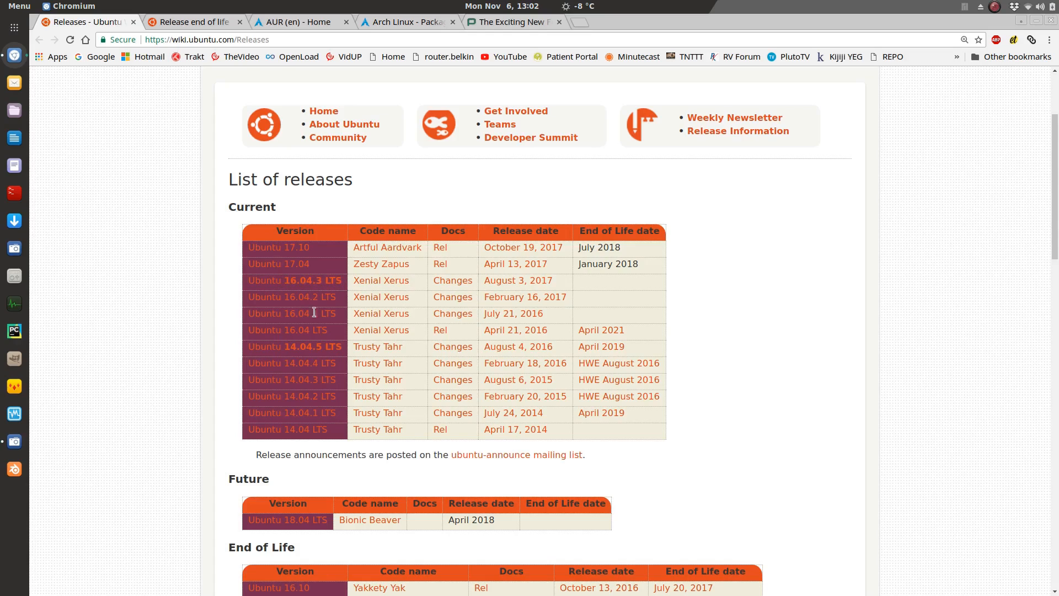
double_click(329, 314)
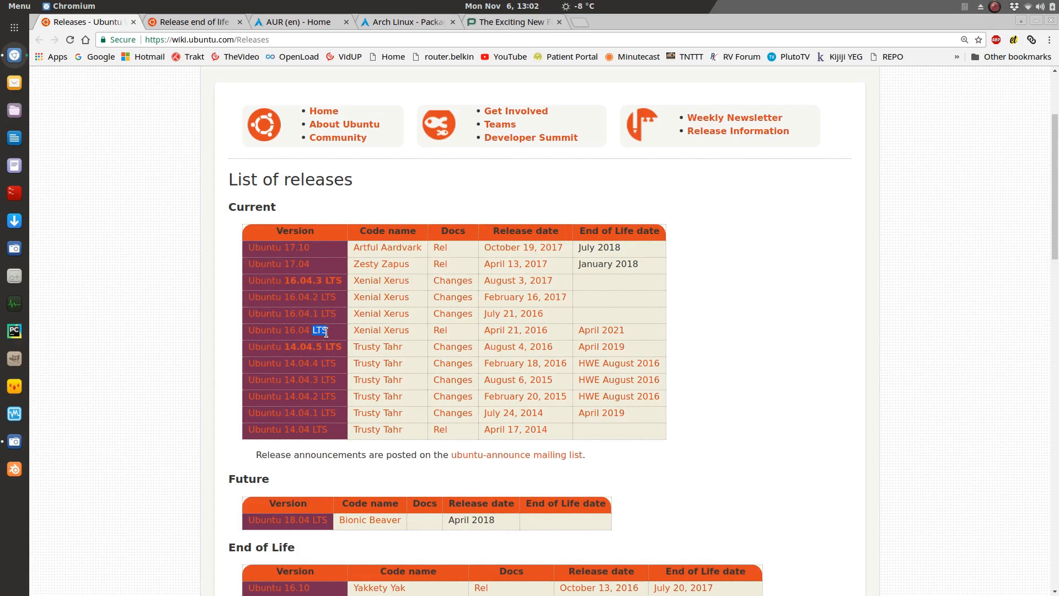
mouse_move(294, 264)
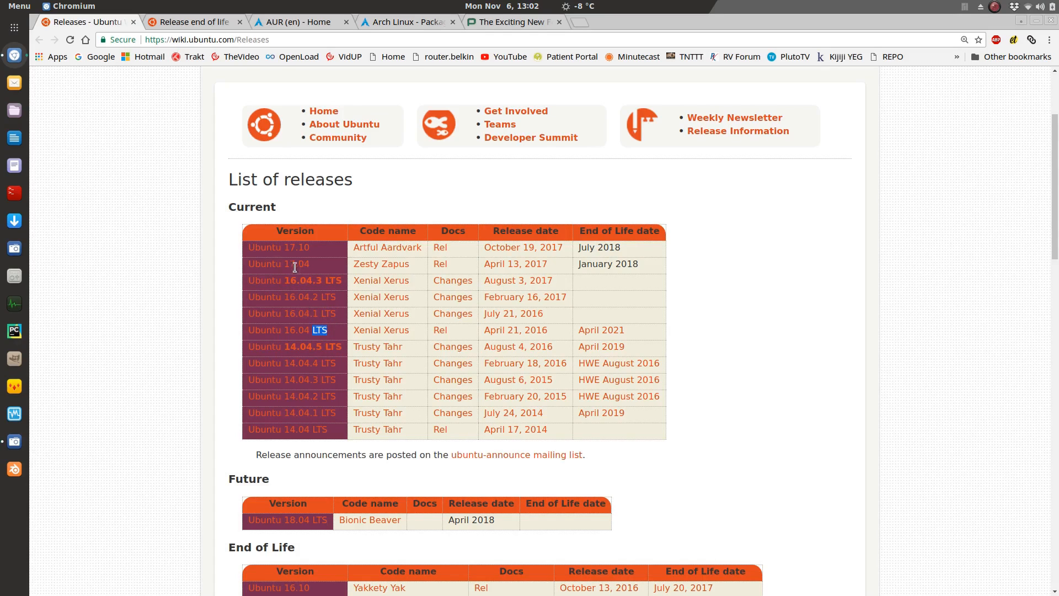
mouse_move(291, 259)
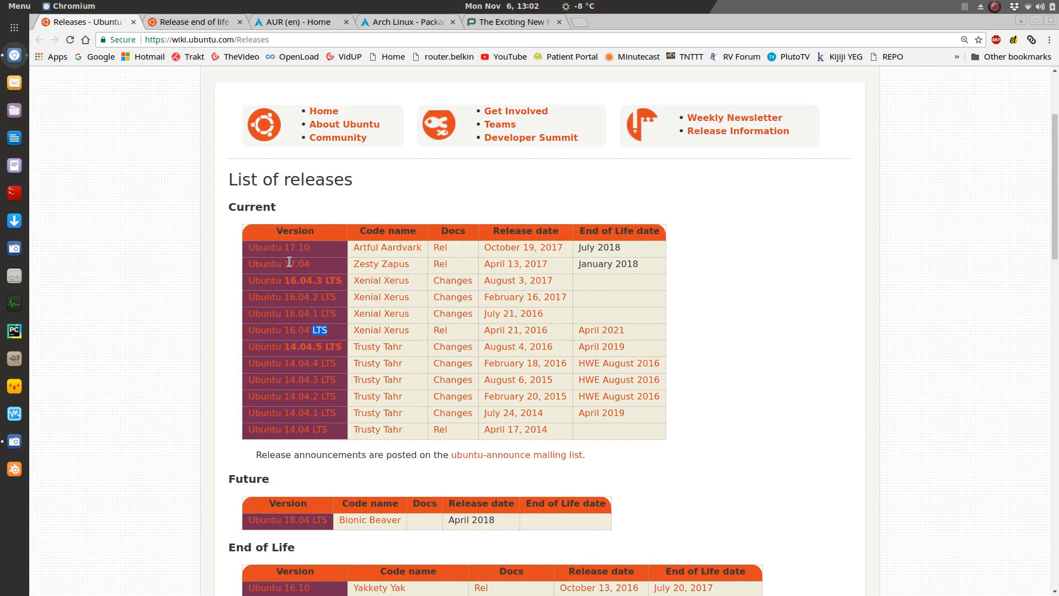
mouse_move(227, 95)
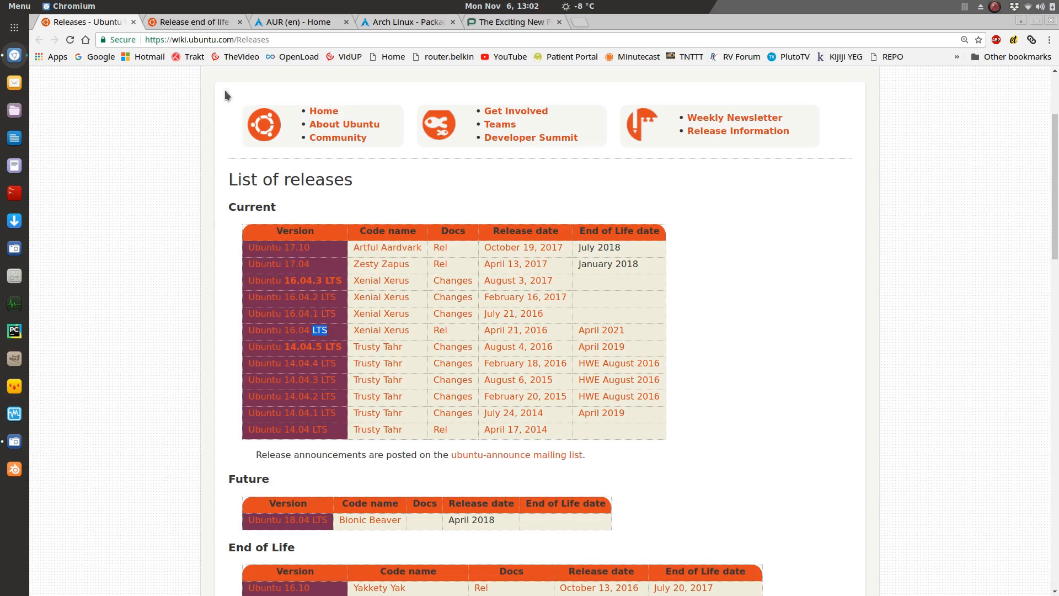
Switch to the Ubuntu release end-of-life tab and scroll to the 10.04–18.04 lifecycle chart.
left_click(193, 22)
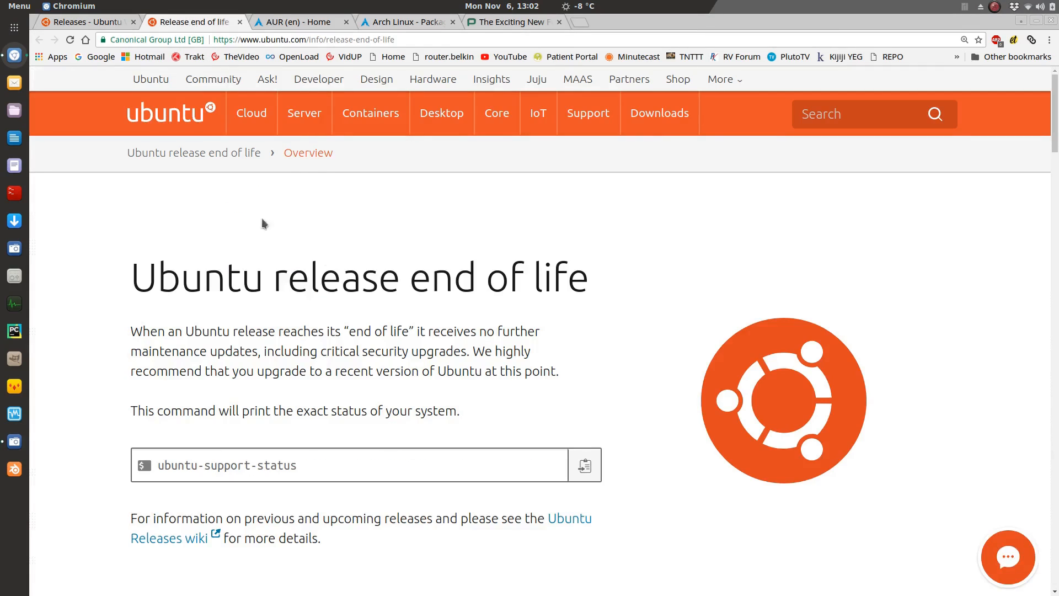
scroll("down", 3)
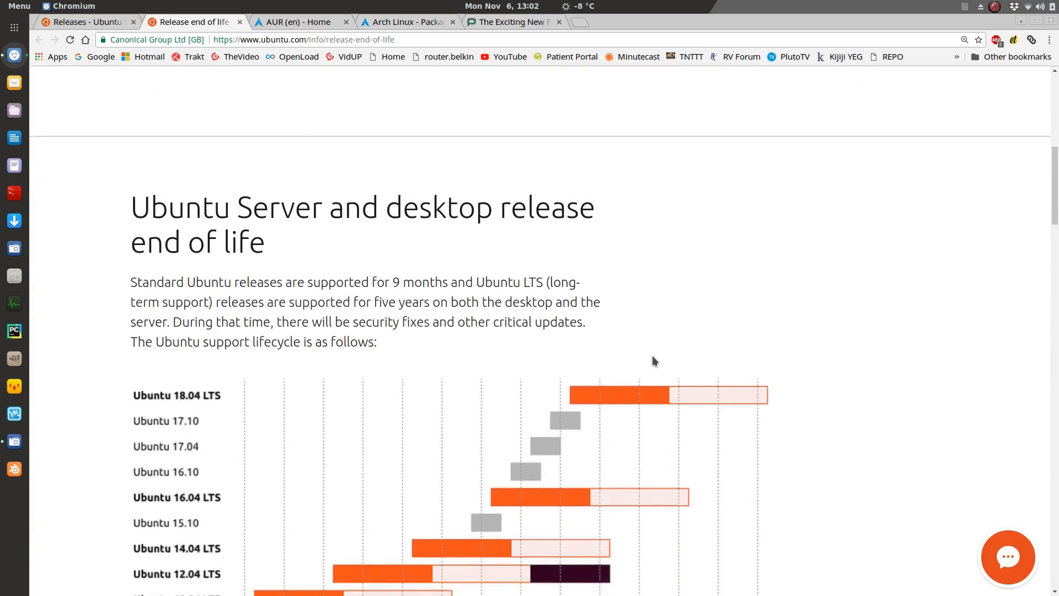
scroll("down", 3)
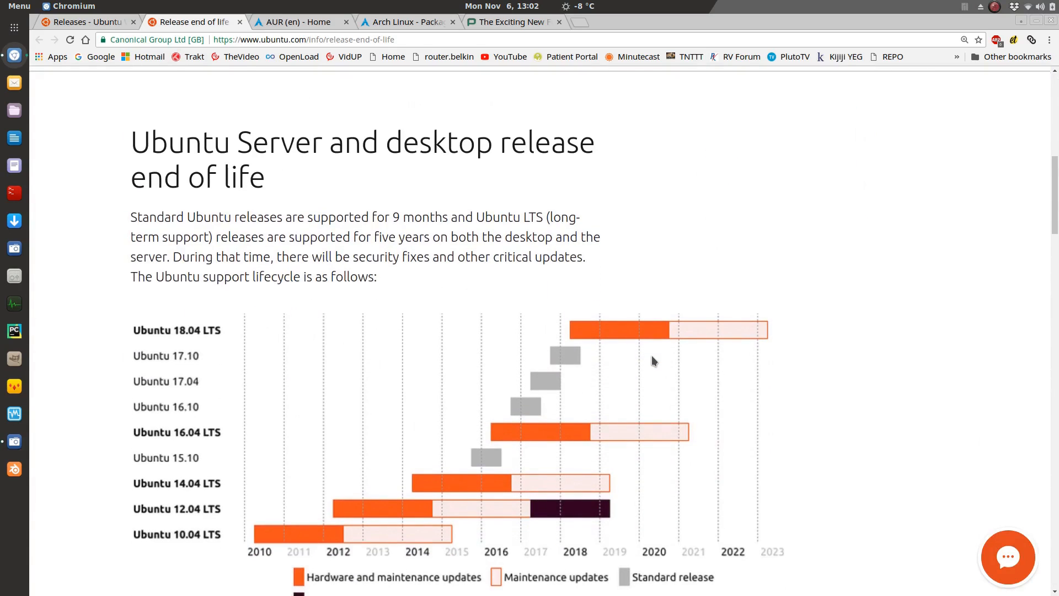
scroll("down", 3)
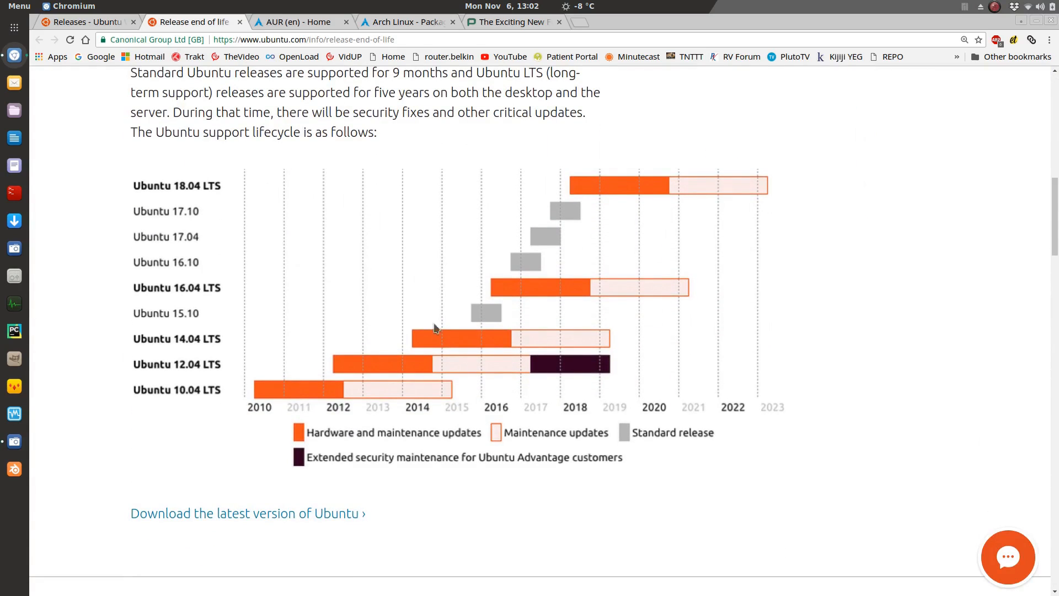
mouse_move(157, 290)
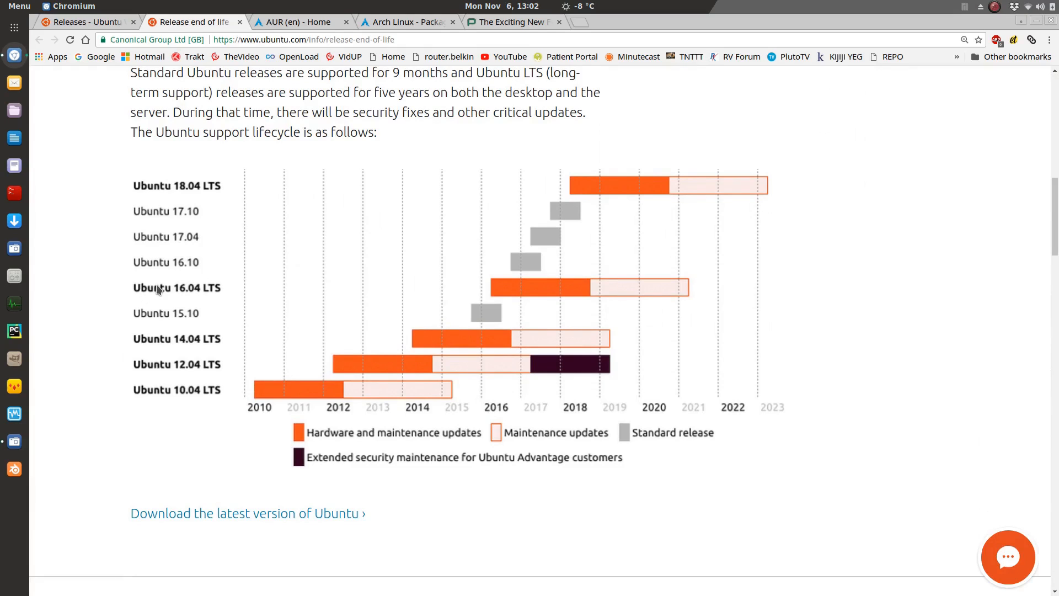
mouse_move(208, 296)
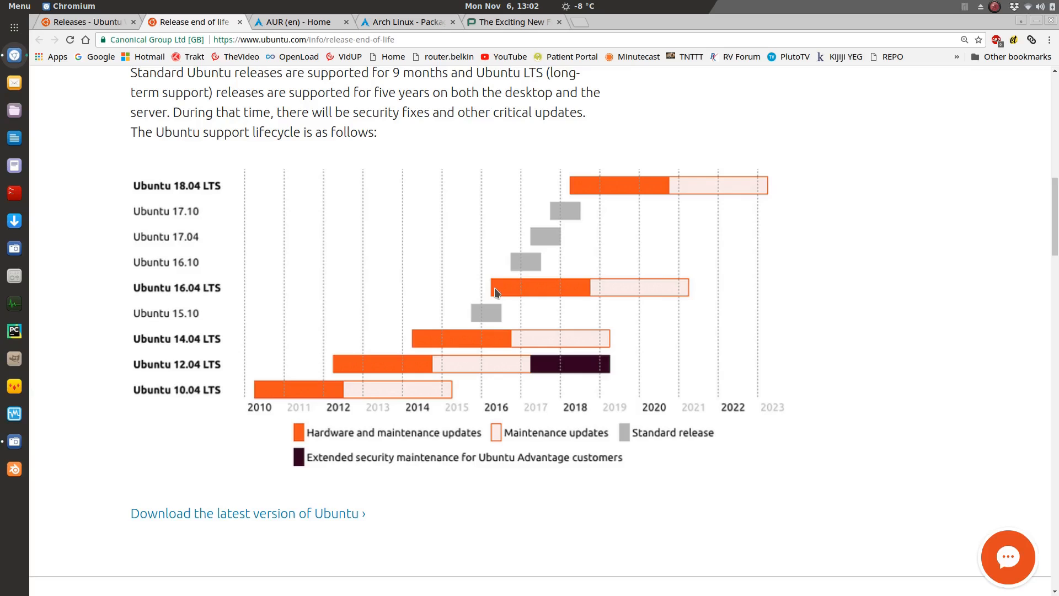
mouse_move(532, 293)
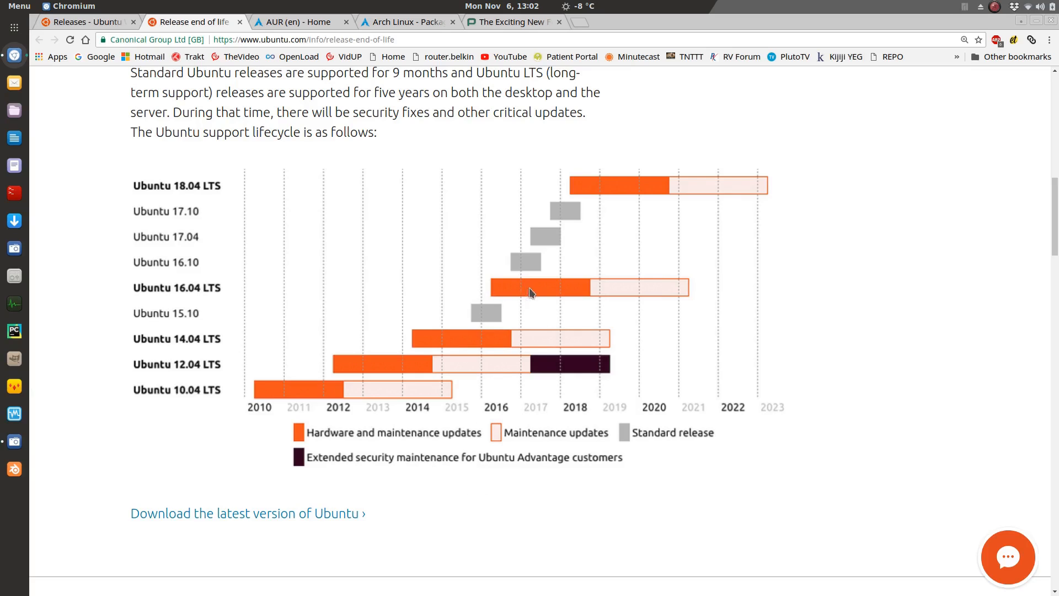
mouse_move(593, 305)
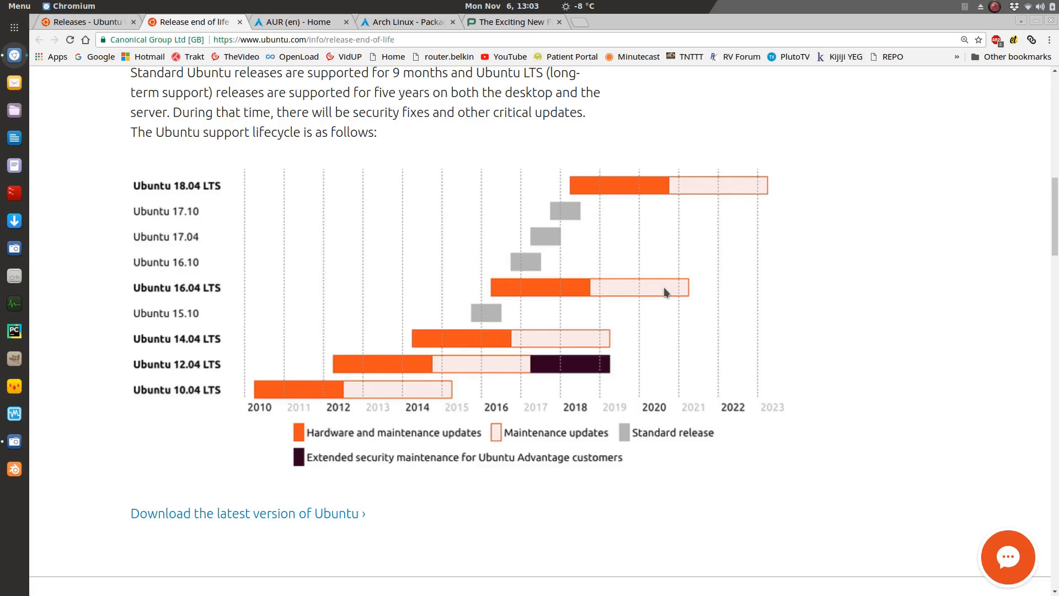
mouse_move(673, 287)
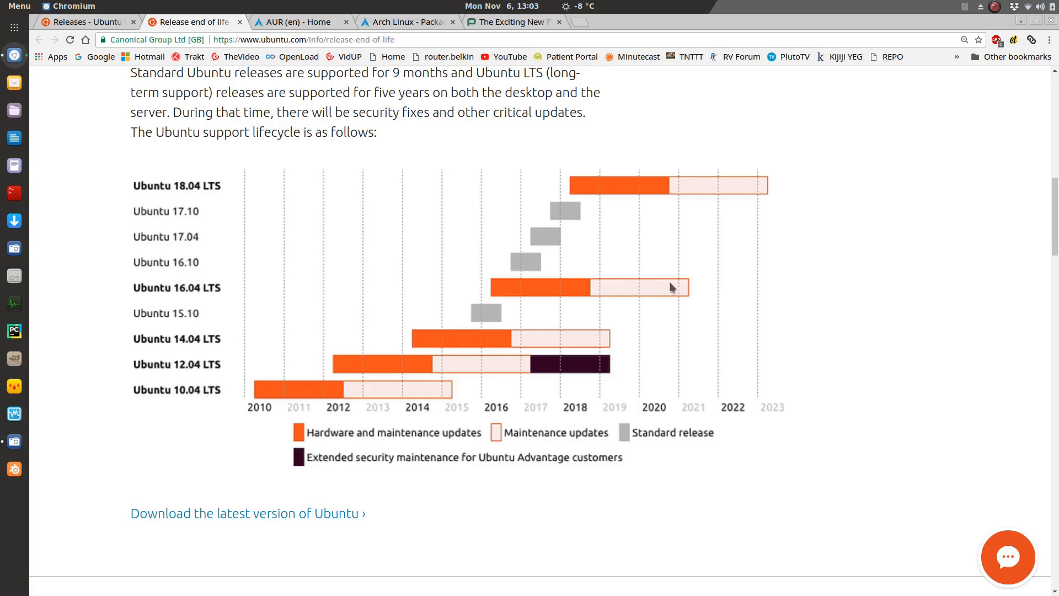
mouse_move(466, 294)
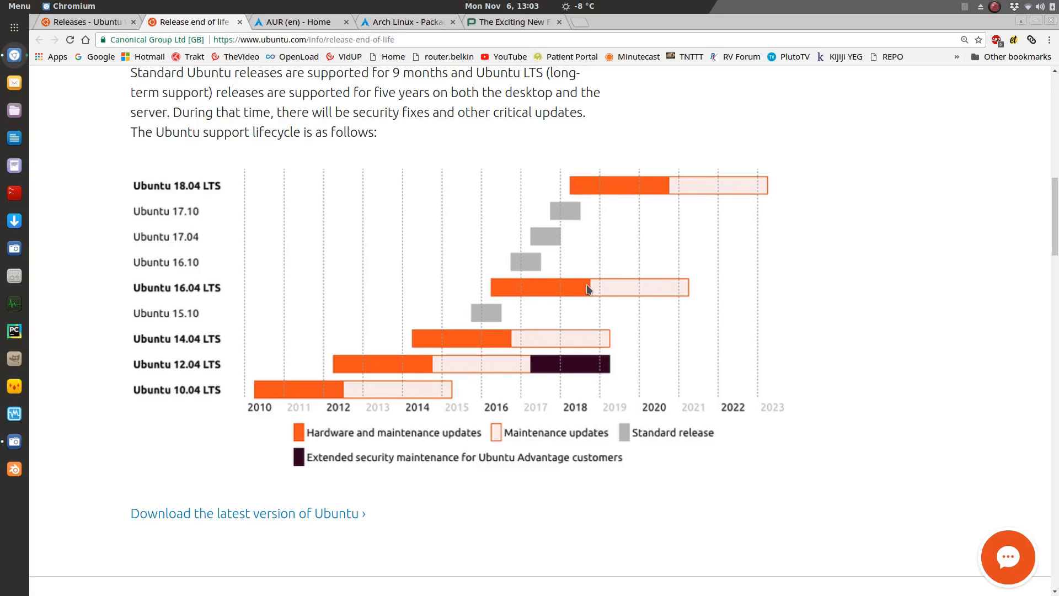
mouse_move(589, 209)
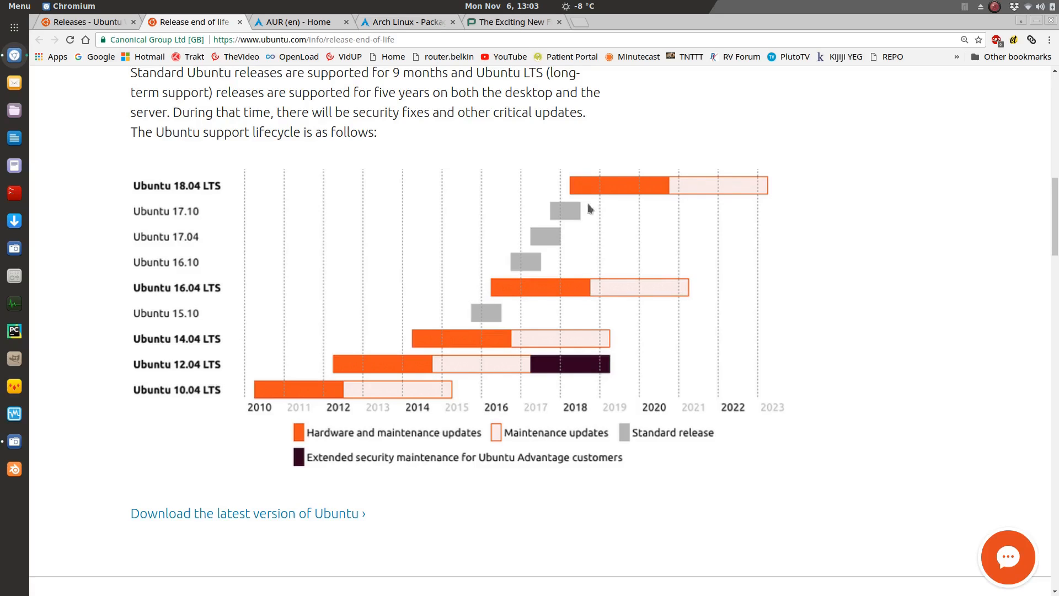
mouse_move(578, 183)
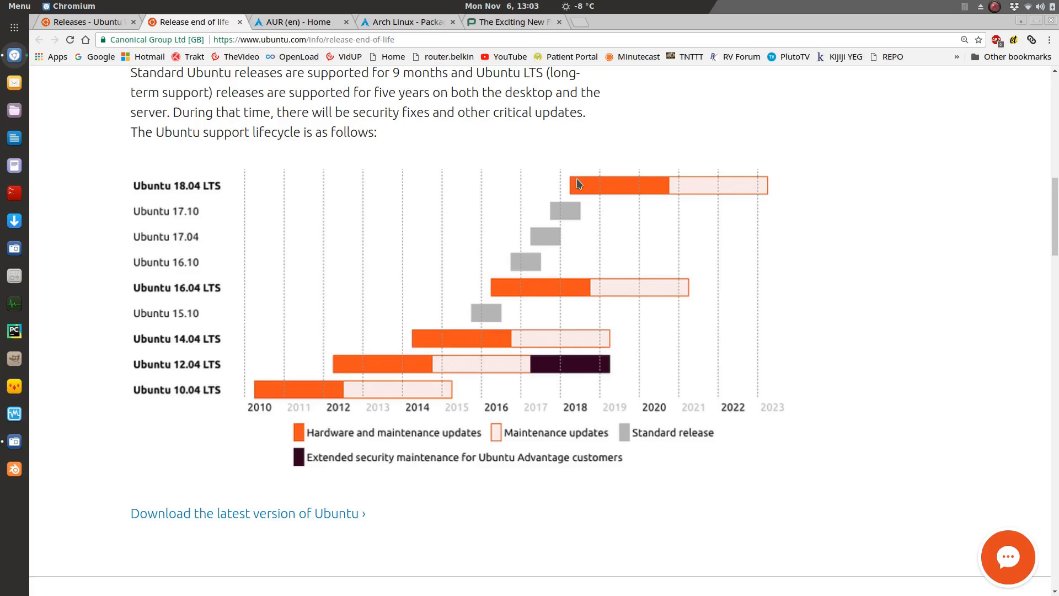
mouse_move(262, 273)
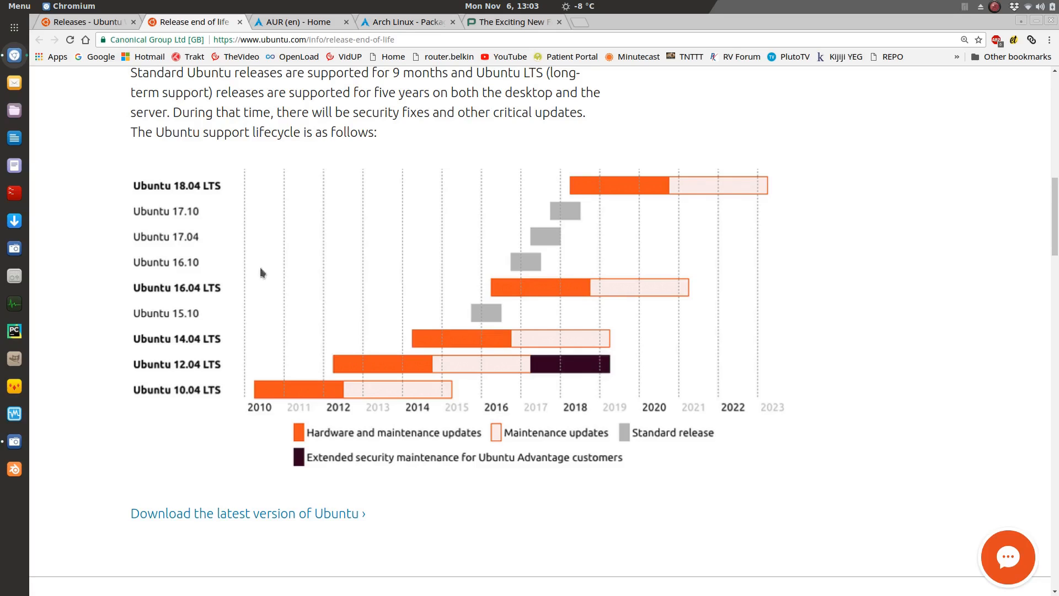
mouse_move(533, 270)
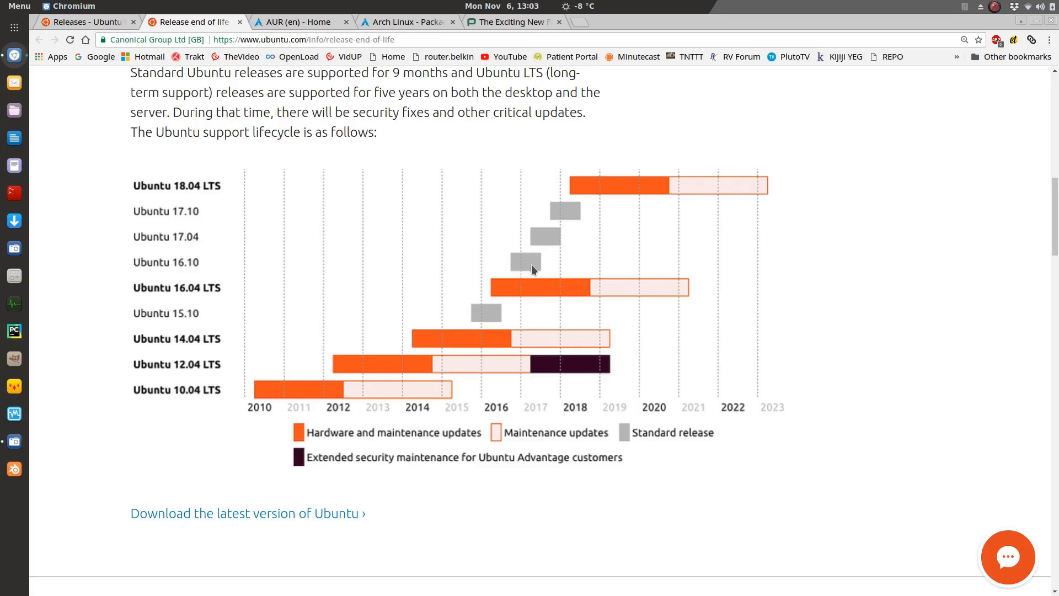
mouse_move(291, 246)
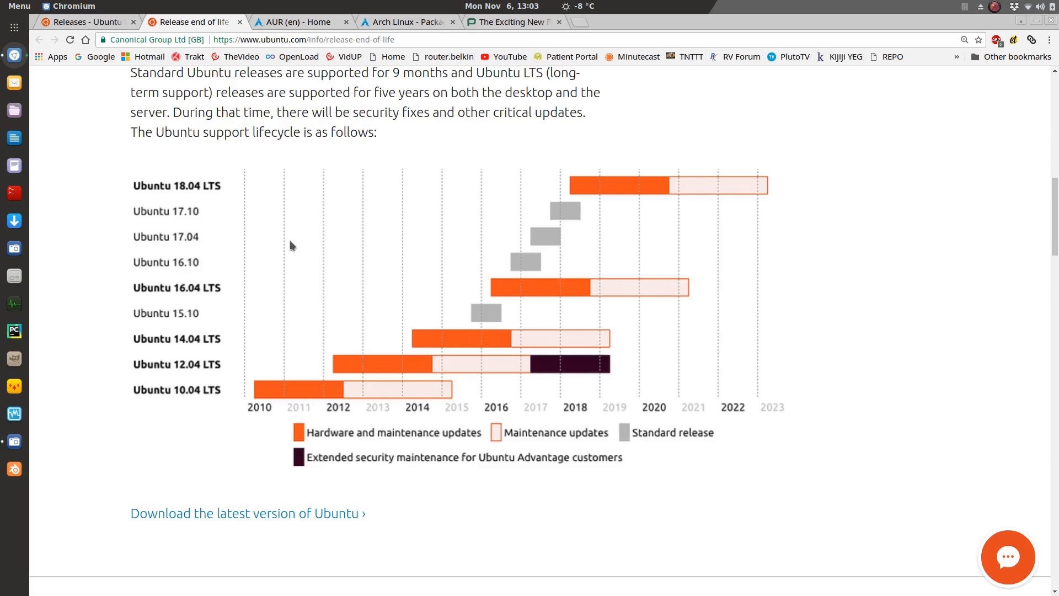
mouse_move(558, 210)
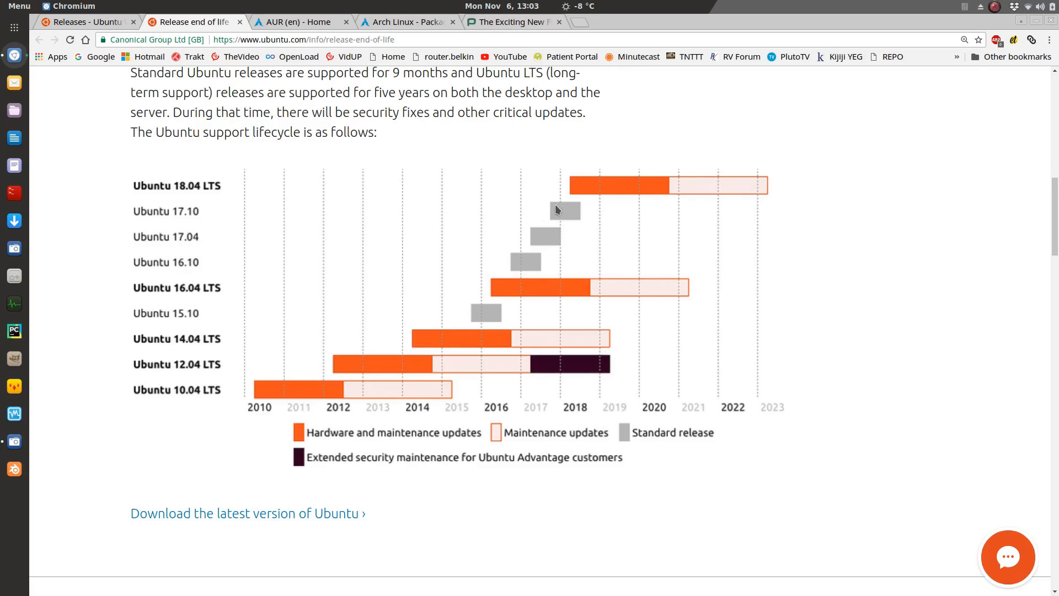
mouse_move(523, 261)
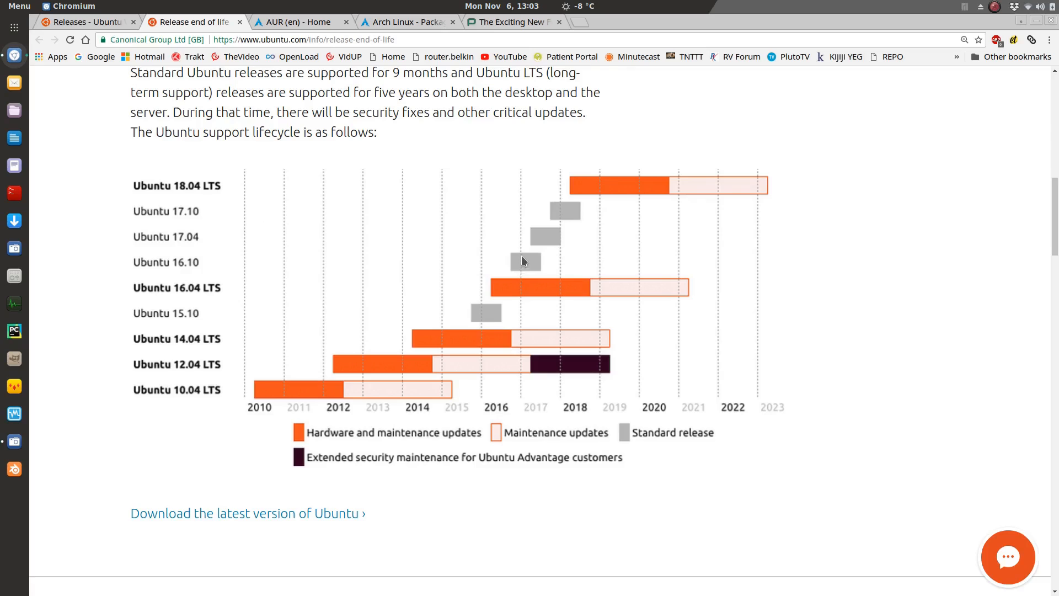
mouse_move(524, 271)
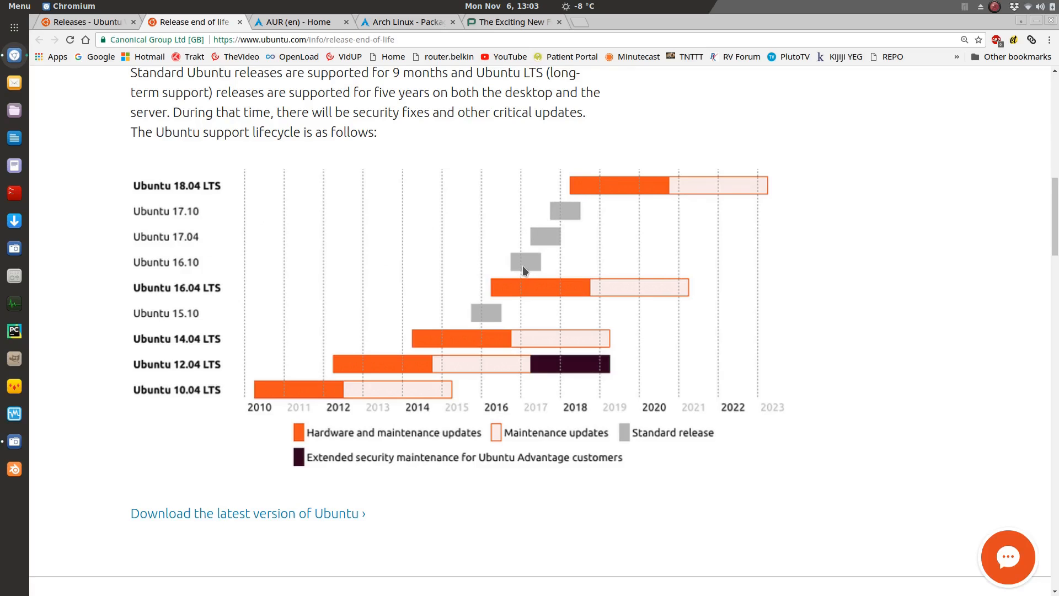
mouse_move(176, 286)
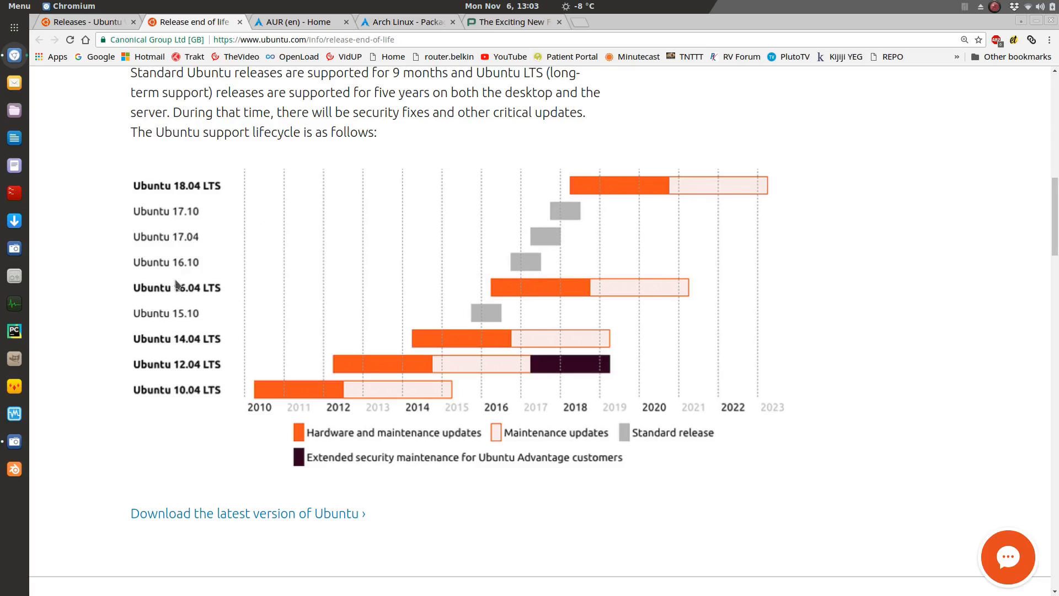
mouse_move(182, 292)
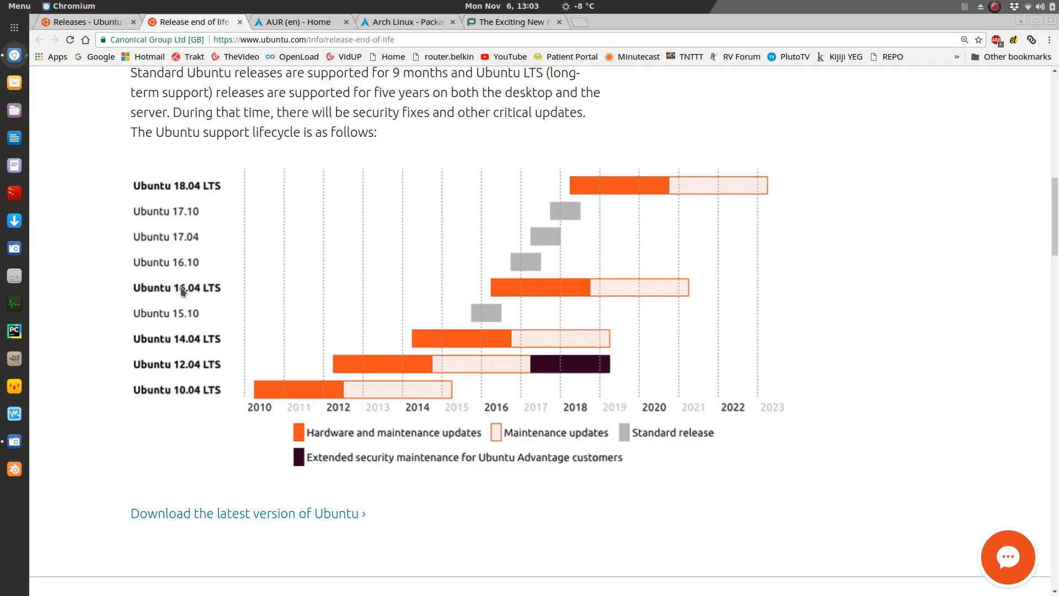
mouse_move(173, 384)
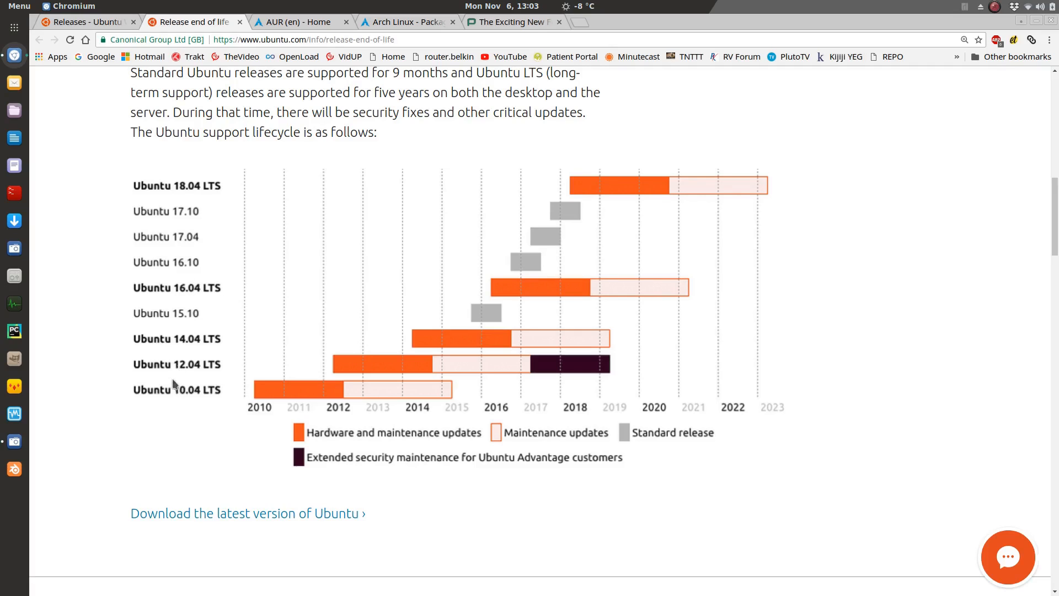
mouse_move(176, 361)
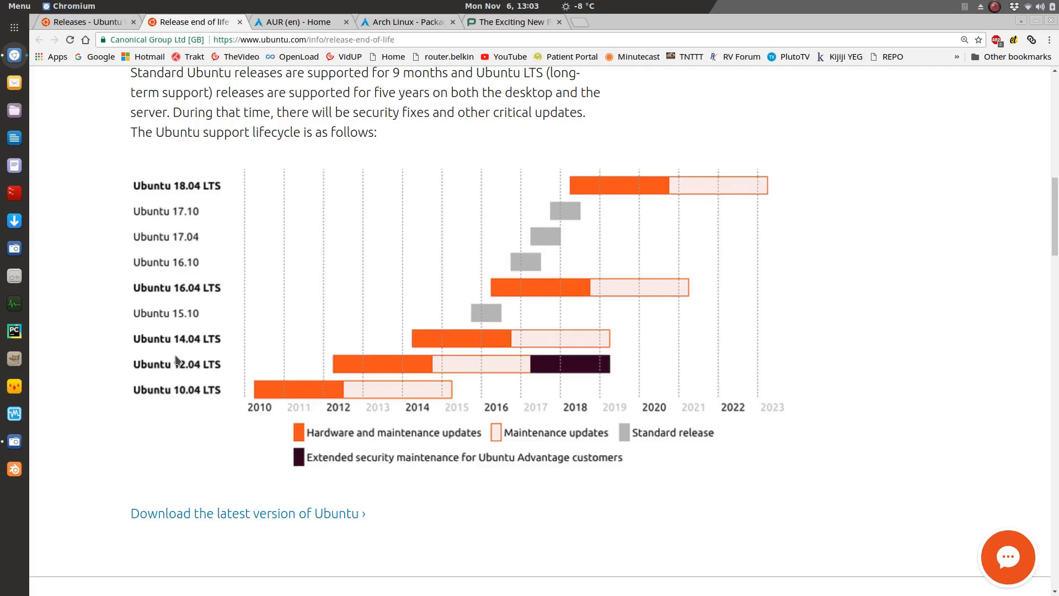
mouse_move(185, 350)
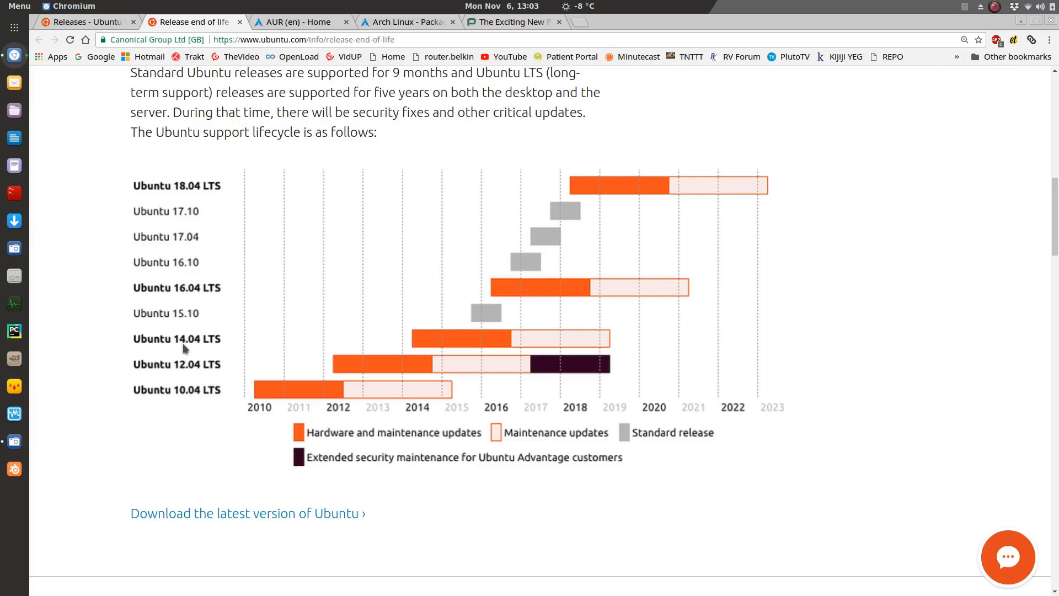
mouse_move(207, 344)
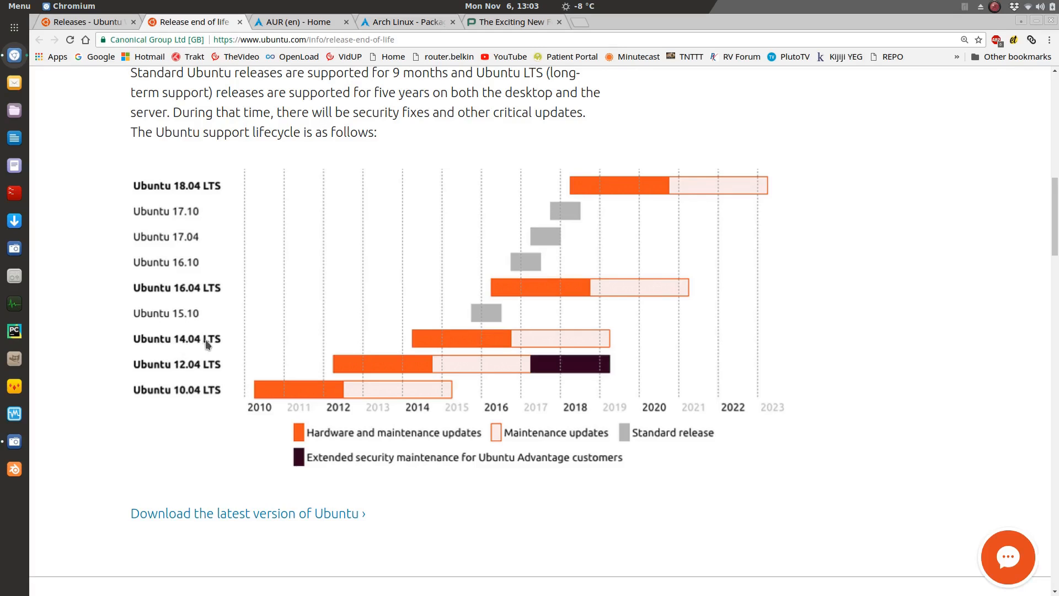
mouse_move(499, 347)
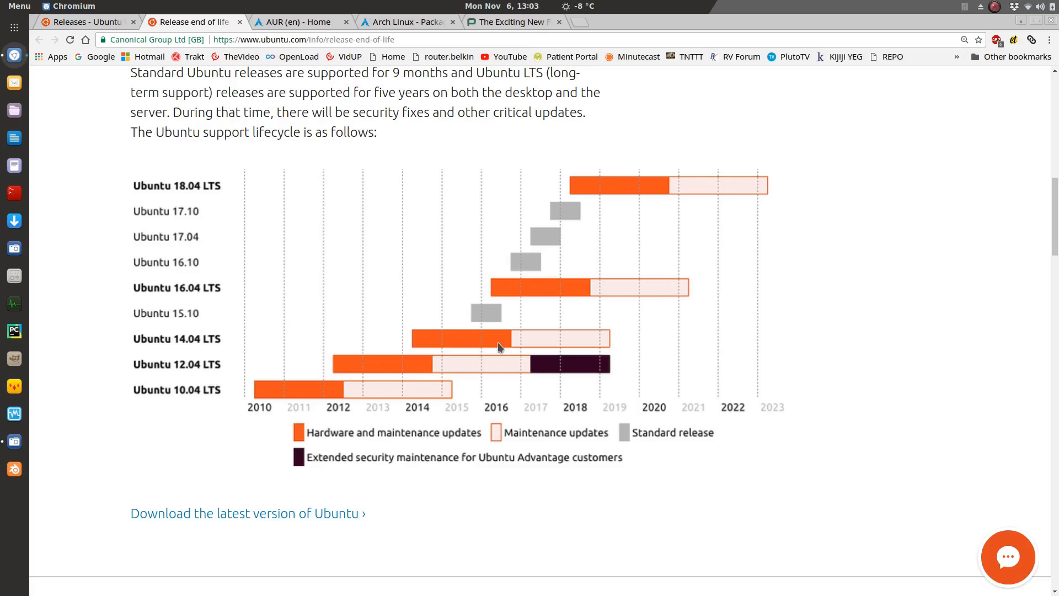
mouse_move(510, 345)
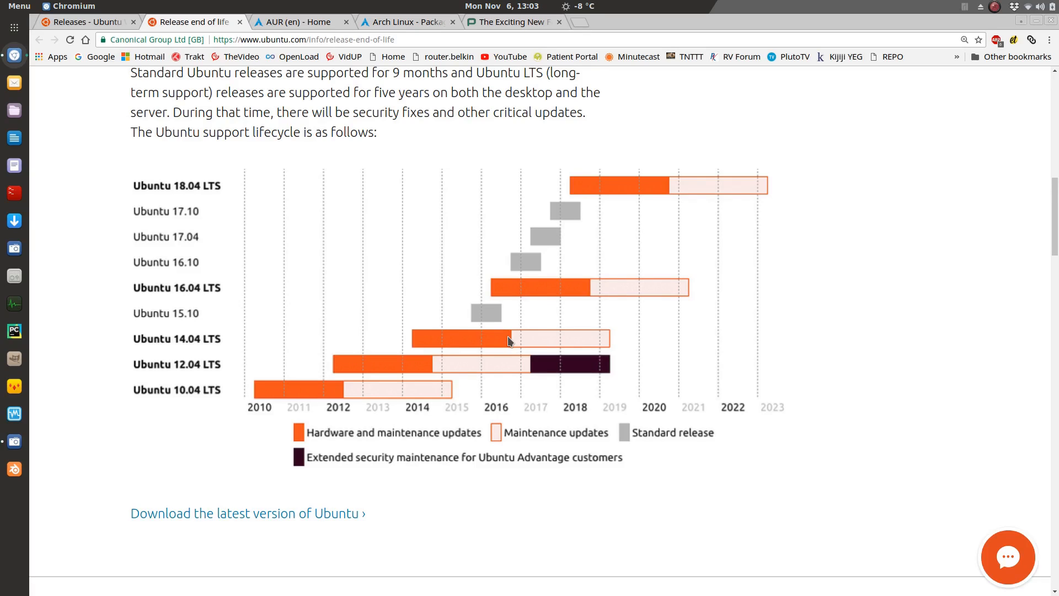
mouse_move(514, 347)
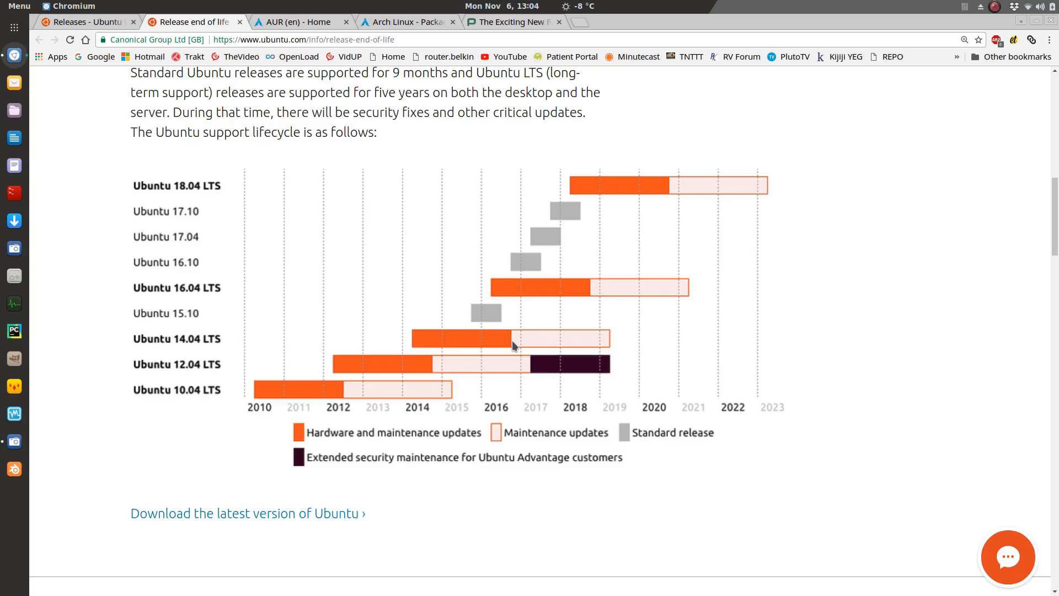
mouse_move(542, 293)
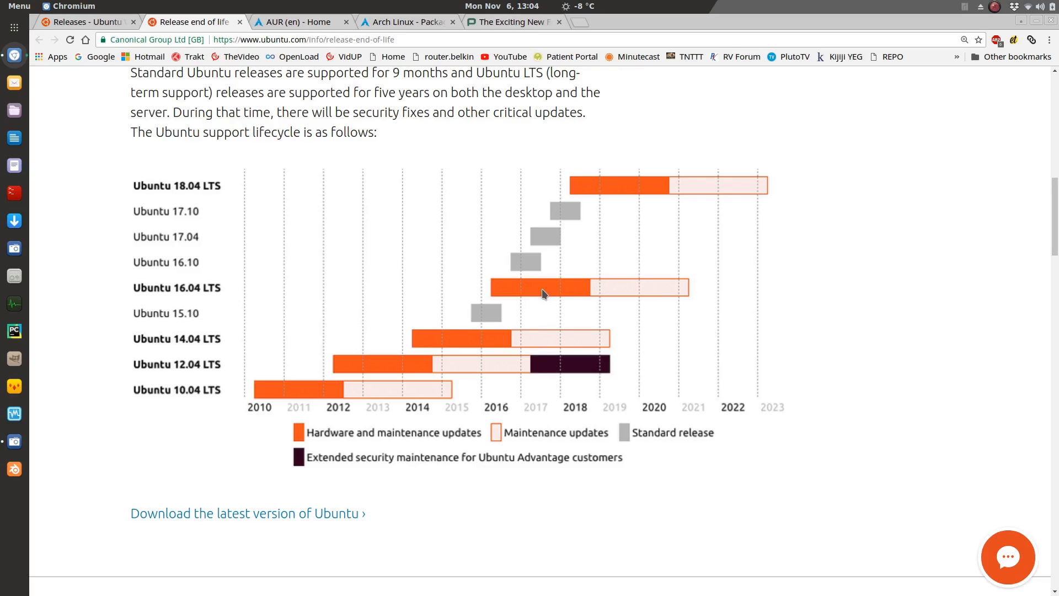
mouse_move(589, 198)
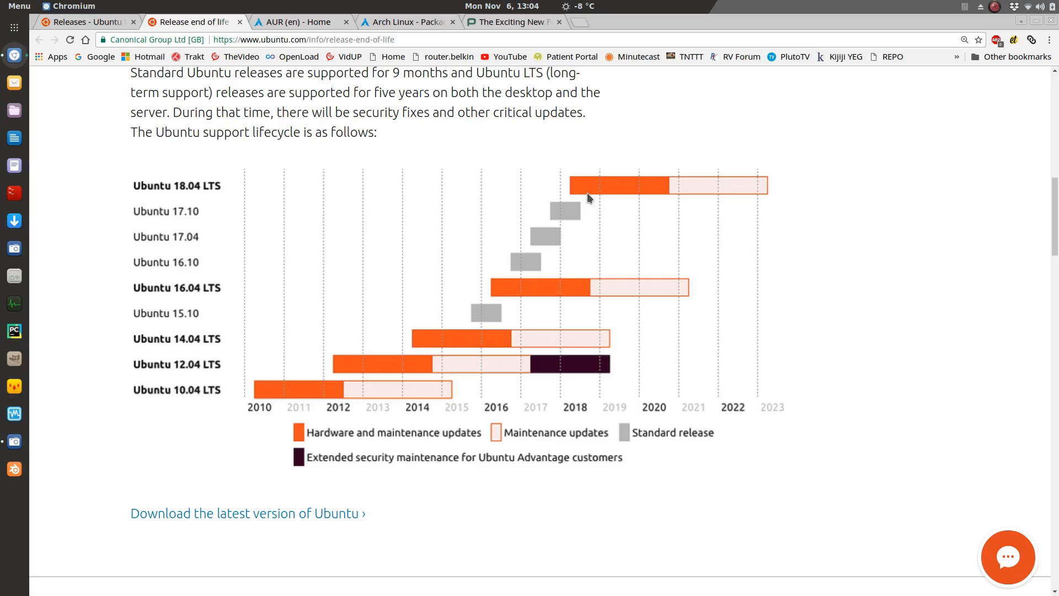
mouse_move(495, 315)
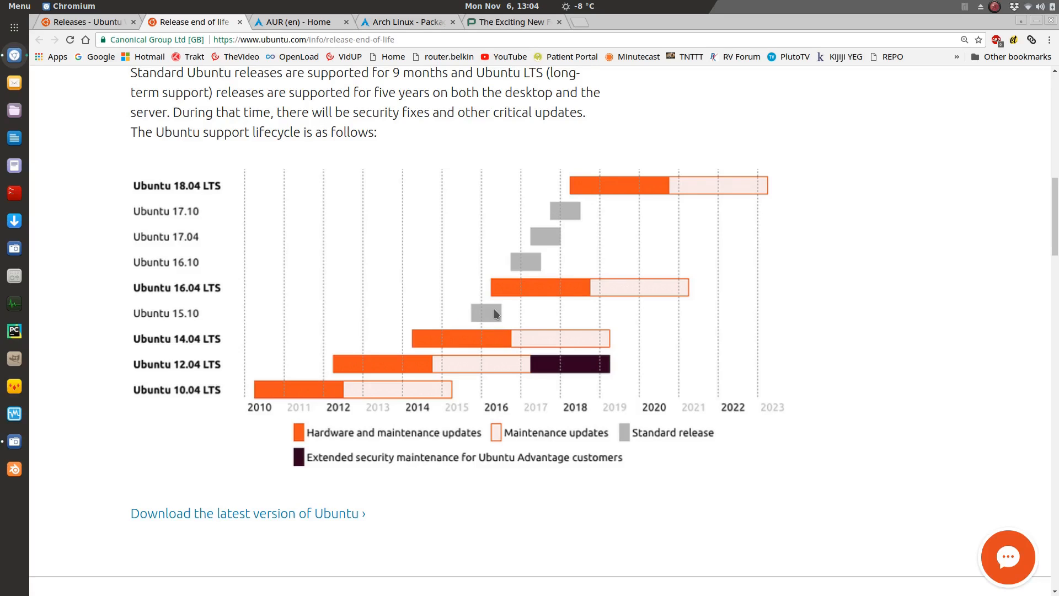
mouse_move(500, 297)
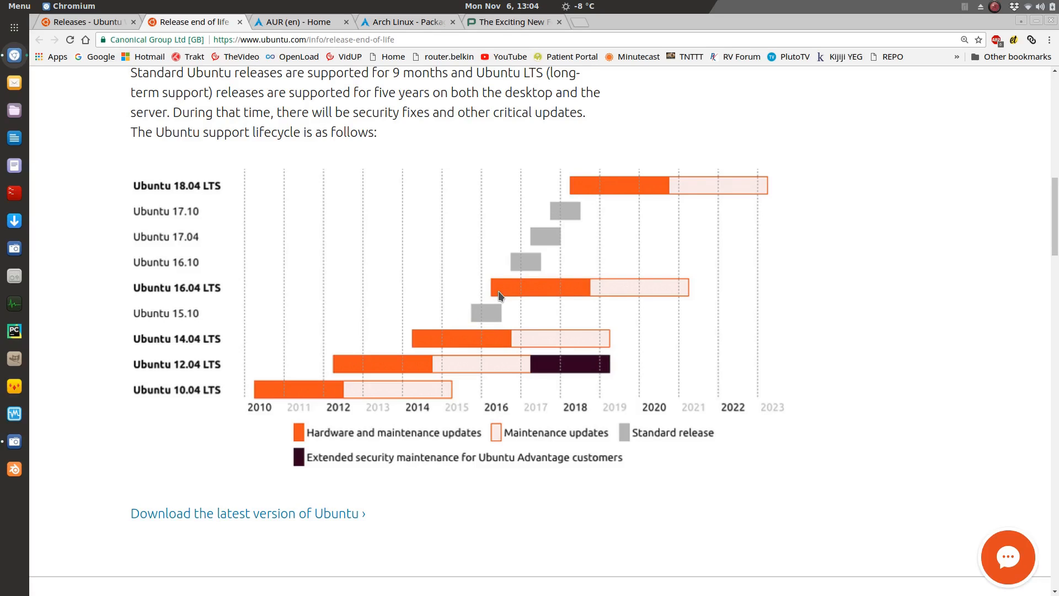
mouse_move(590, 292)
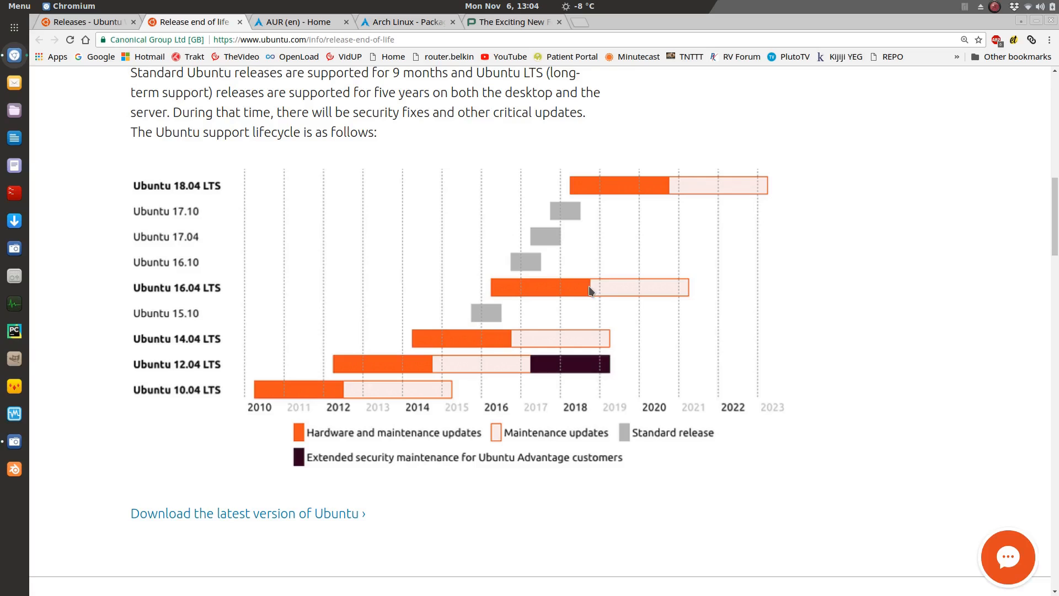
mouse_move(637, 201)
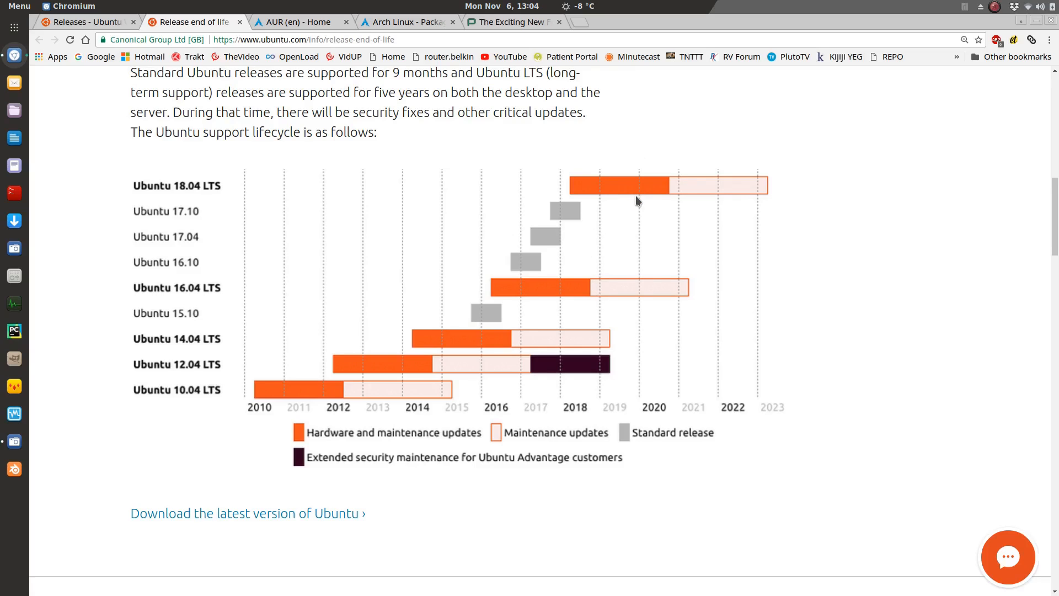
mouse_move(562, 198)
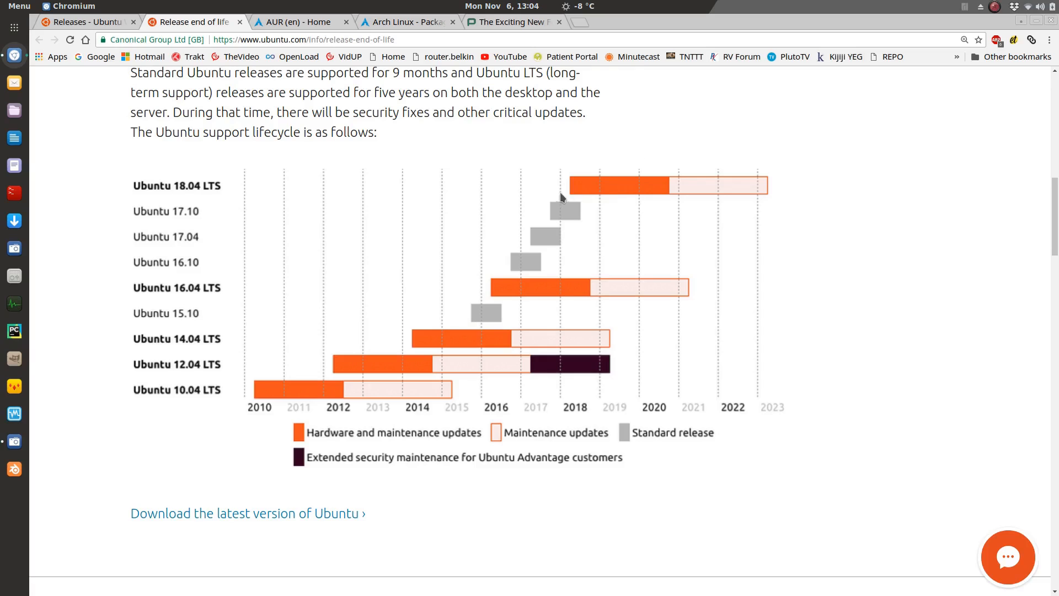
mouse_move(643, 191)
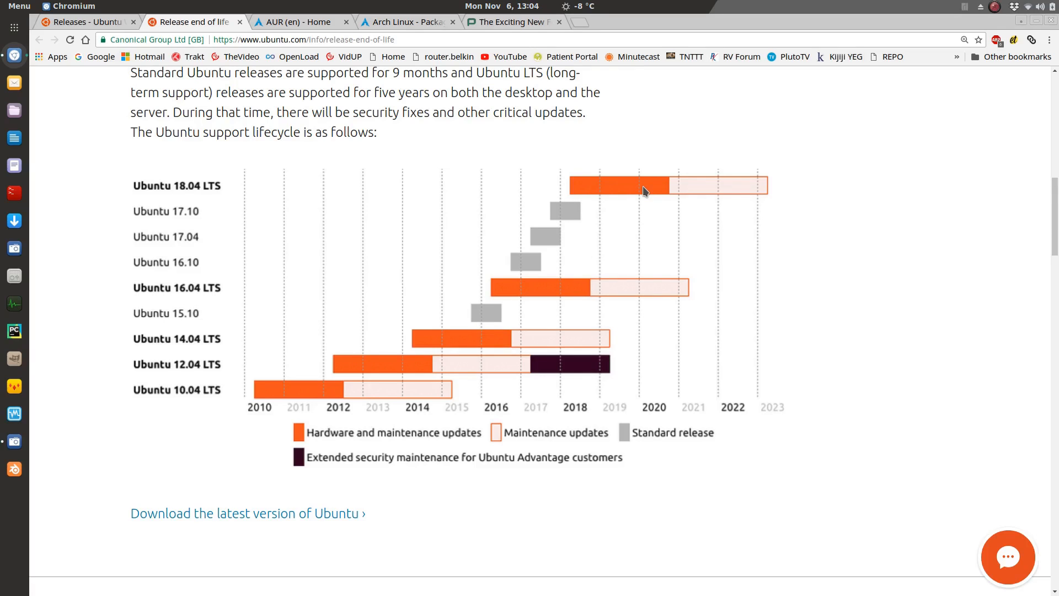
mouse_move(491, 300)
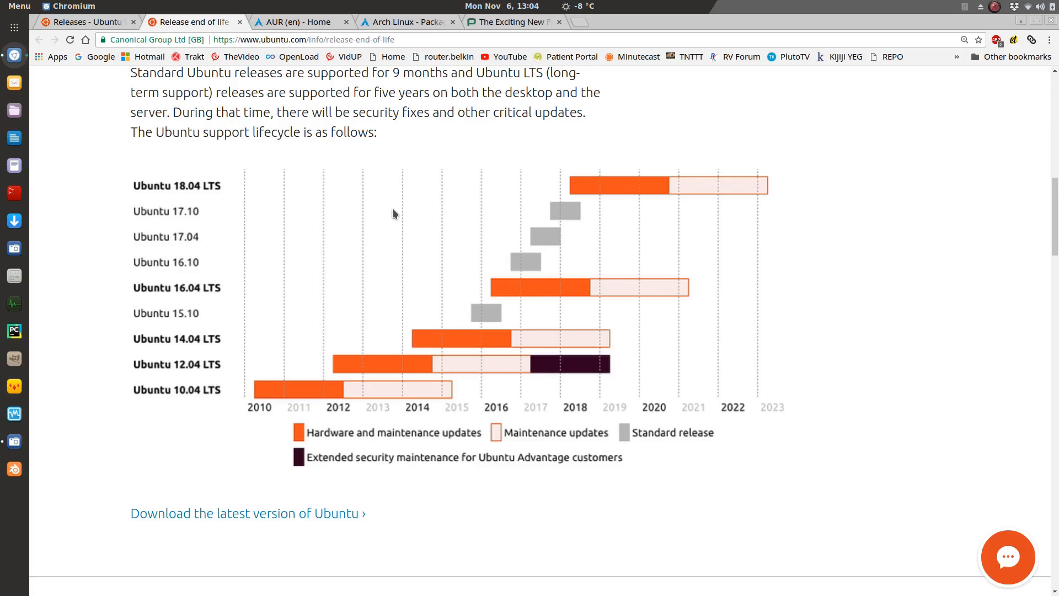
mouse_move(145, 292)
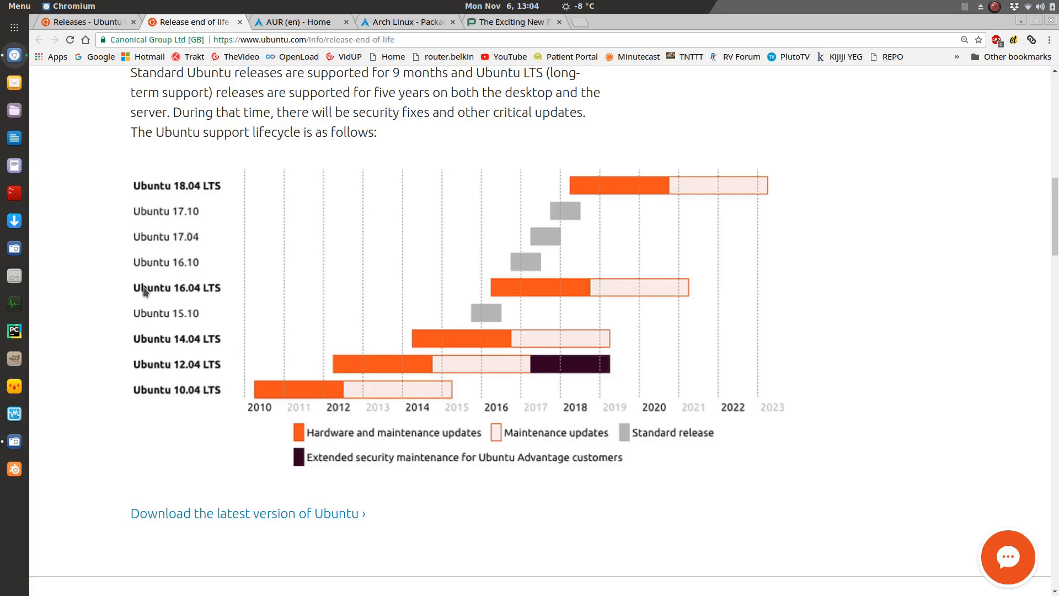
mouse_move(223, 290)
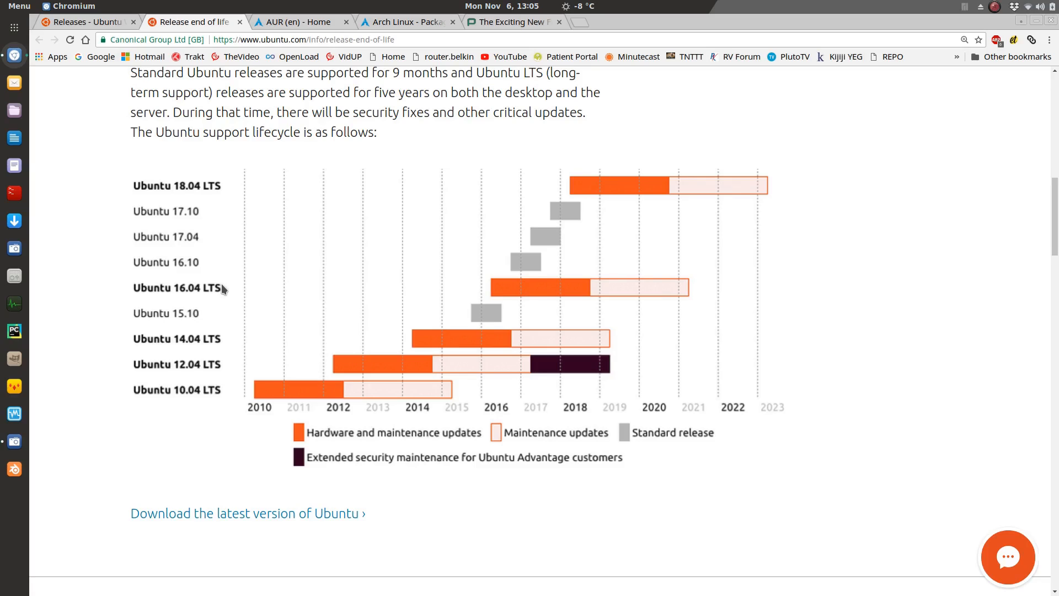
mouse_move(215, 289)
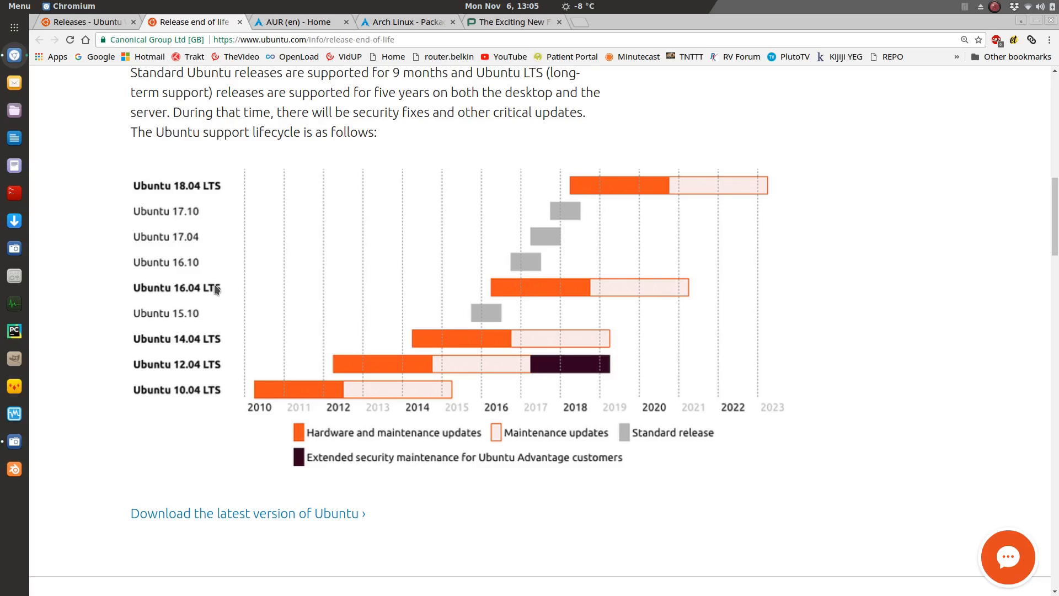
mouse_move(301, 172)
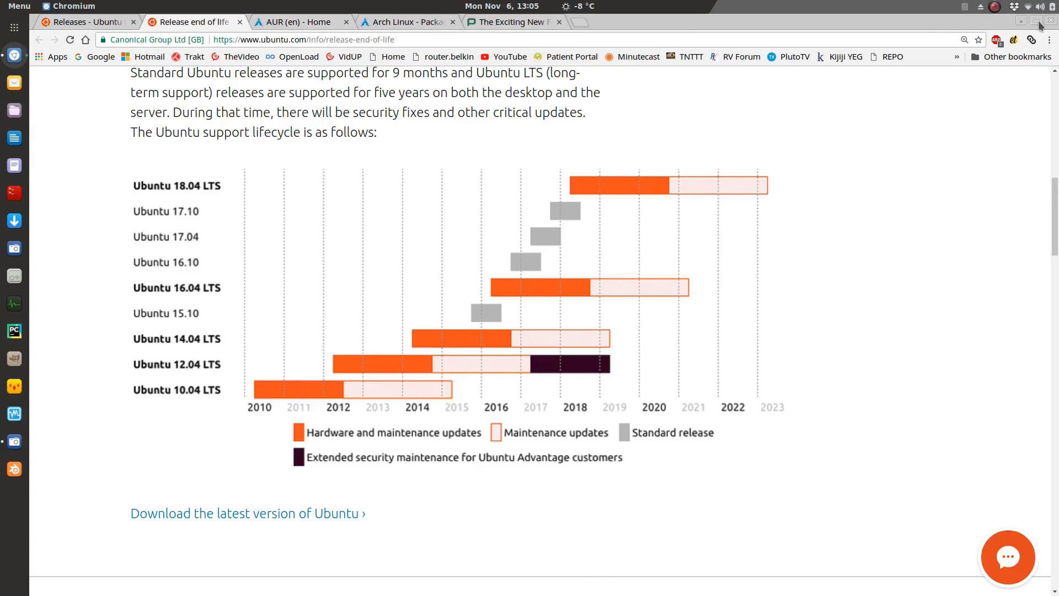
mouse_move(13, 39)
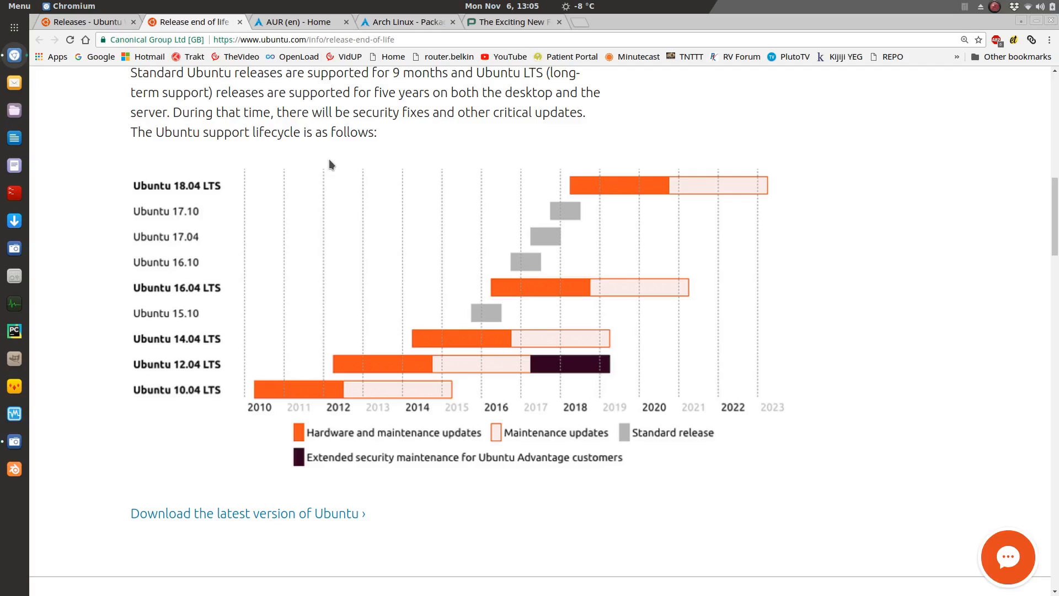
mouse_move(345, 228)
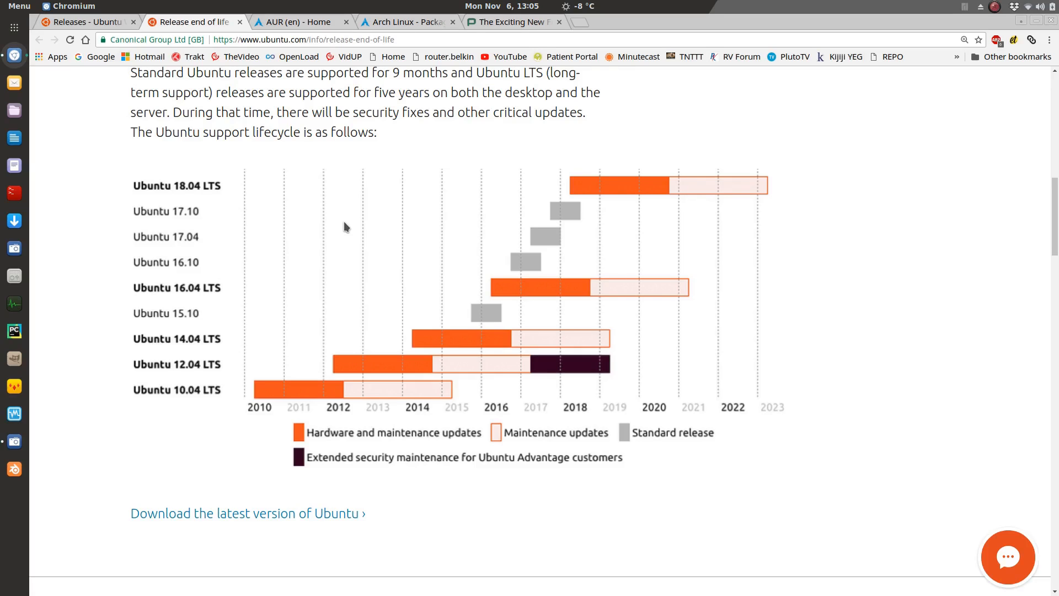
mouse_move(290, 22)
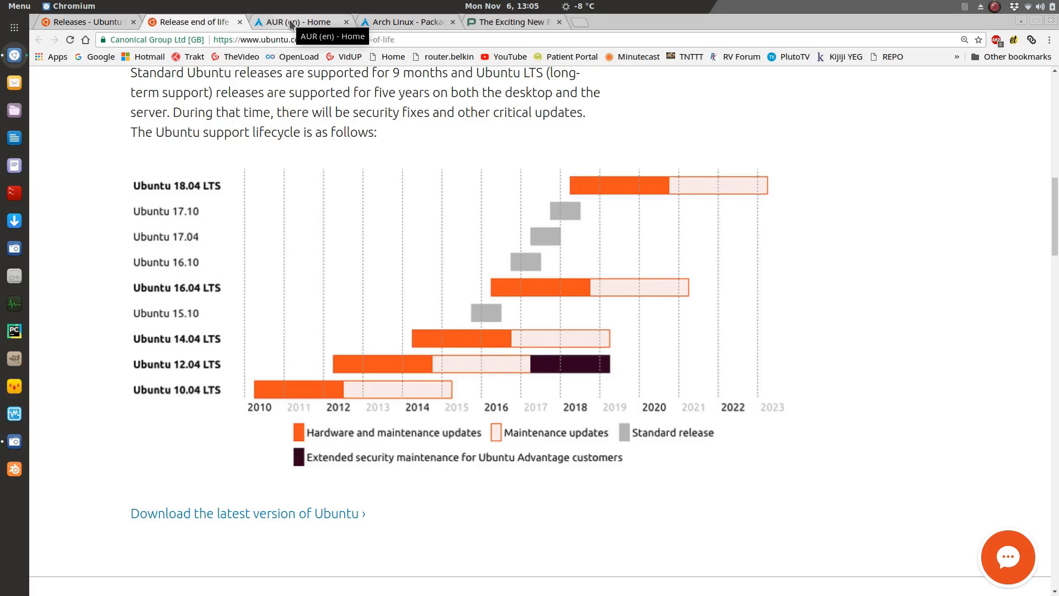
Switch to the aur.archlinux.org tab and scroll through the AUR home page disclaimer.
left_click(292, 22)
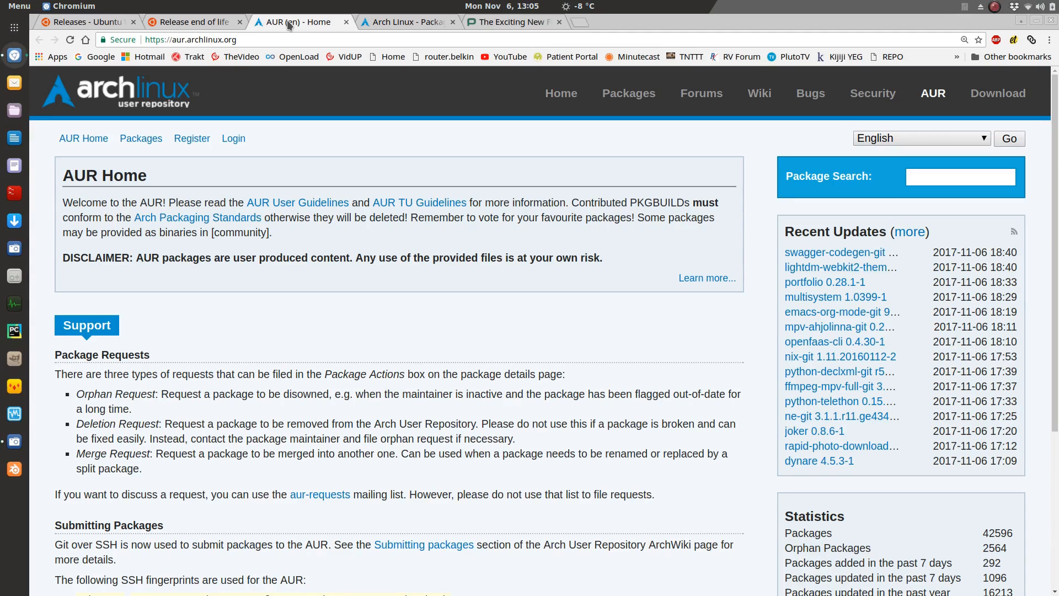
mouse_move(498, 143)
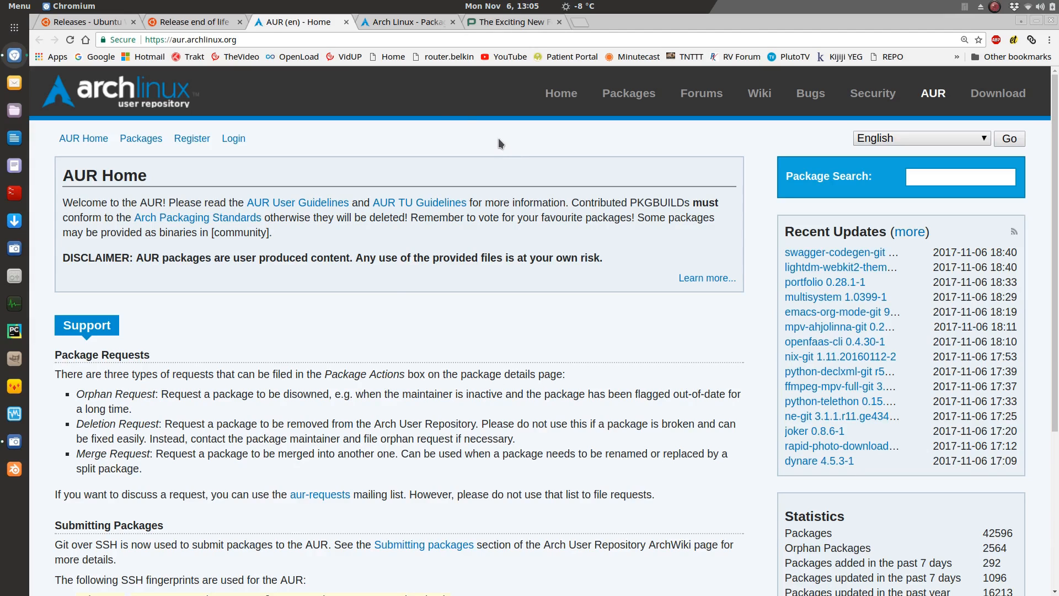
mouse_move(393, 300)
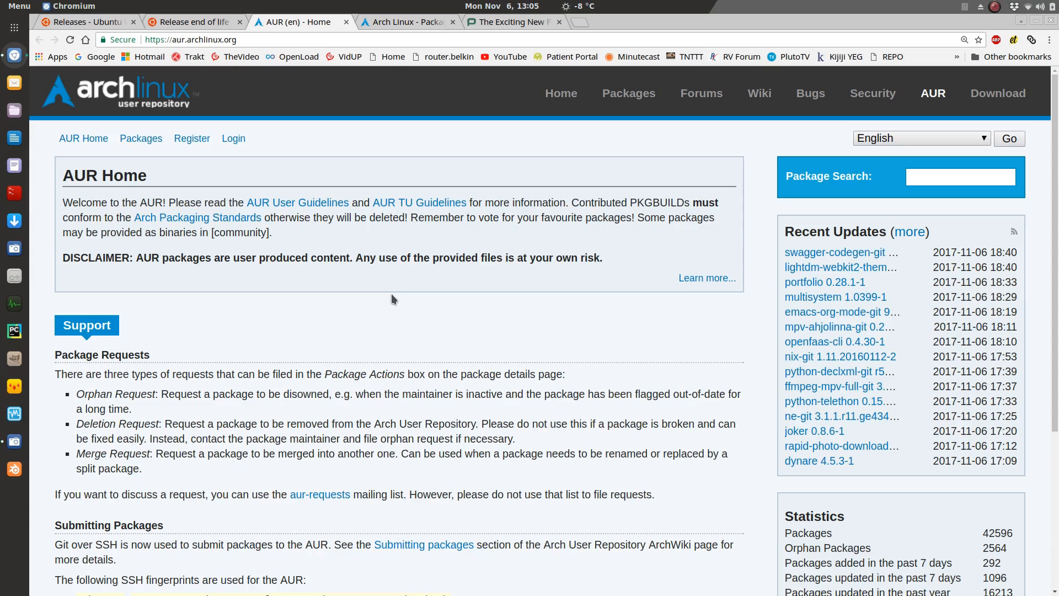
mouse_move(549, 287)
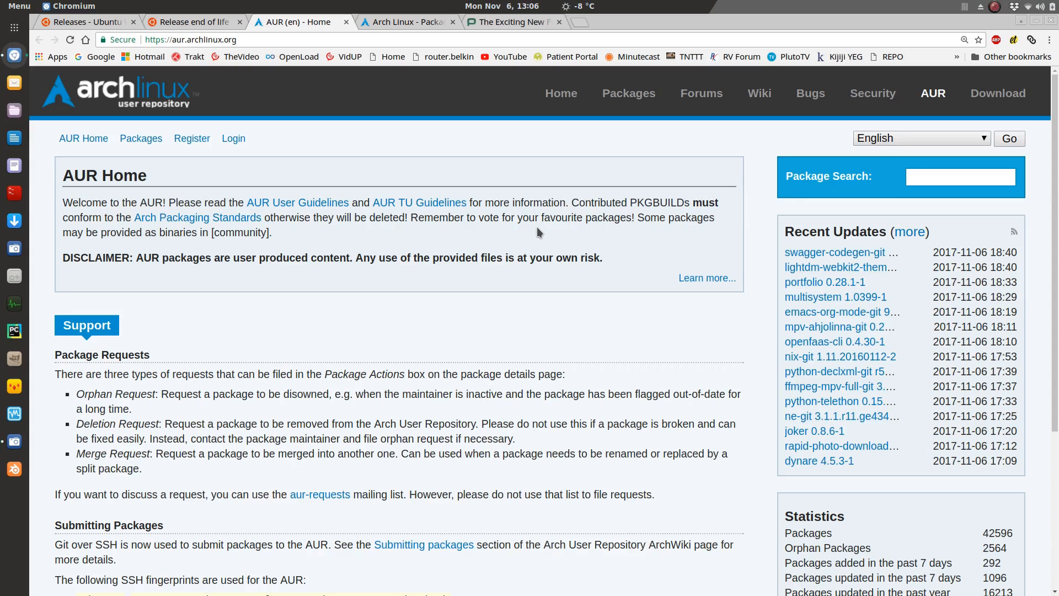
mouse_move(749, 253)
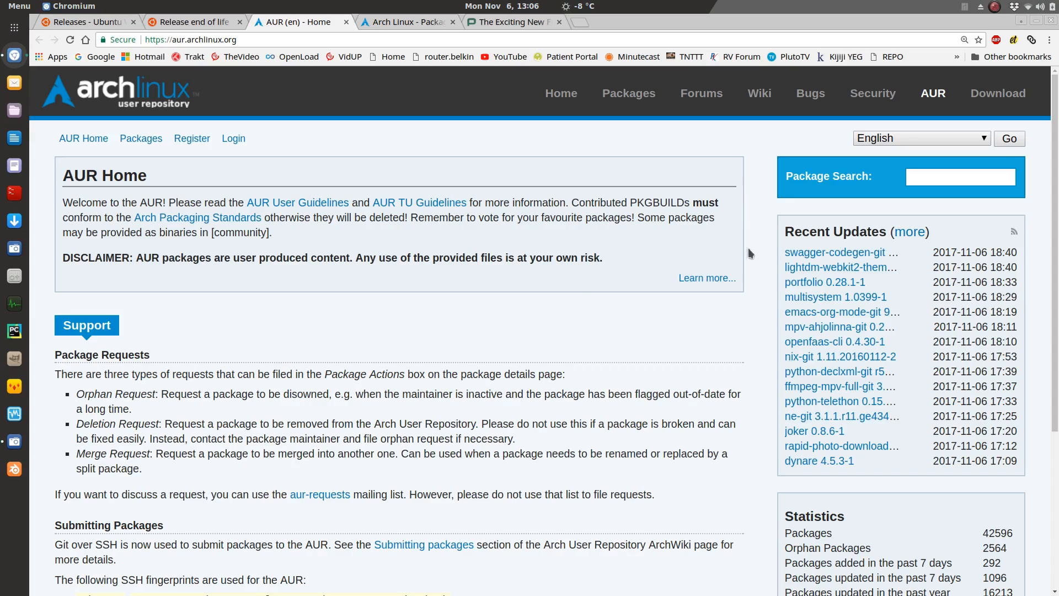
scroll("down", 3)
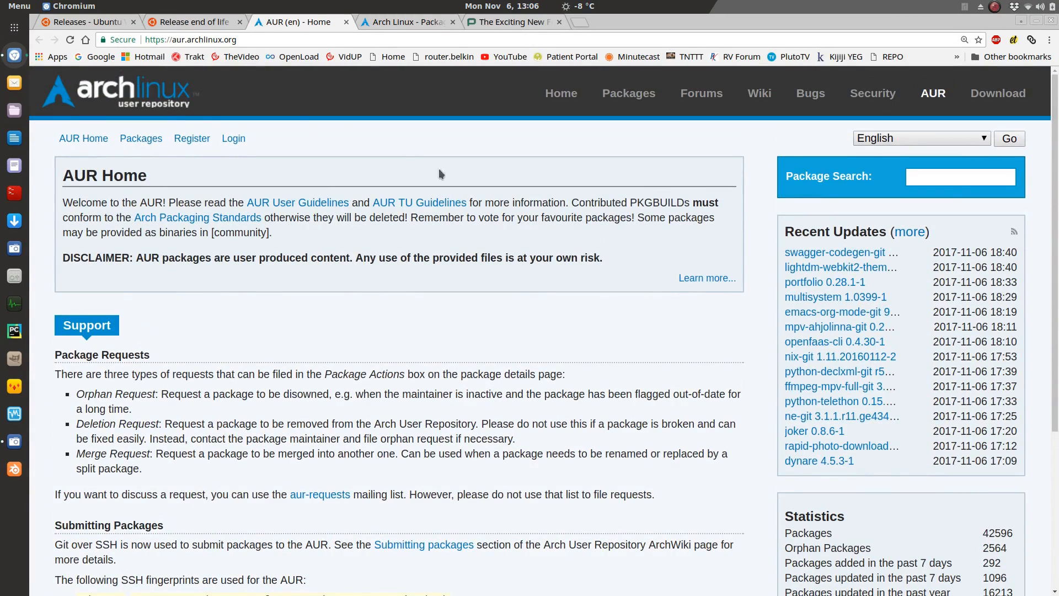
mouse_move(84, 93)
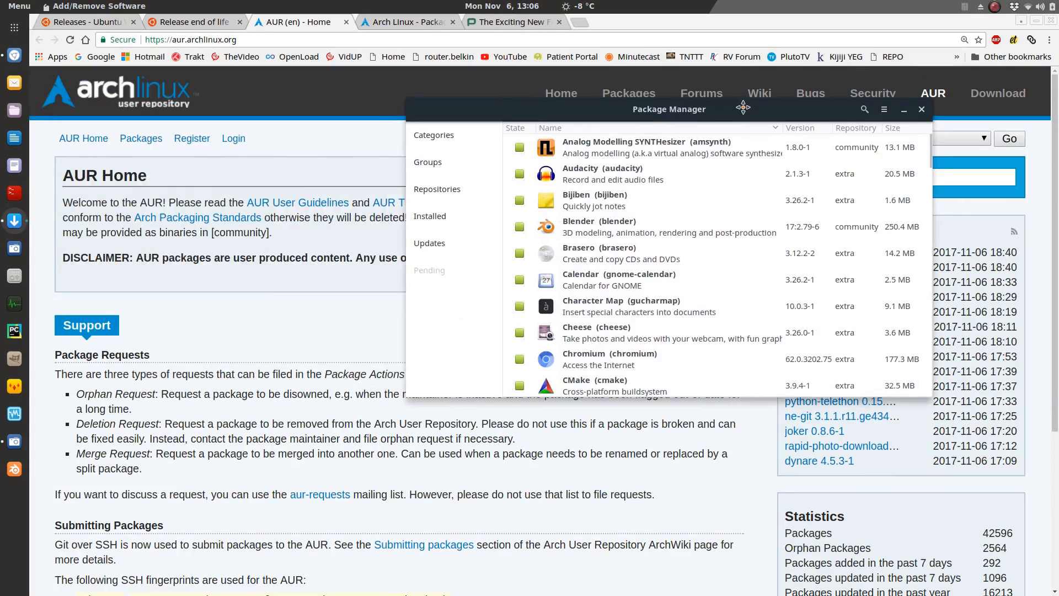
mouse_move(839, 119)
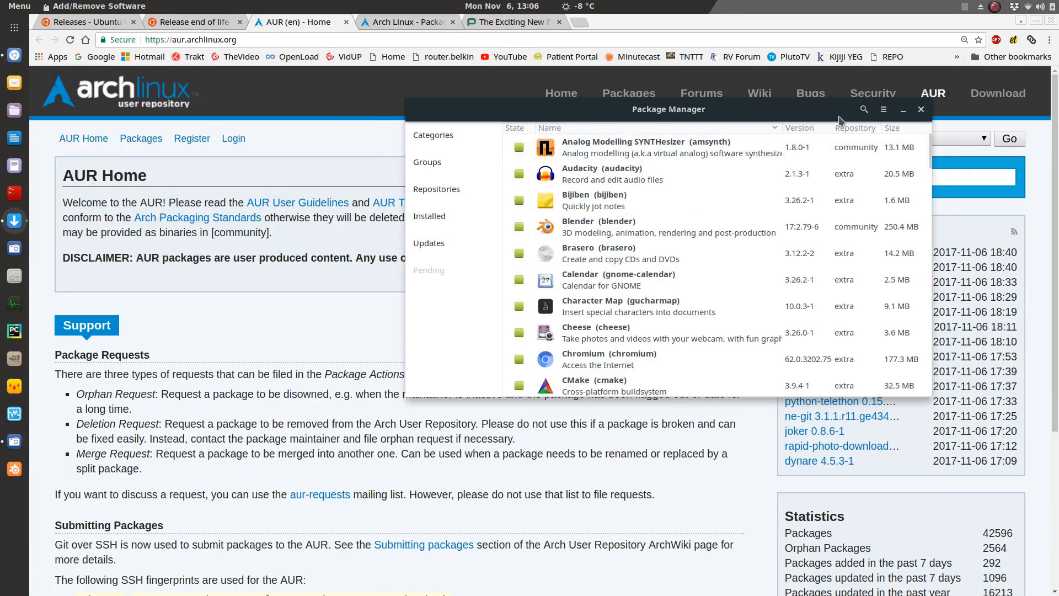
Search Pamac for 'blender' and scroll through the matching AUR packages.
left_click(863, 109)
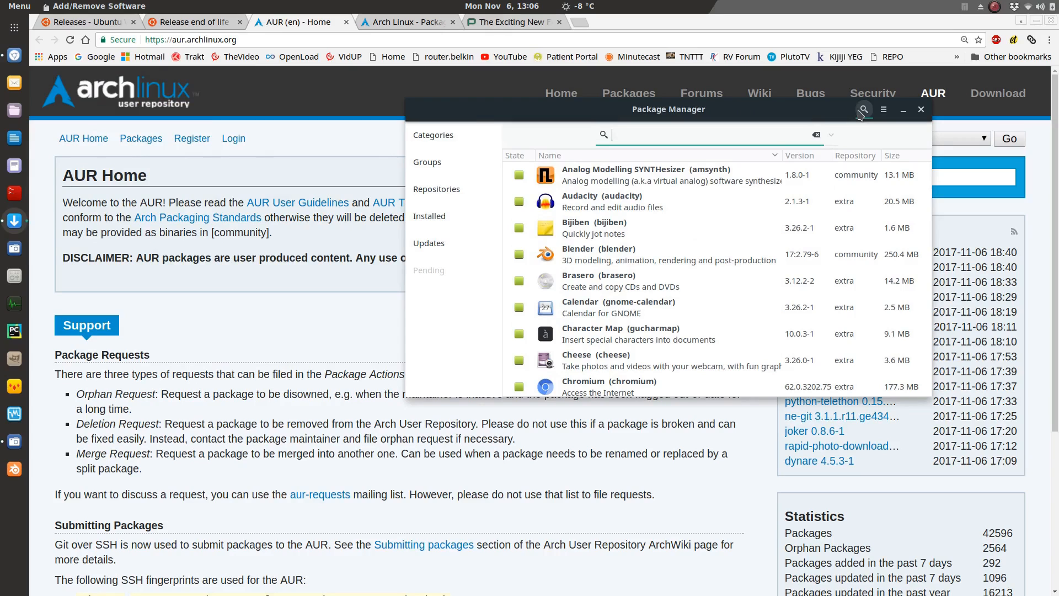
type("blender")
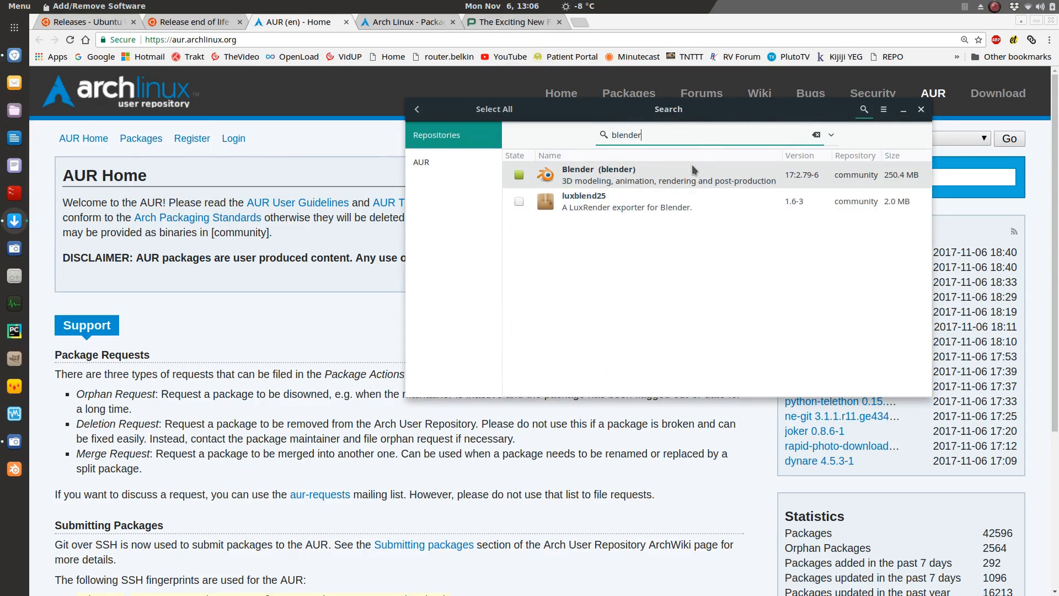
mouse_move(506, 155)
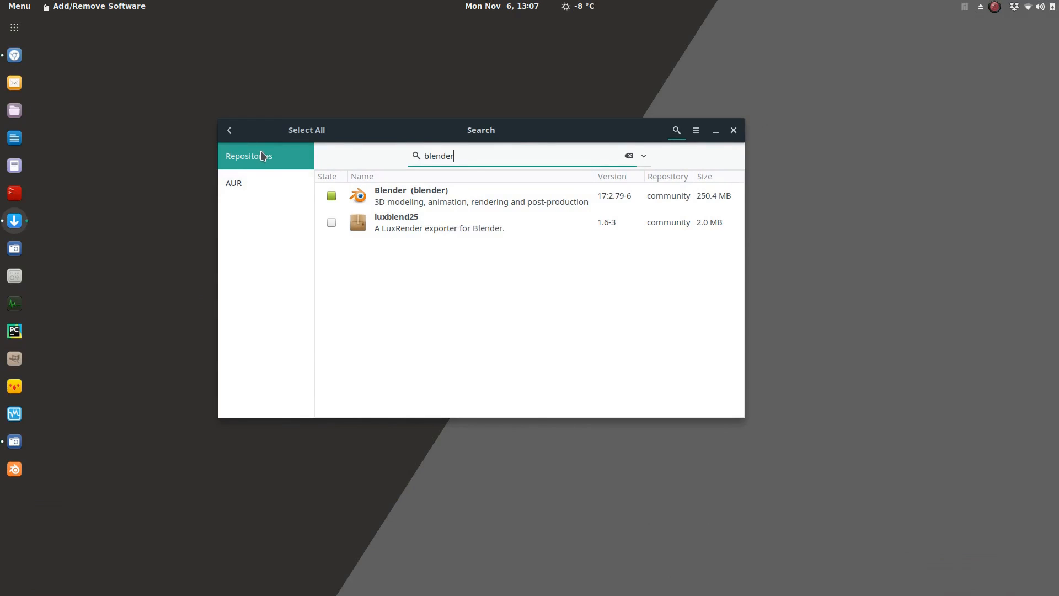
left_click(234, 182)
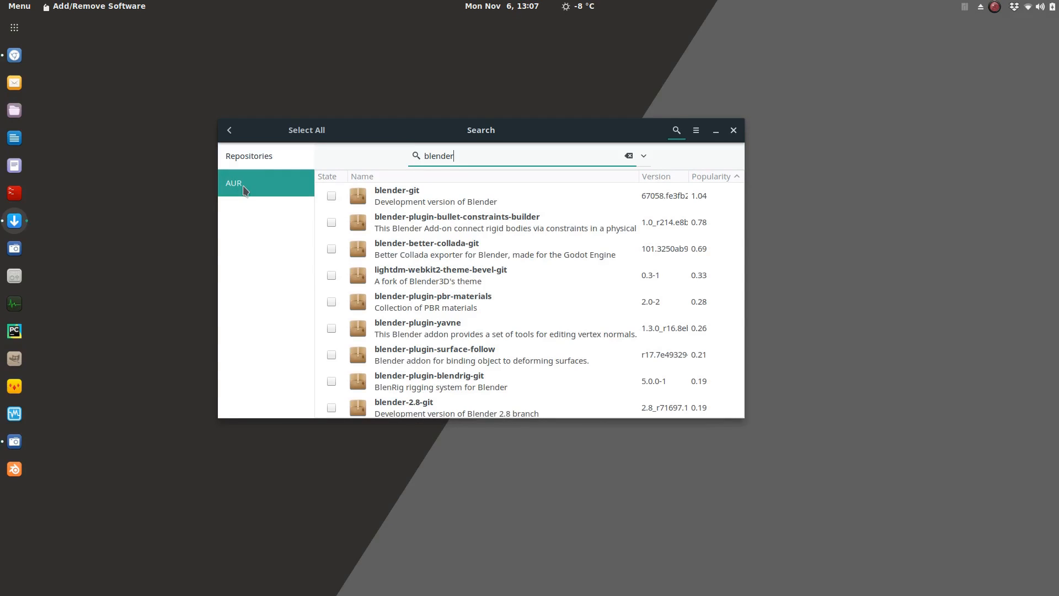
scroll("down", 3)
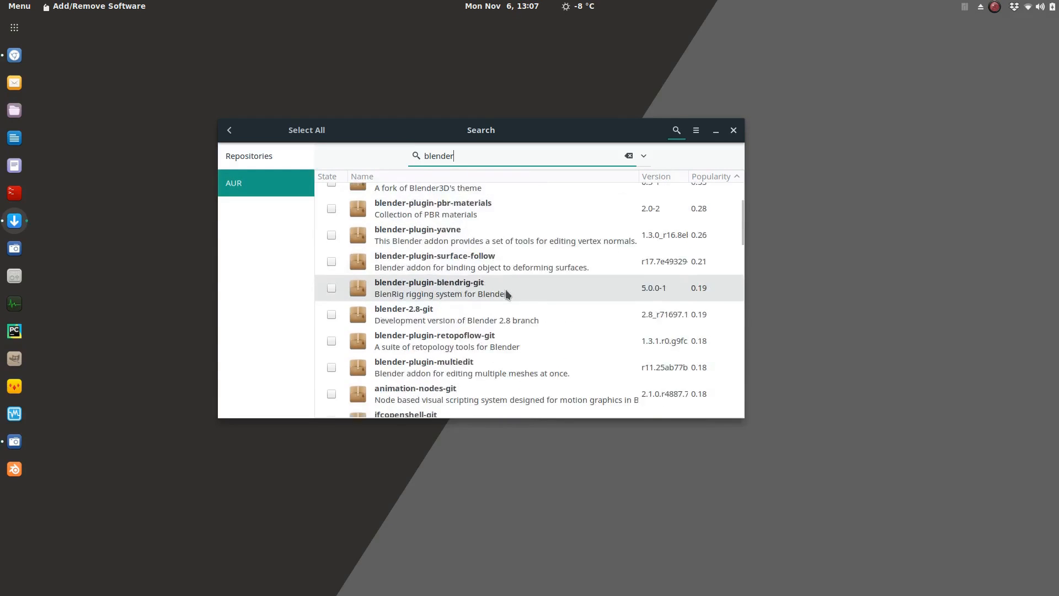
scroll("down", 3)
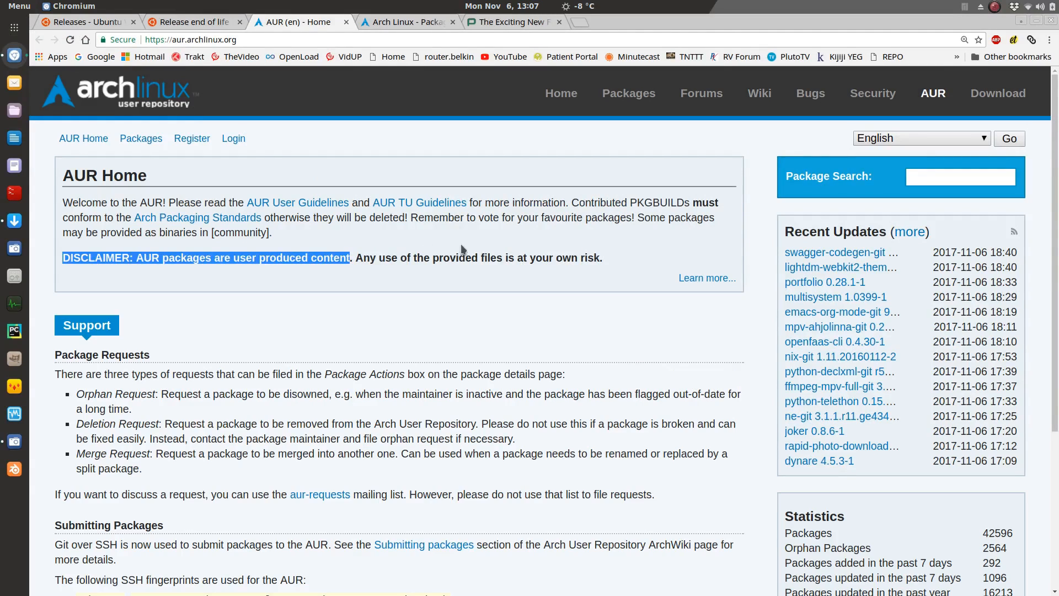
left_click_drag(352, 257, 601, 258)
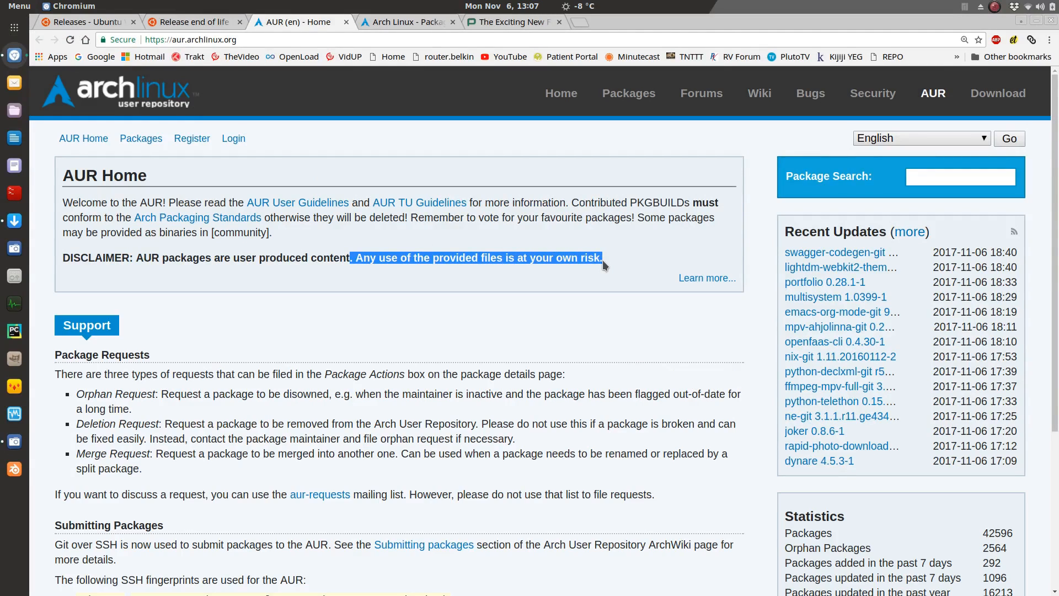
left_click(407, 21)
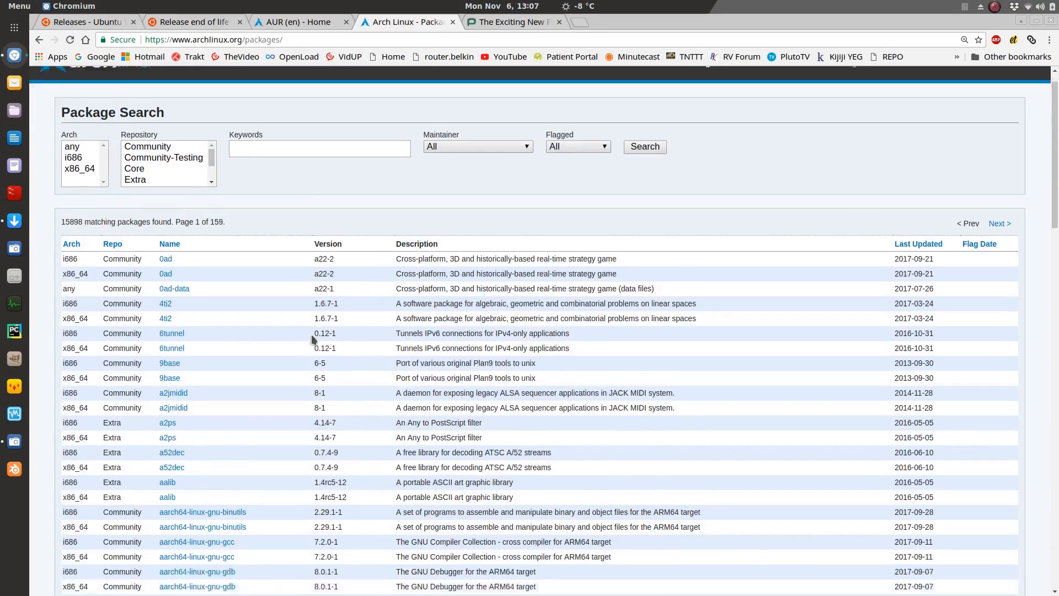
left_click(298, 22)
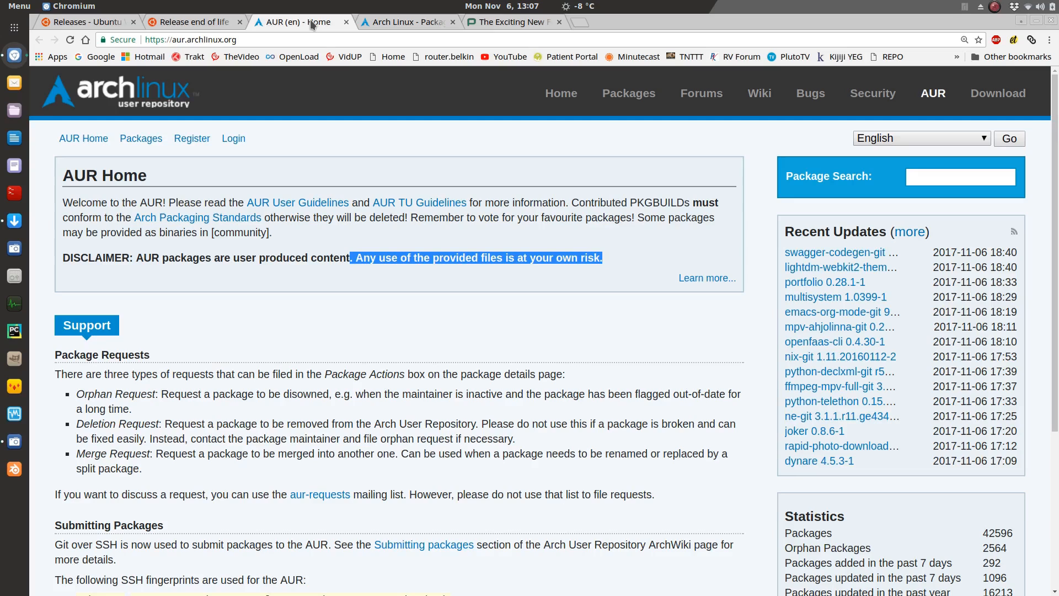
mouse_move(352, 324)
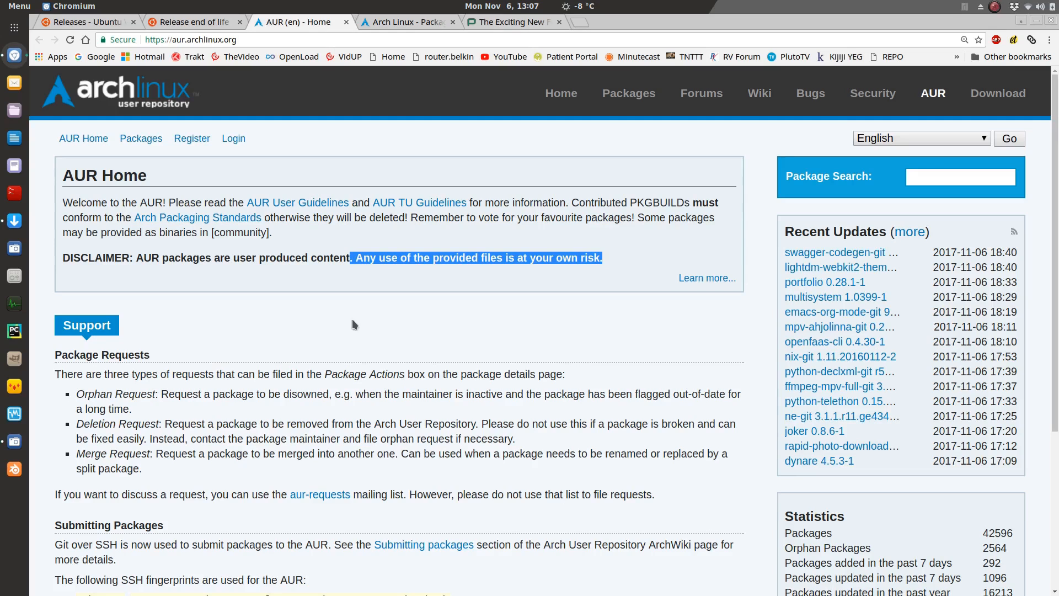
left_click(613, 258)
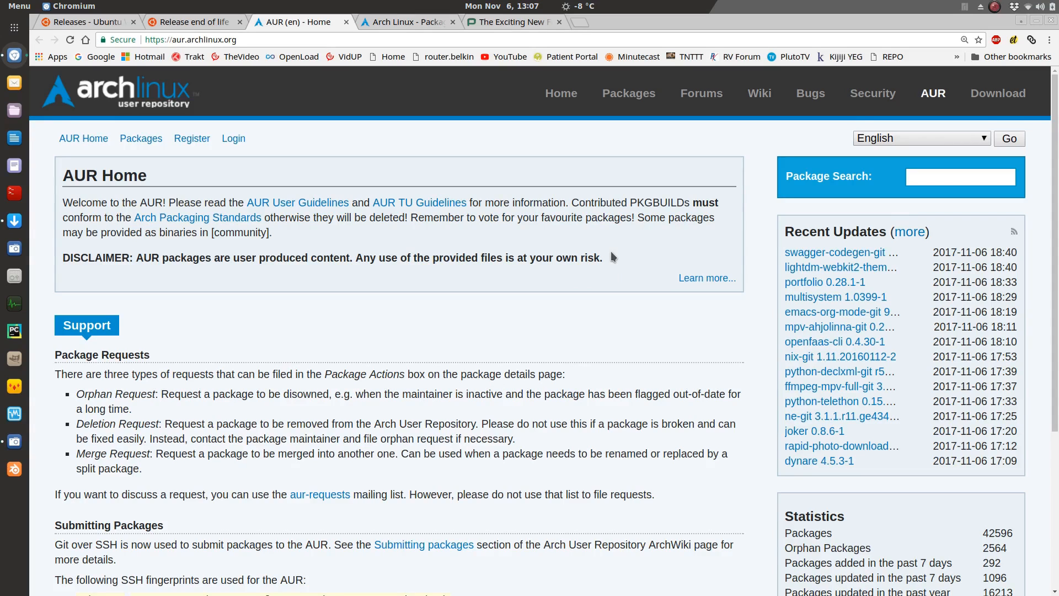
mouse_move(277, 224)
type("blender")
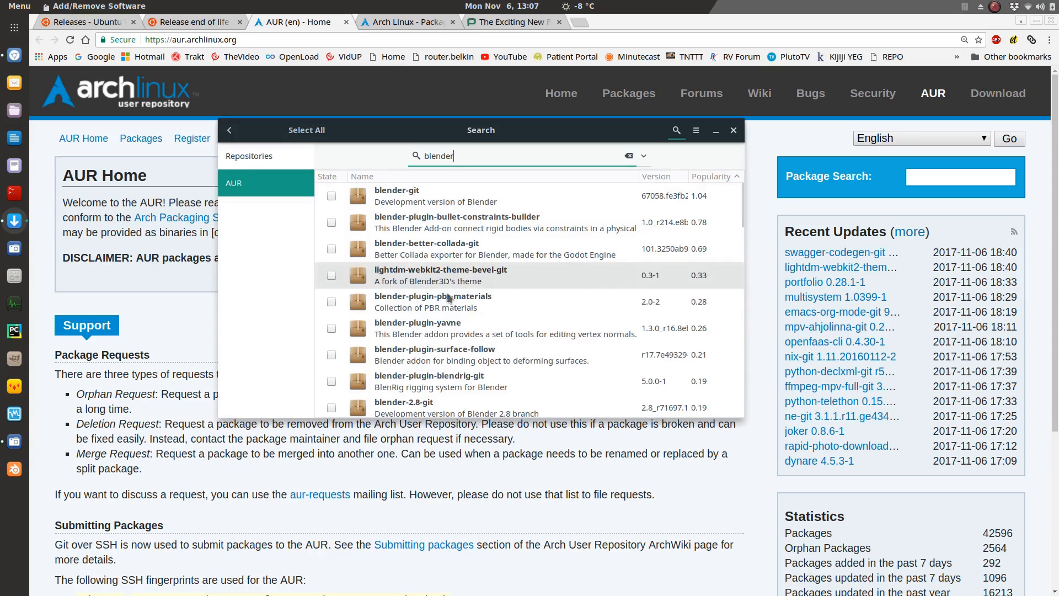
mouse_move(458, 275)
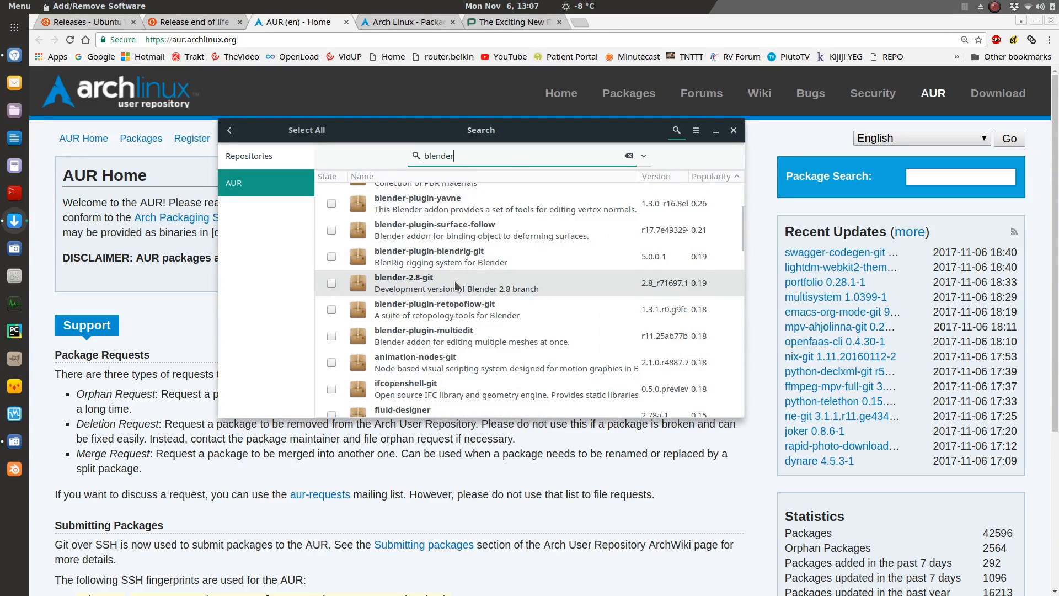
mouse_move(442, 306)
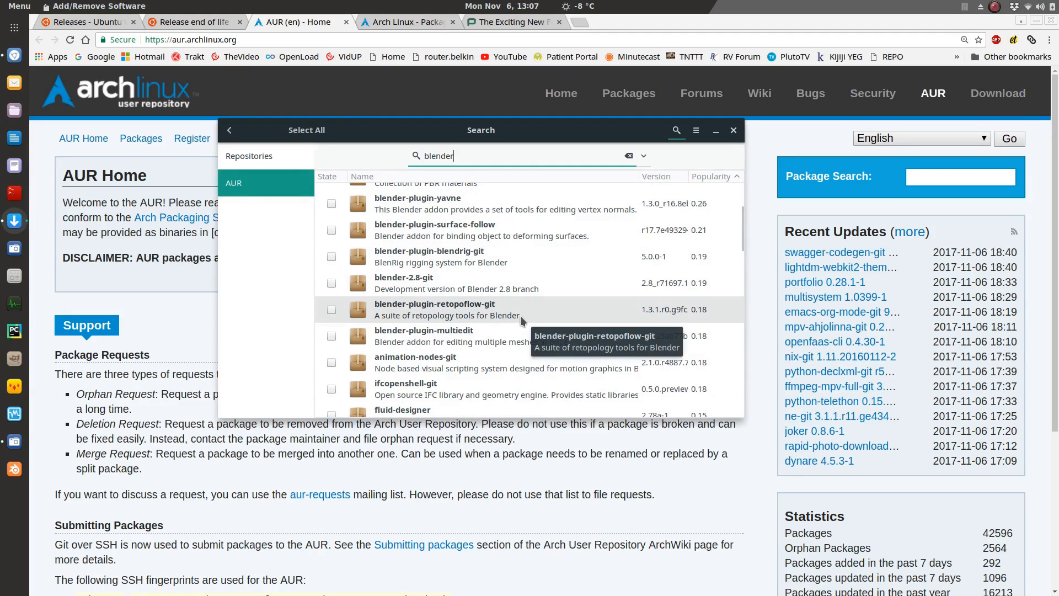
mouse_move(511, 316)
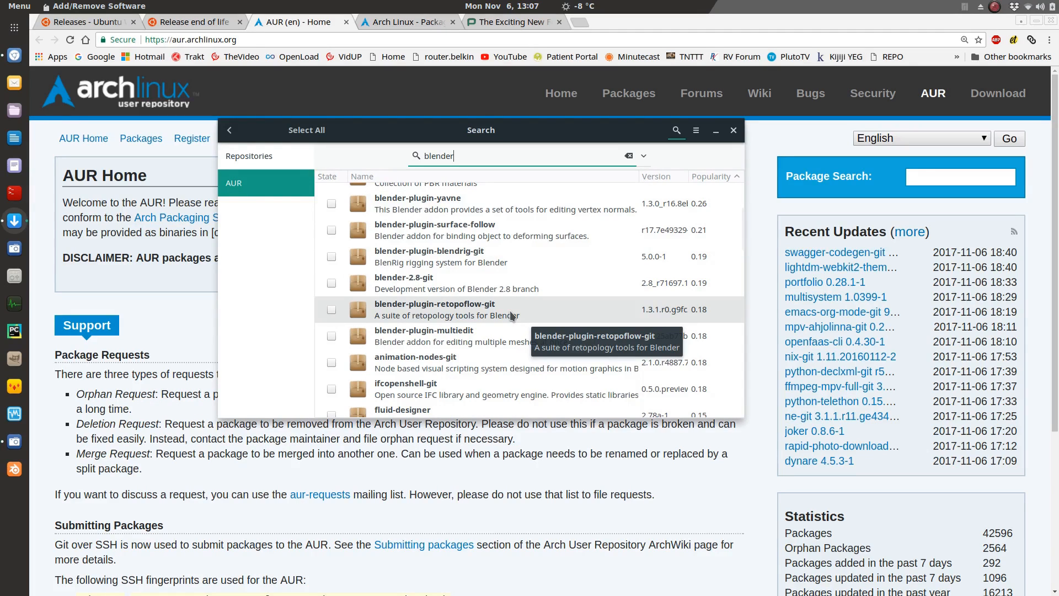
mouse_move(530, 132)
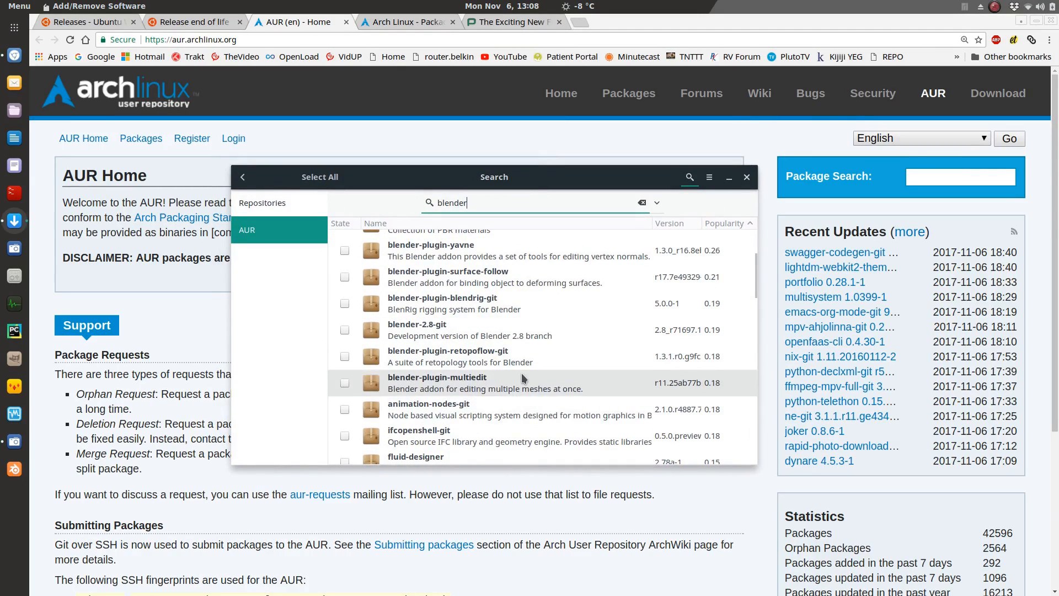
mouse_move(523, 379)
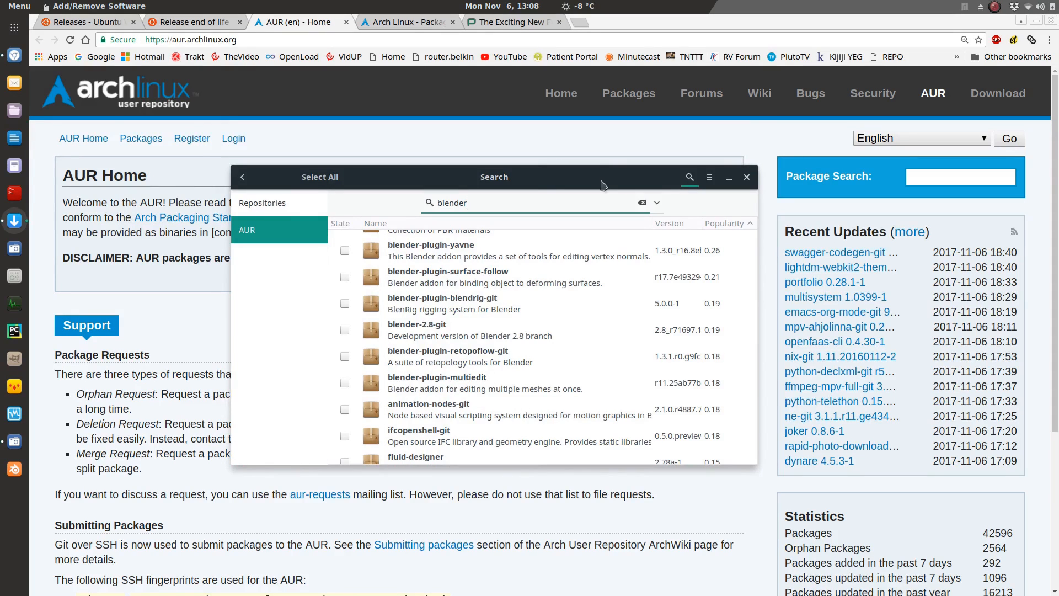
mouse_move(613, 181)
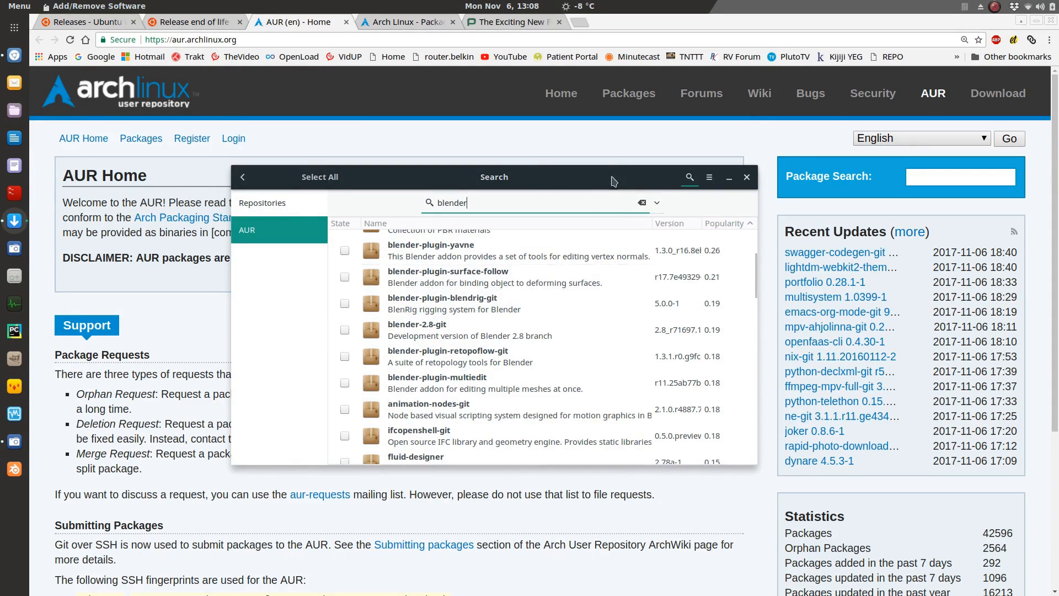
Put the Pamac window away and return to Chromium's Releases - Ubuntu Wiki tab.
left_click(746, 177)
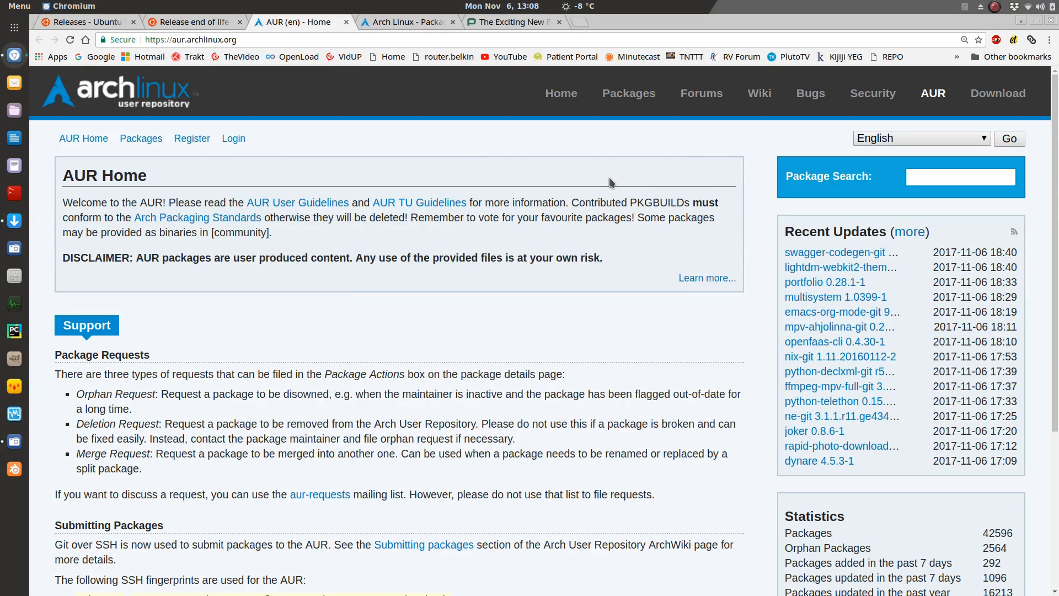
left_click(83, 22)
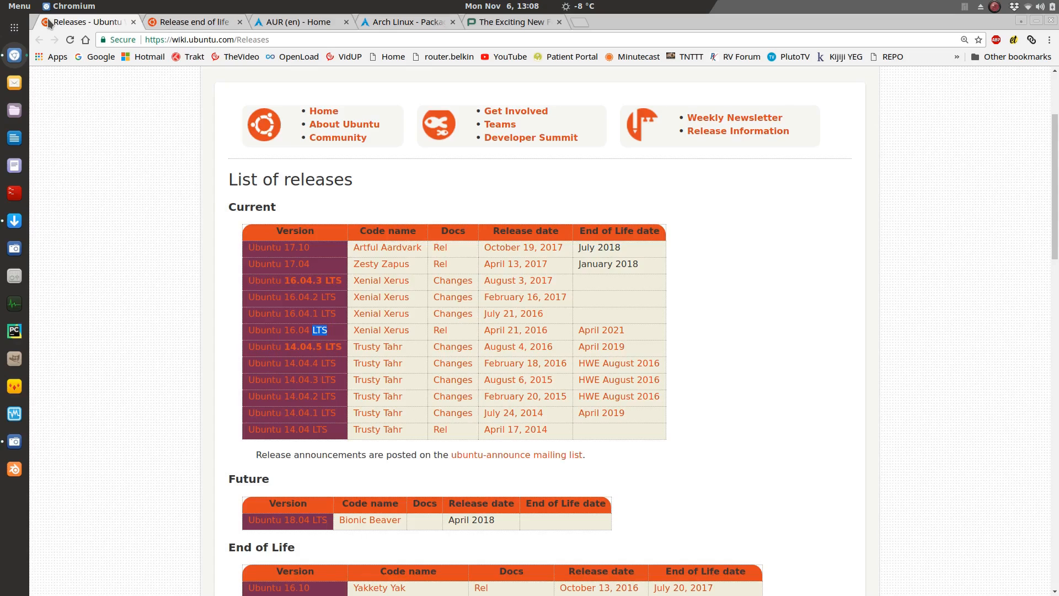
mouse_move(247, 334)
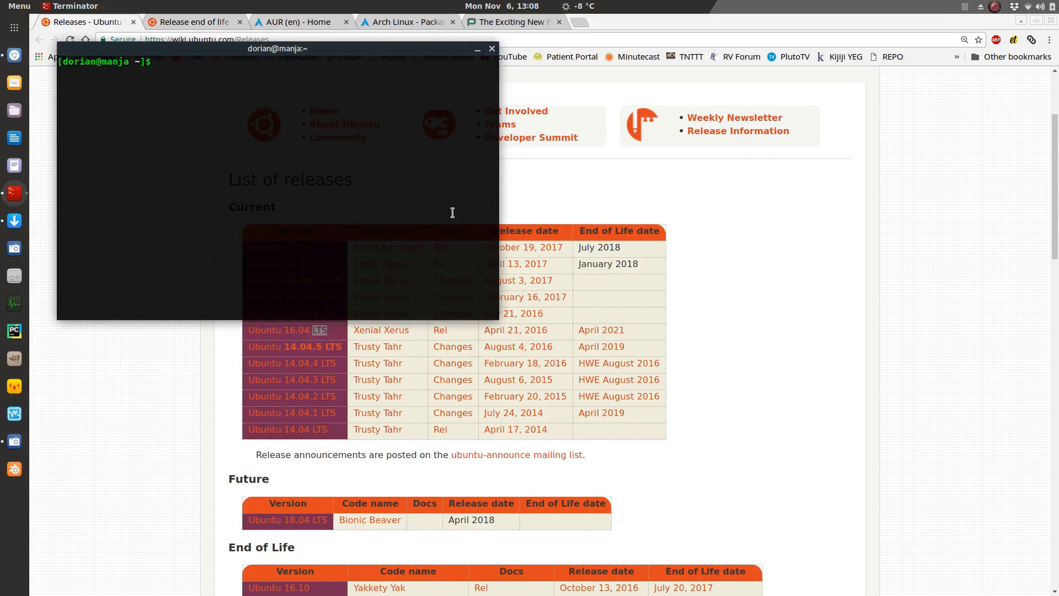
Run gnome-shell --version and drag the terminal beside the Ubuntu release table.
type("gnome-shell")
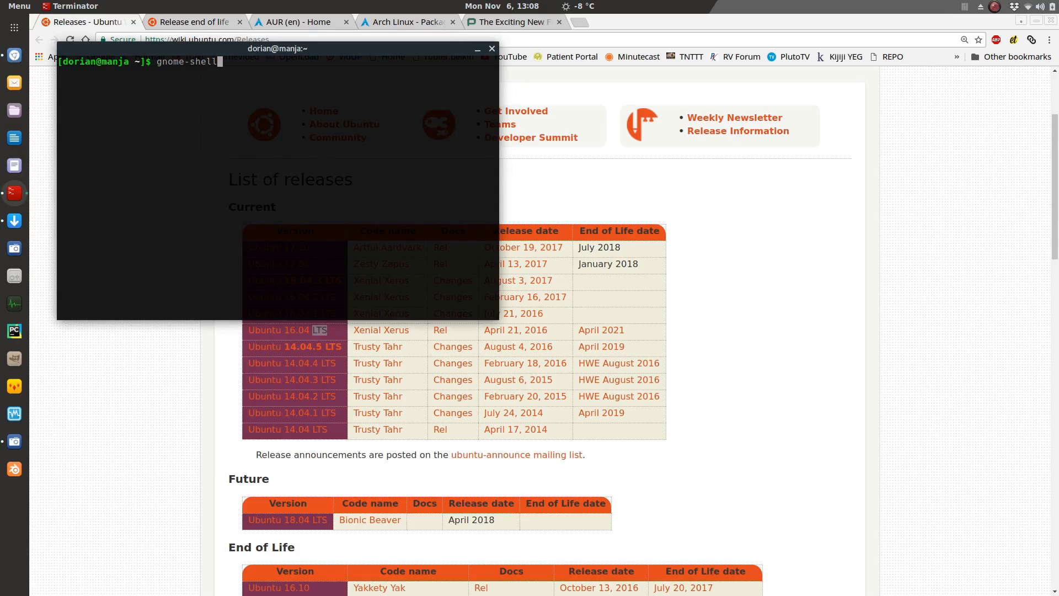
type("--version")
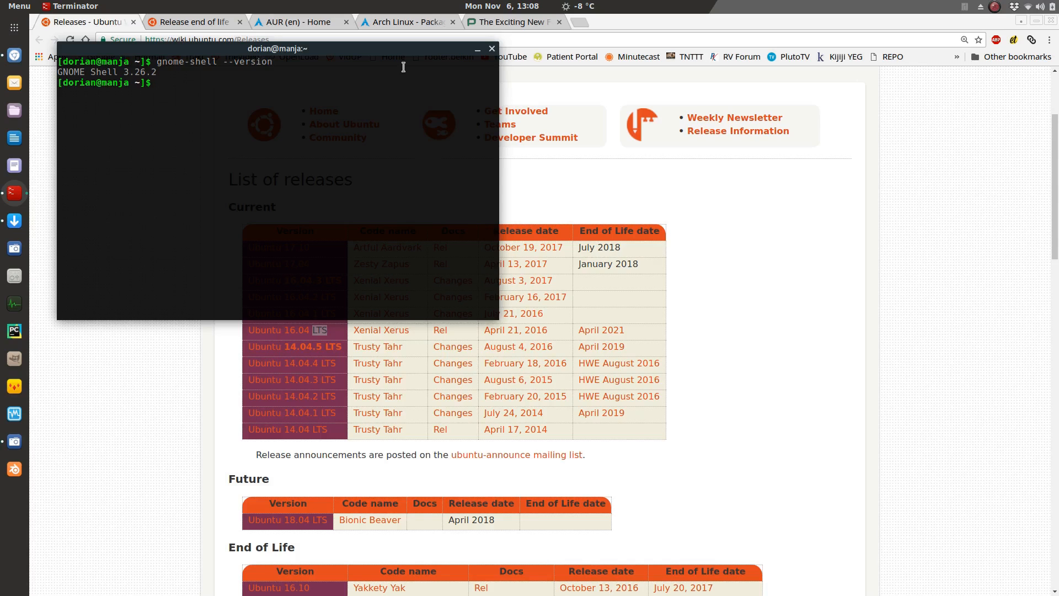
left_click_drag(277, 48, 701, 189)
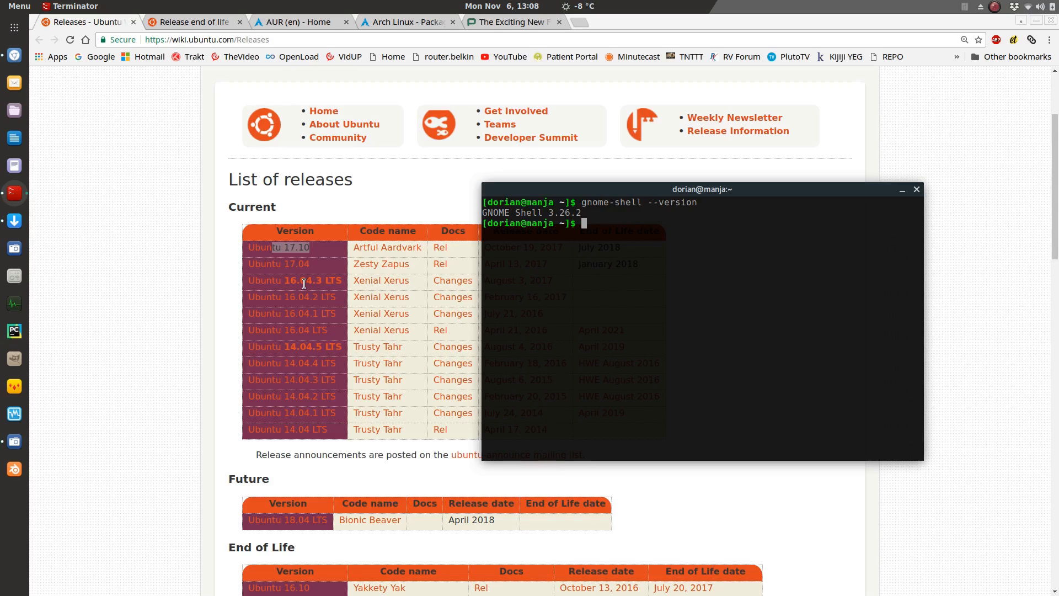
mouse_move(357, 269)
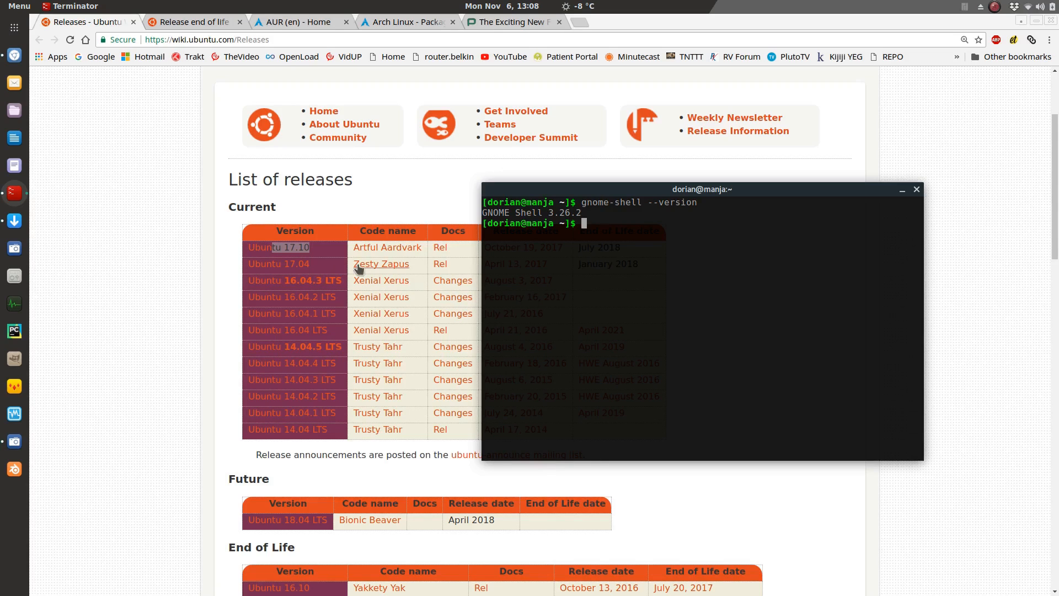
mouse_move(358, 267)
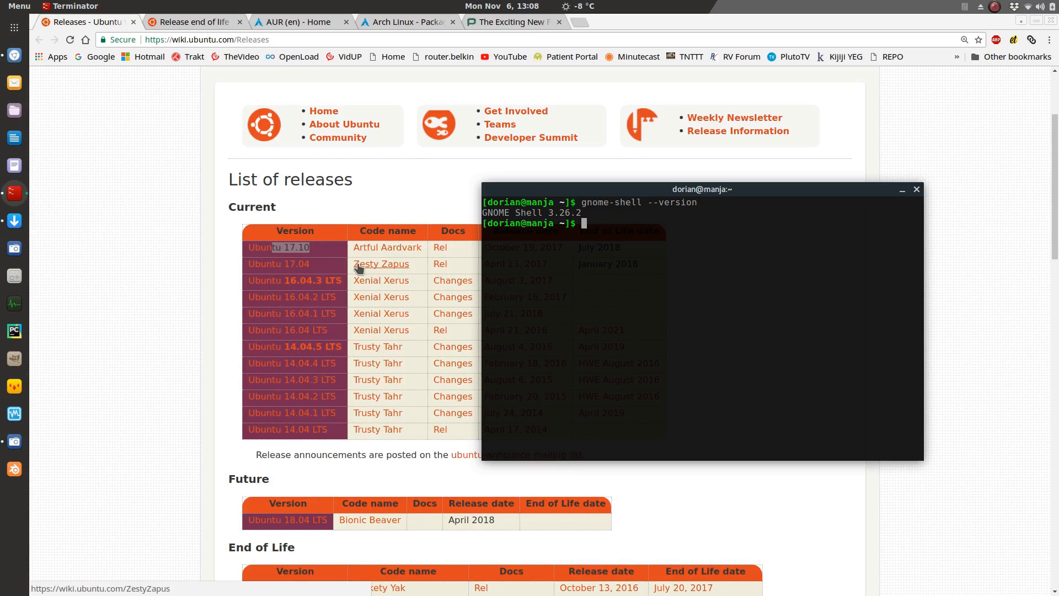
mouse_move(355, 264)
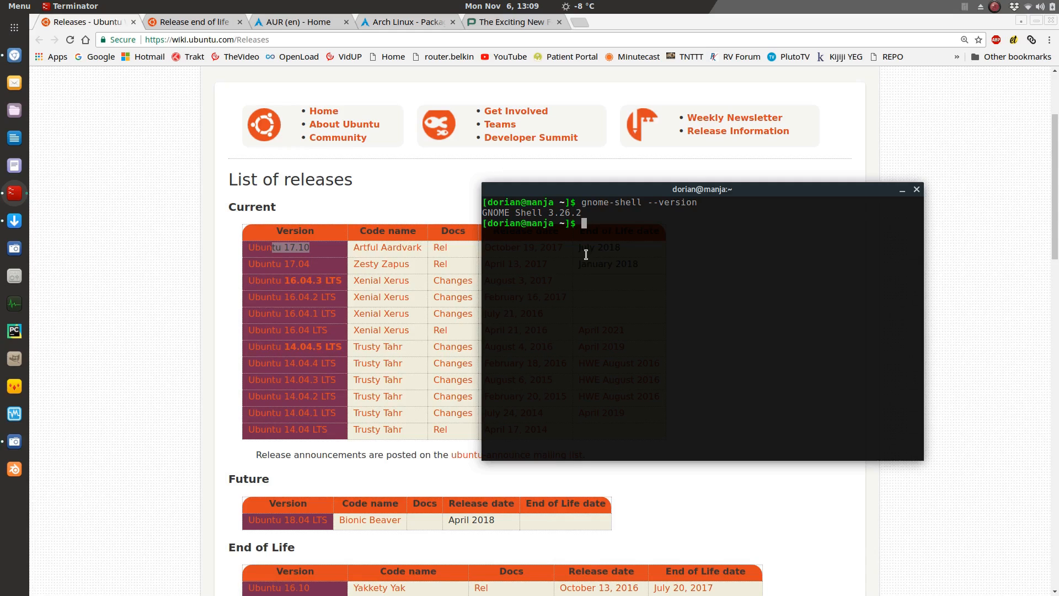
mouse_move(364, 264)
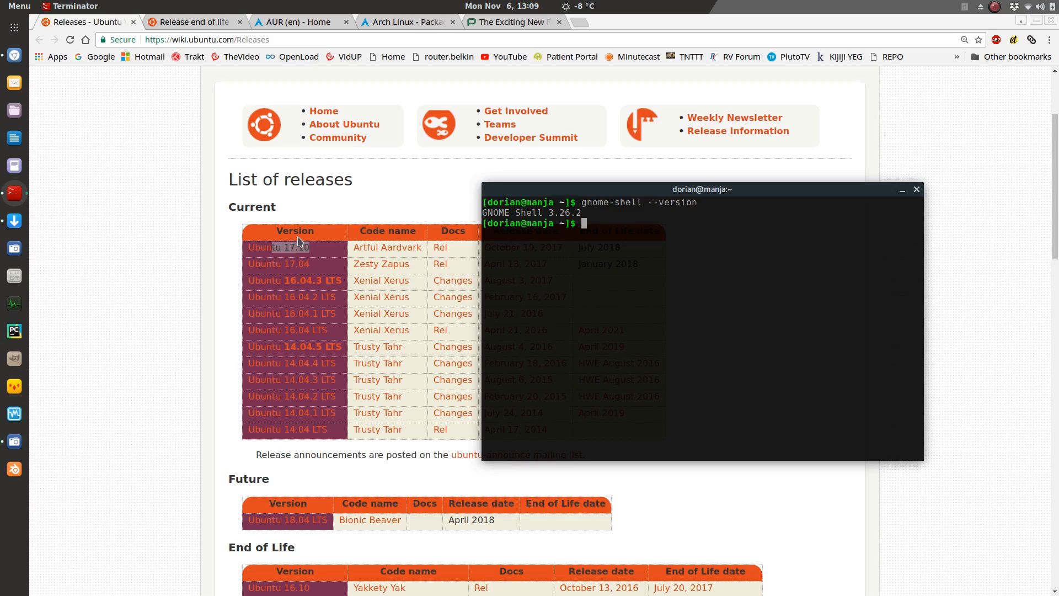
left_click(1041, 6)
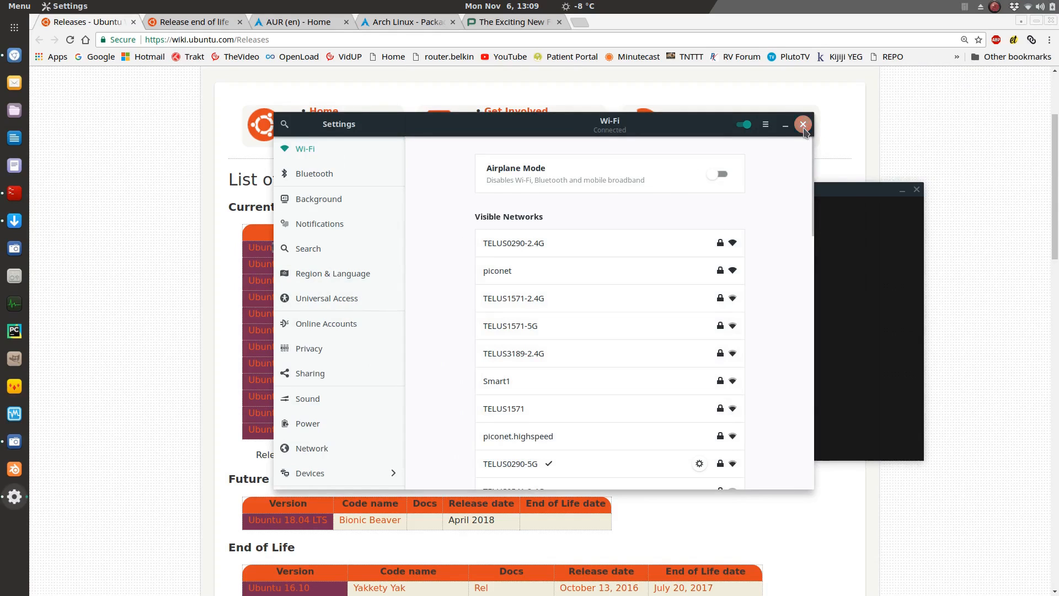
left_click(803, 124)
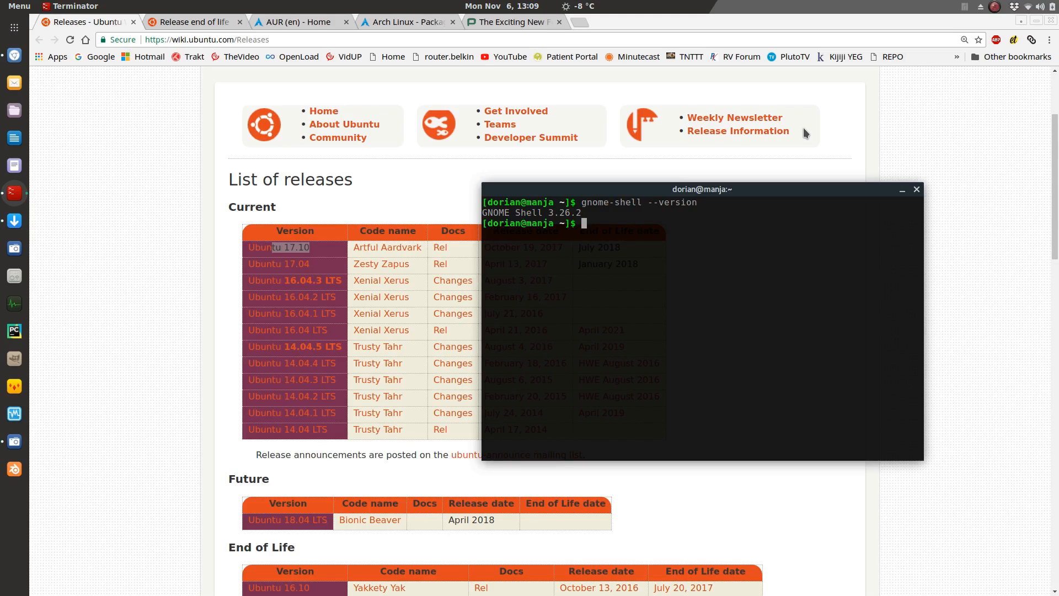
Hide the Terminator window to view the full release page, then bring it back.
left_click(916, 189)
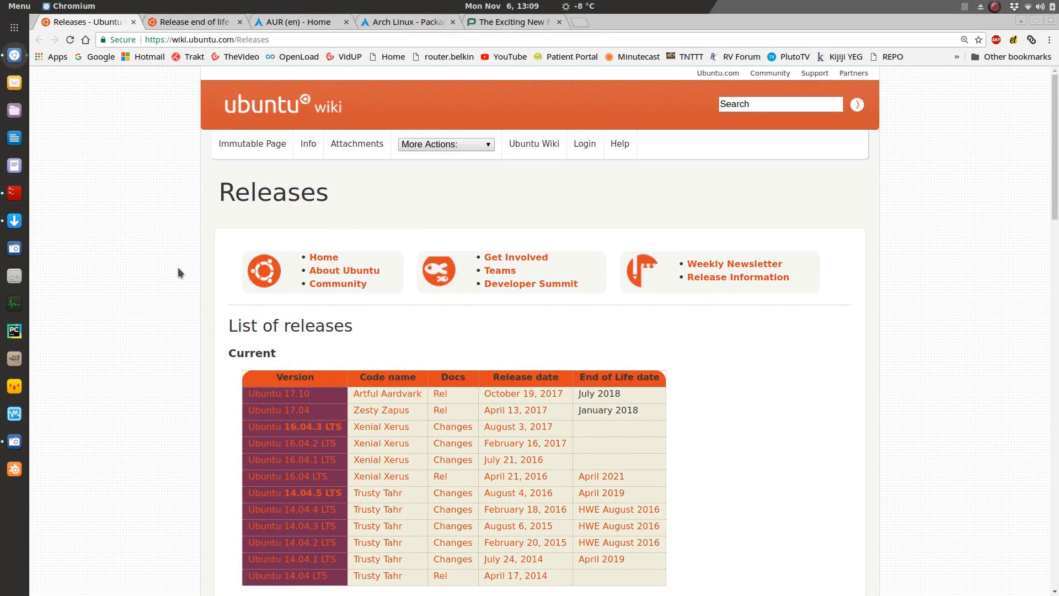
mouse_move(6, 177)
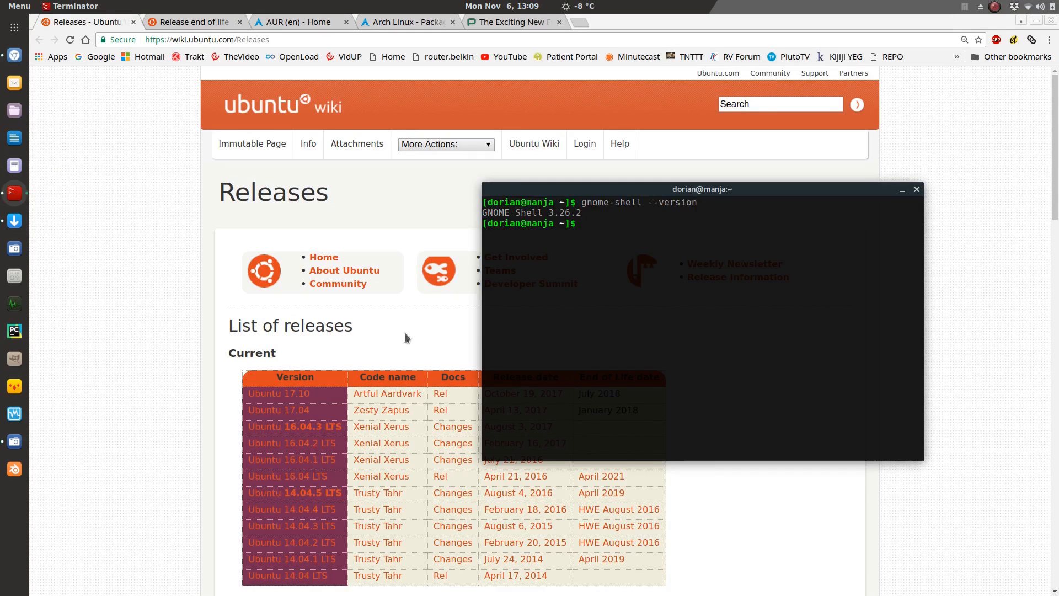
mouse_move(733, 307)
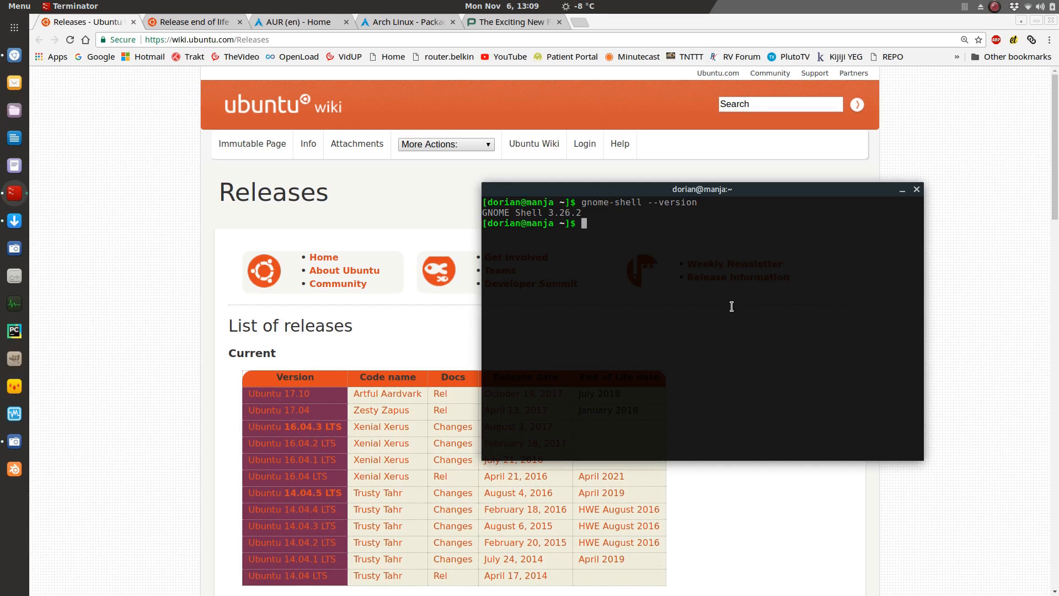
mouse_move(727, 308)
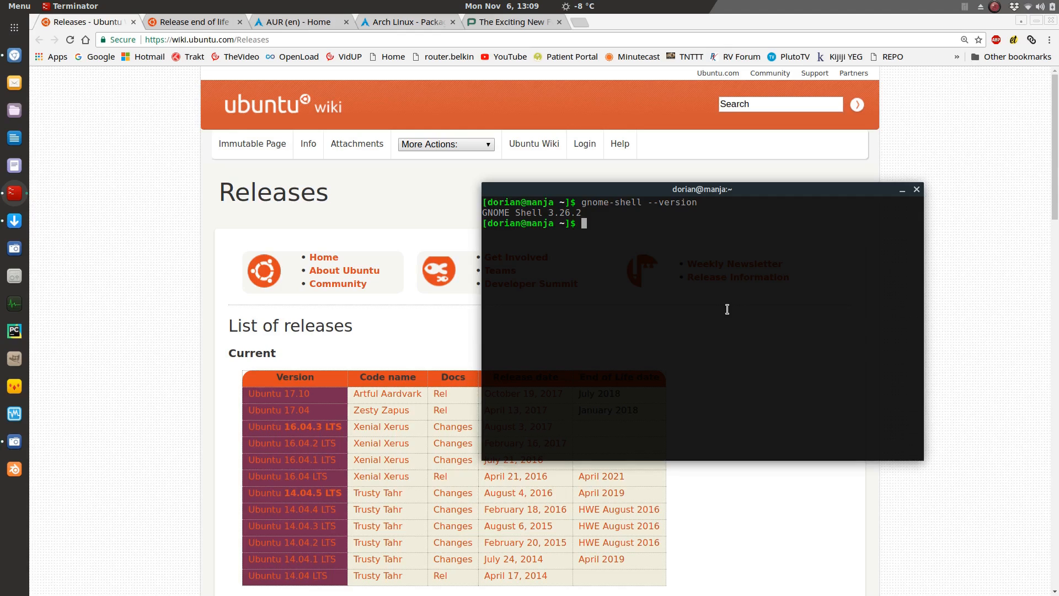
left_click(916, 189)
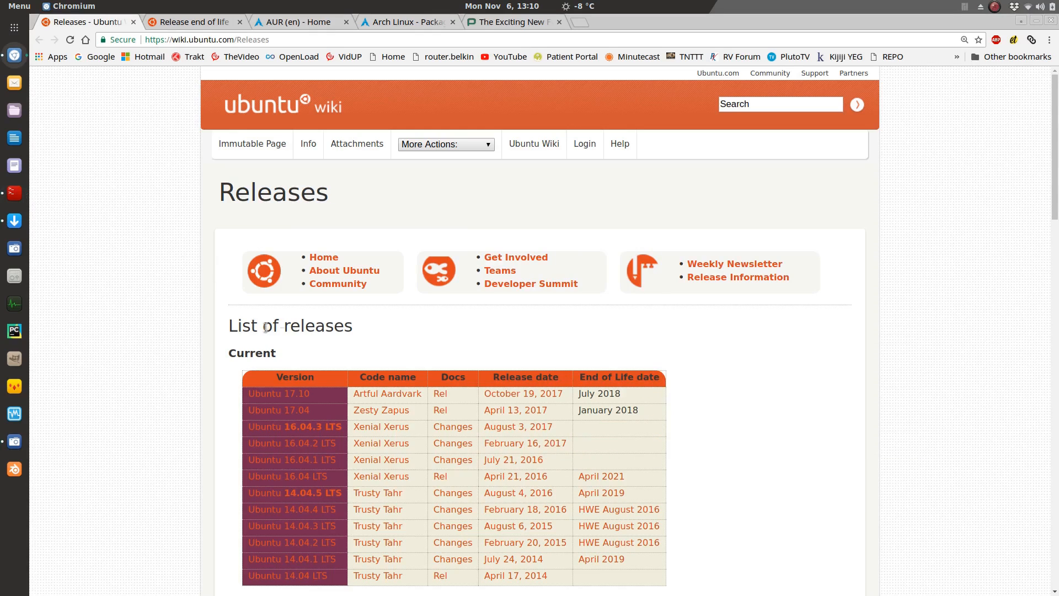
mouse_move(175, 309)
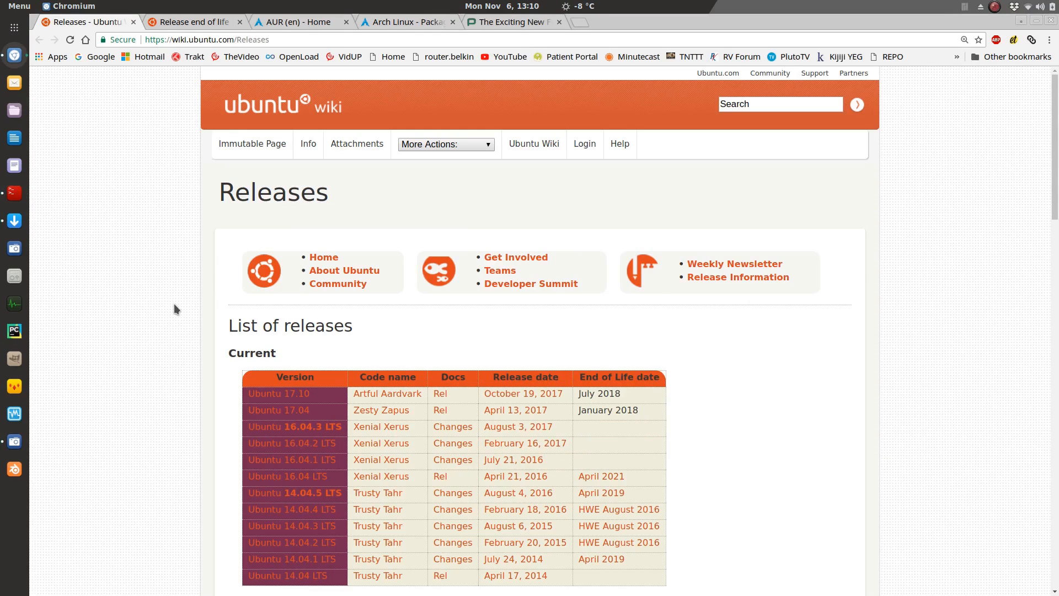
mouse_move(15, 195)
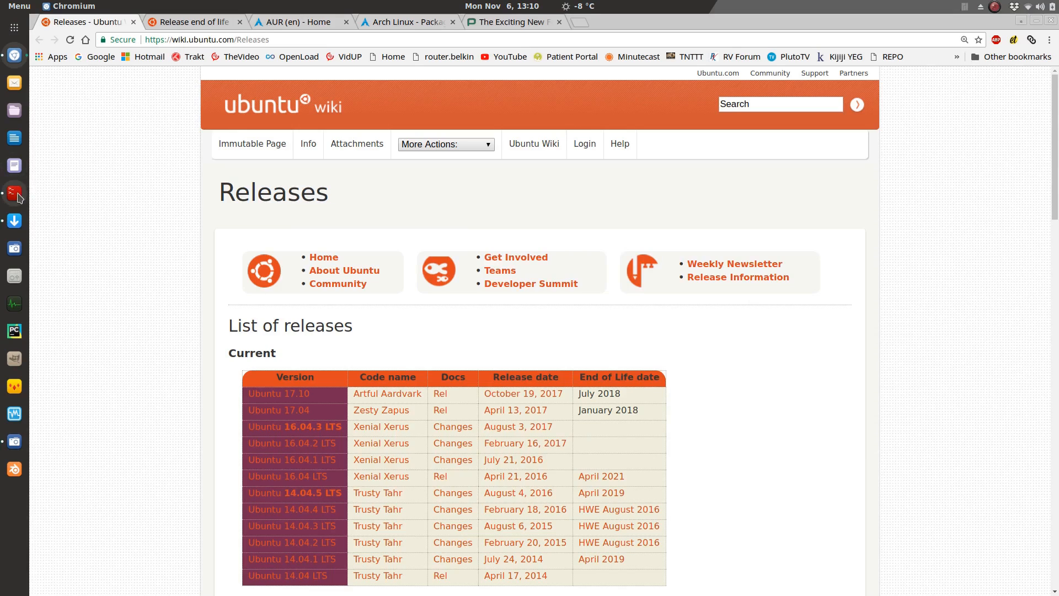
left_click(14, 193)
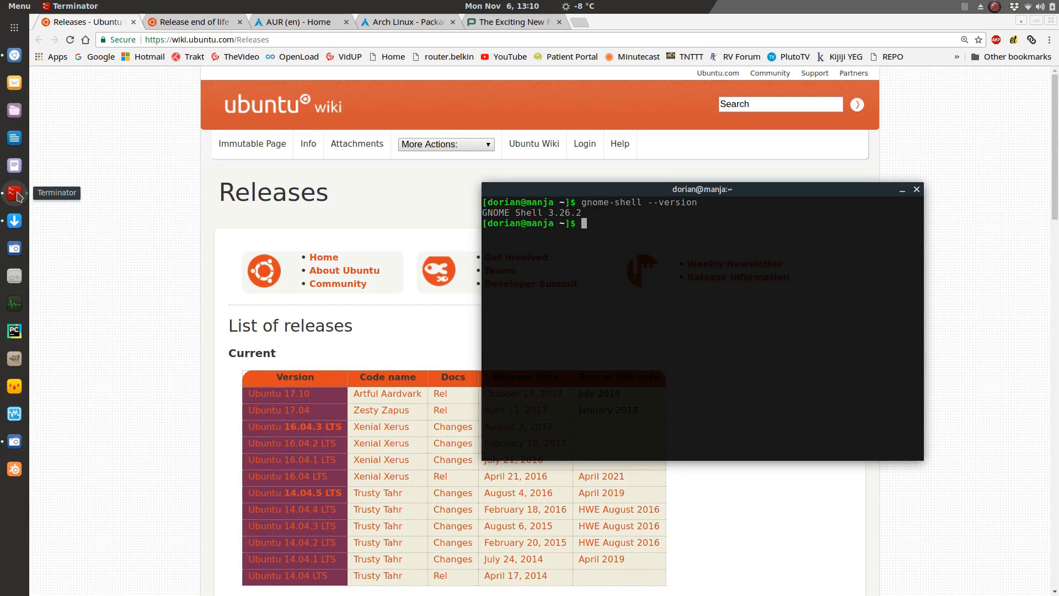
mouse_move(982, 16)
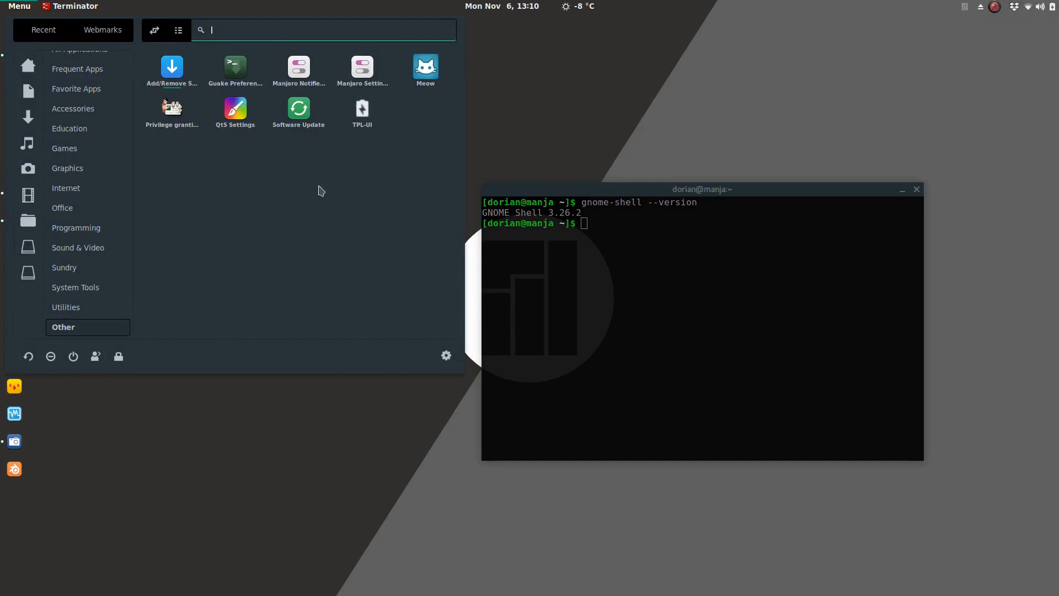
left_click(379, 194)
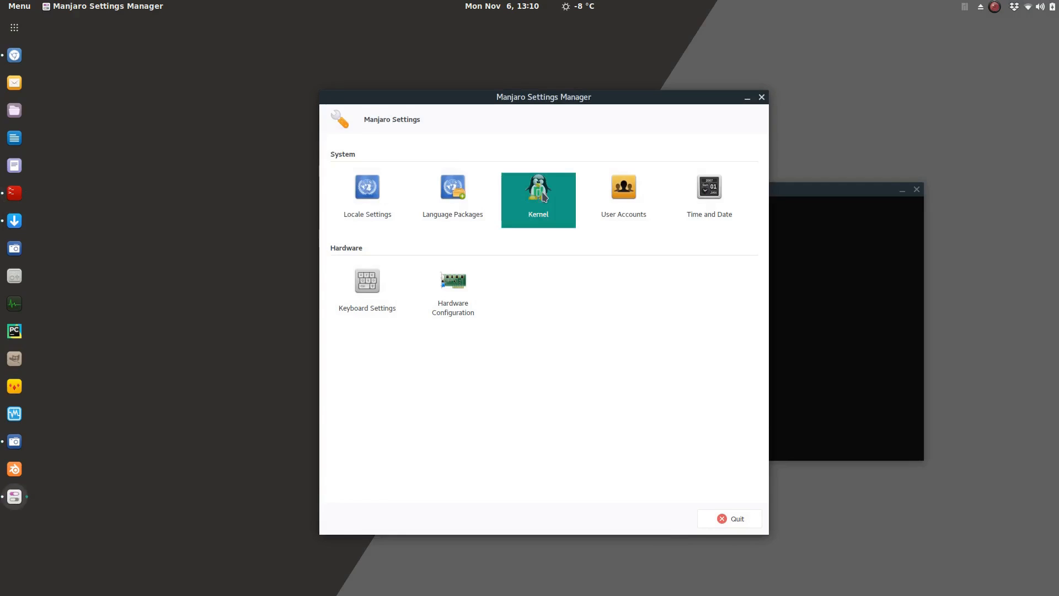
left_click(538, 196)
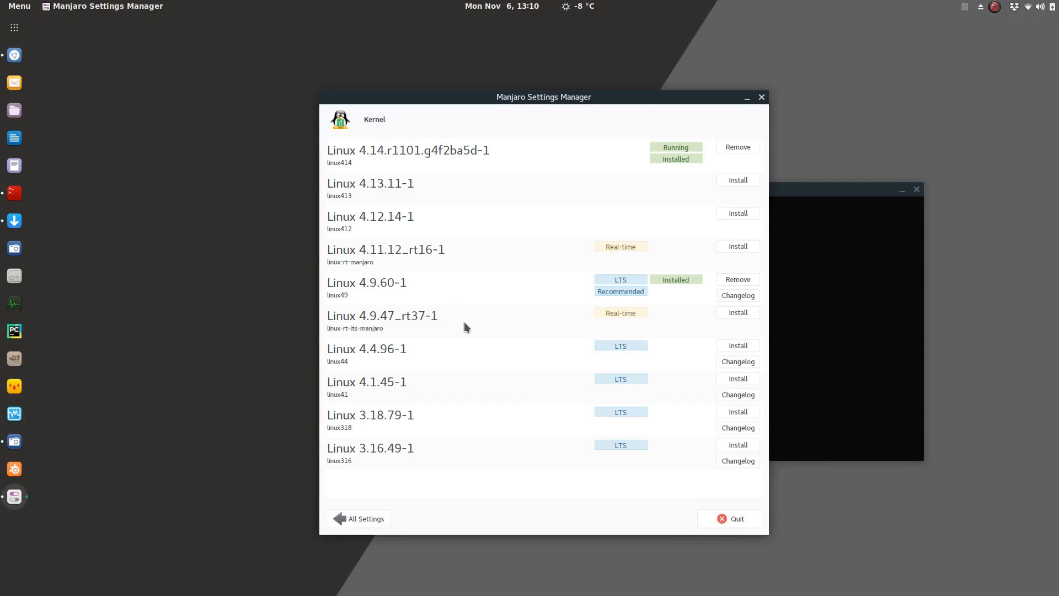
mouse_move(676, 371)
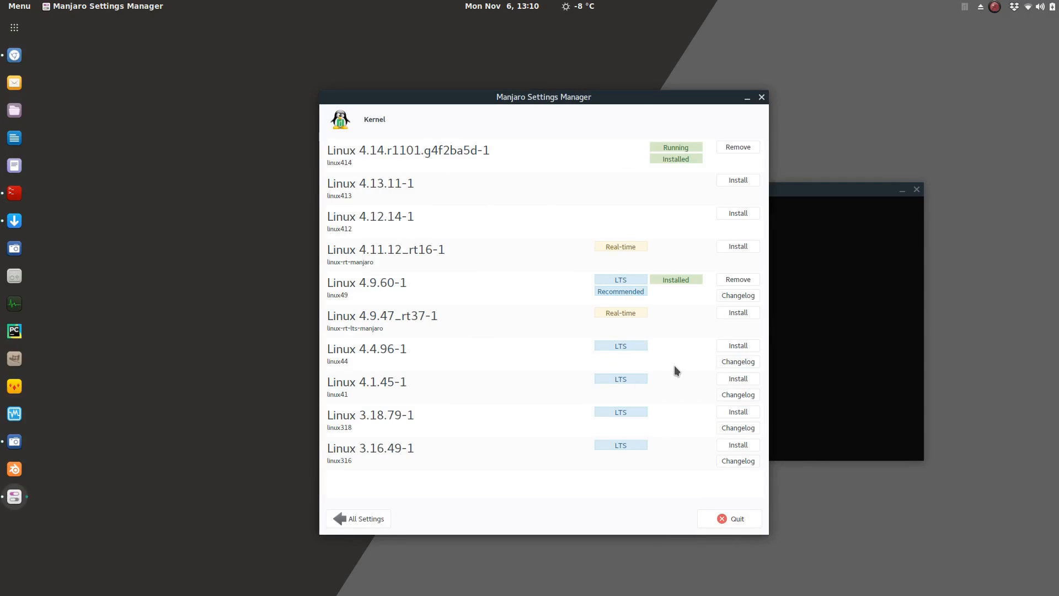
mouse_move(585, 341)
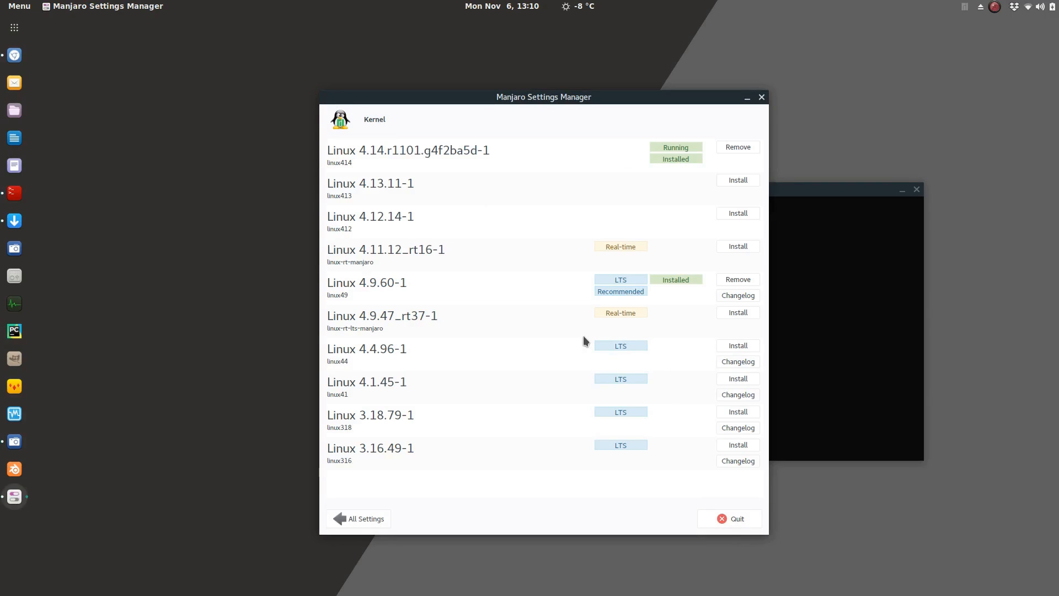
mouse_move(372, 282)
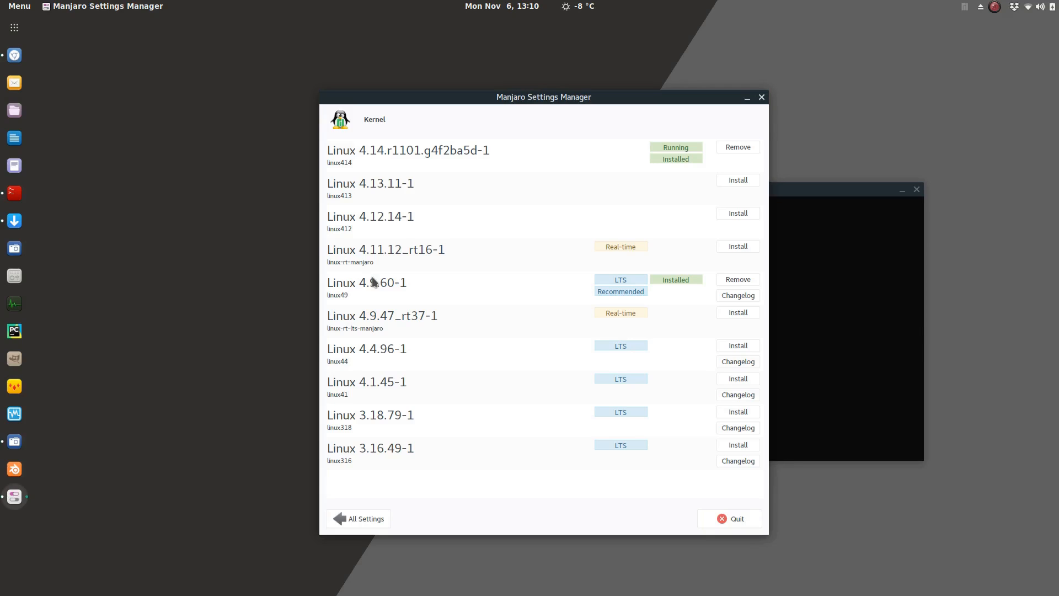
mouse_move(417, 296)
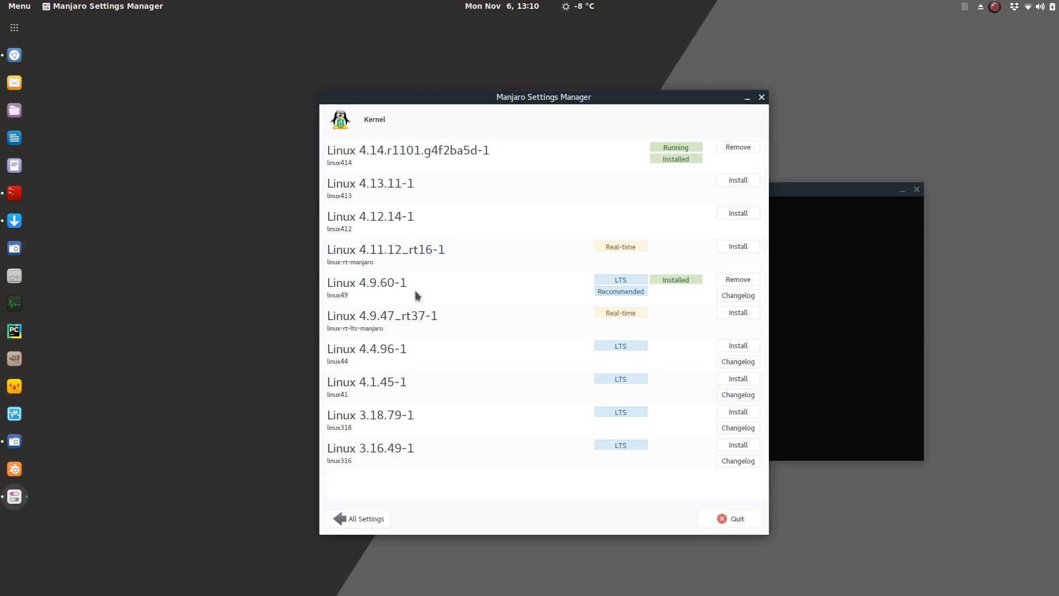
mouse_move(367, 293)
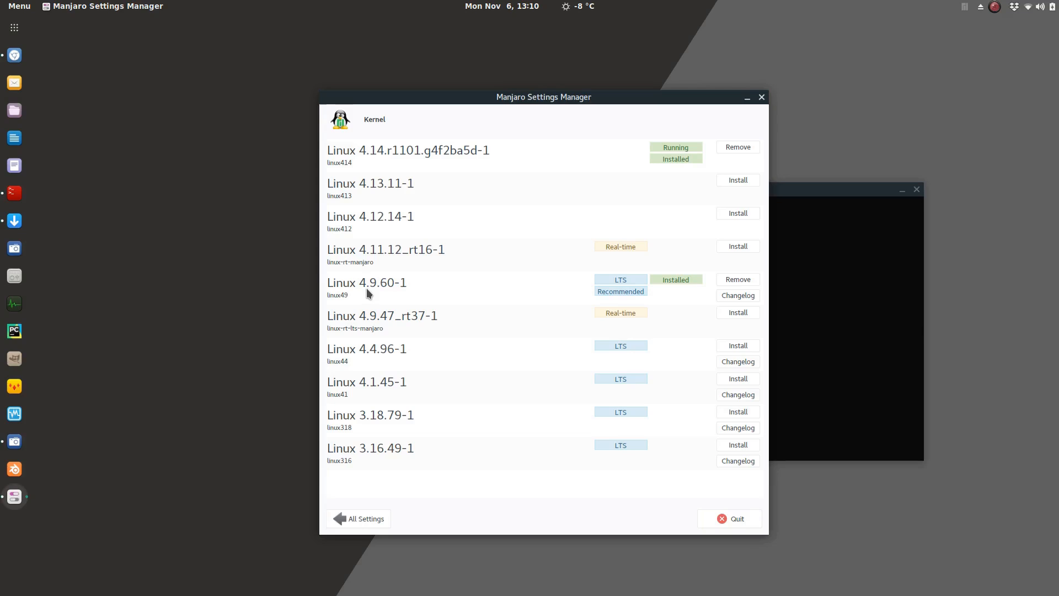
mouse_move(384, 294)
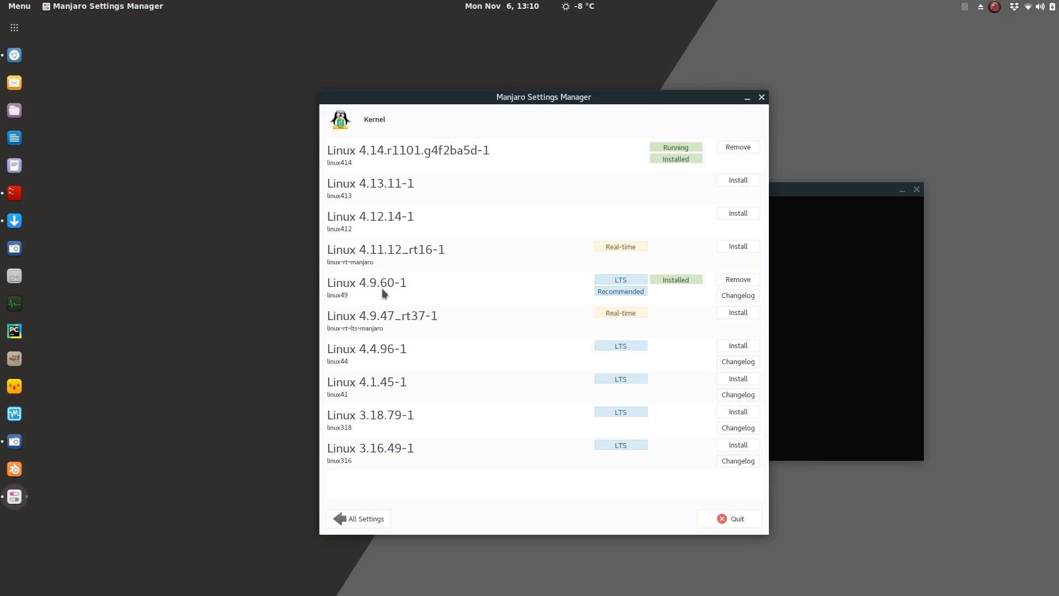
mouse_move(415, 288)
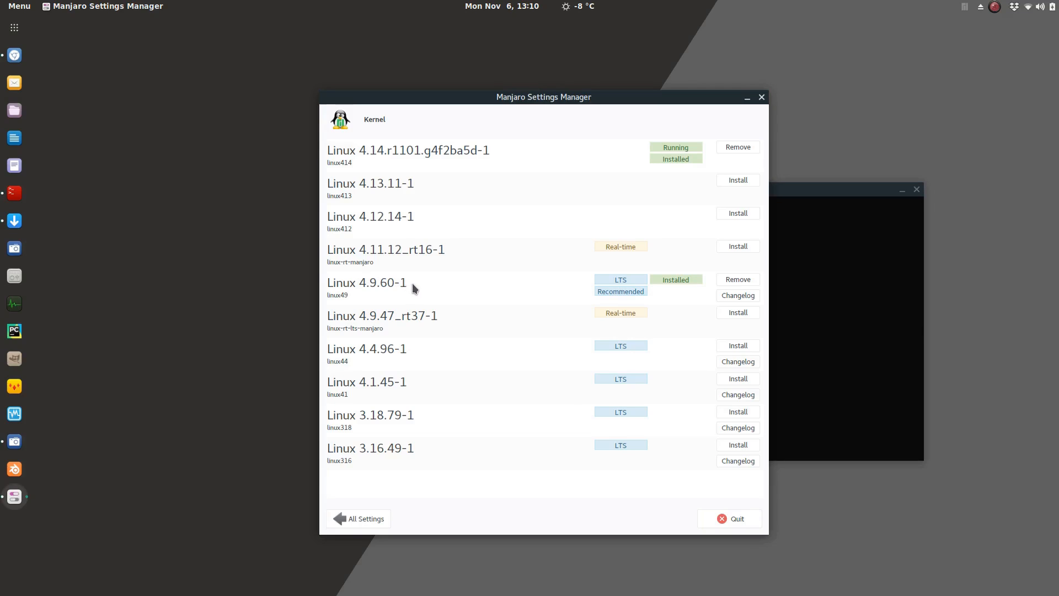
mouse_move(382, 224)
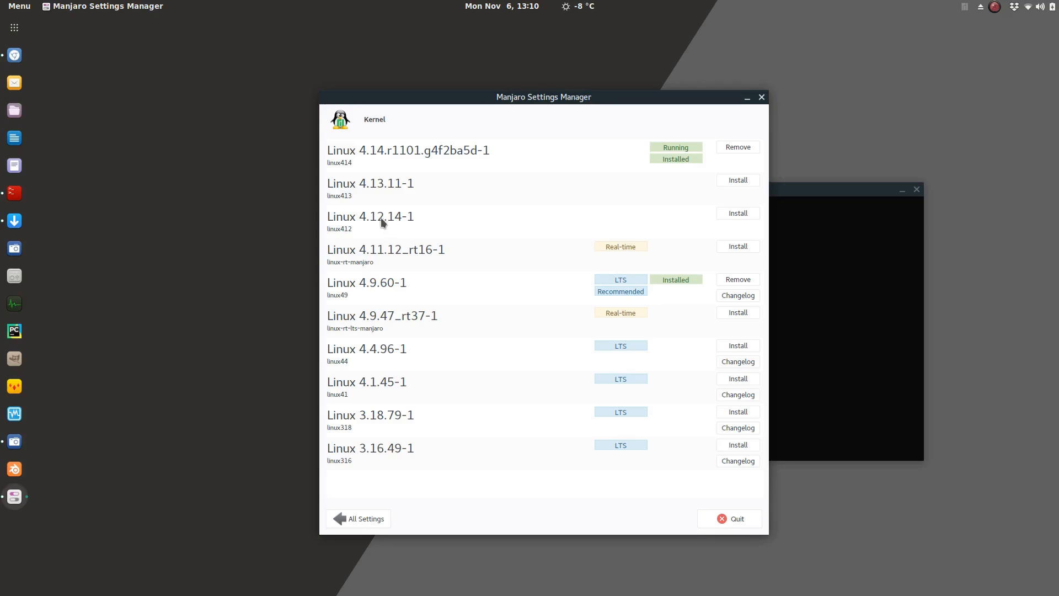
mouse_move(534, 155)
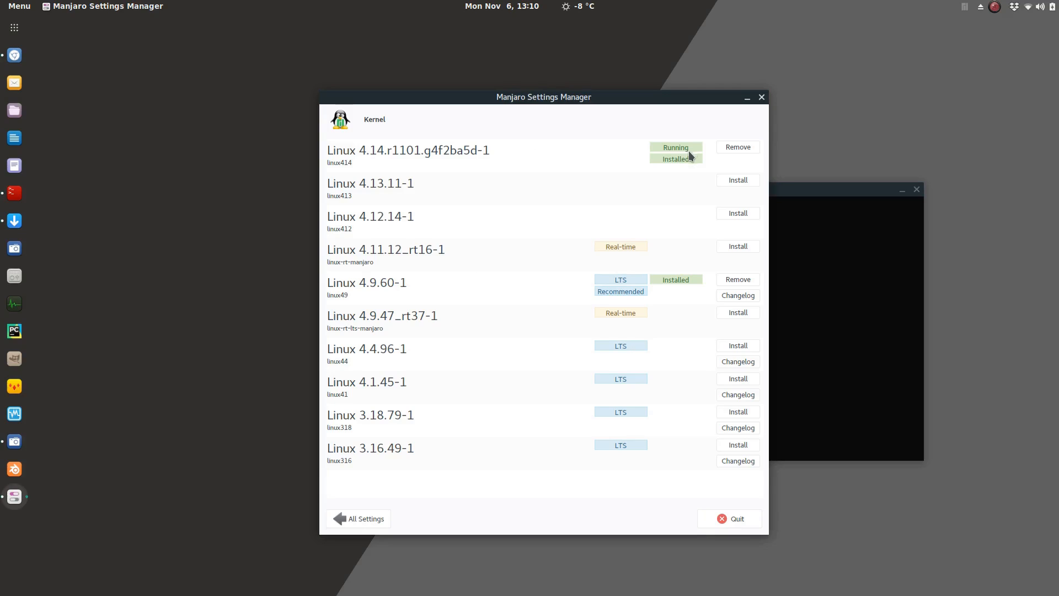
mouse_move(337, 165)
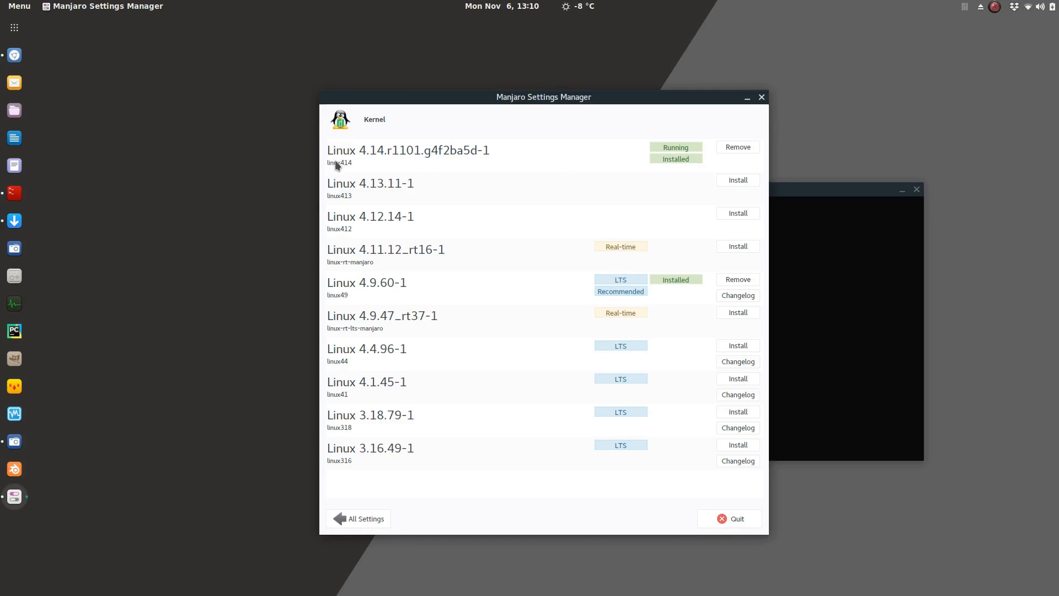
mouse_move(373, 159)
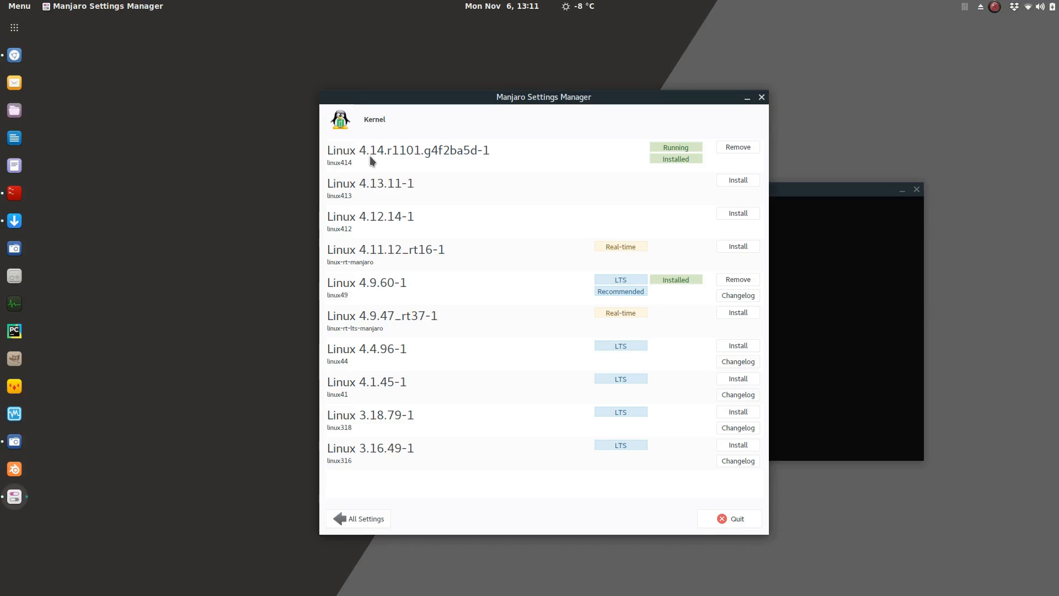
mouse_move(372, 154)
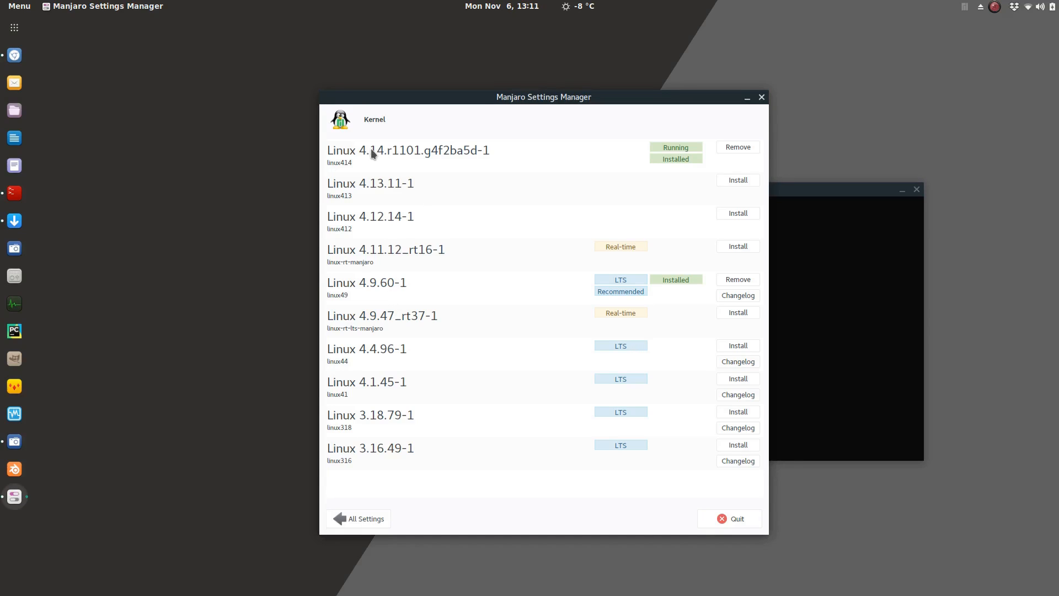
mouse_move(395, 271)
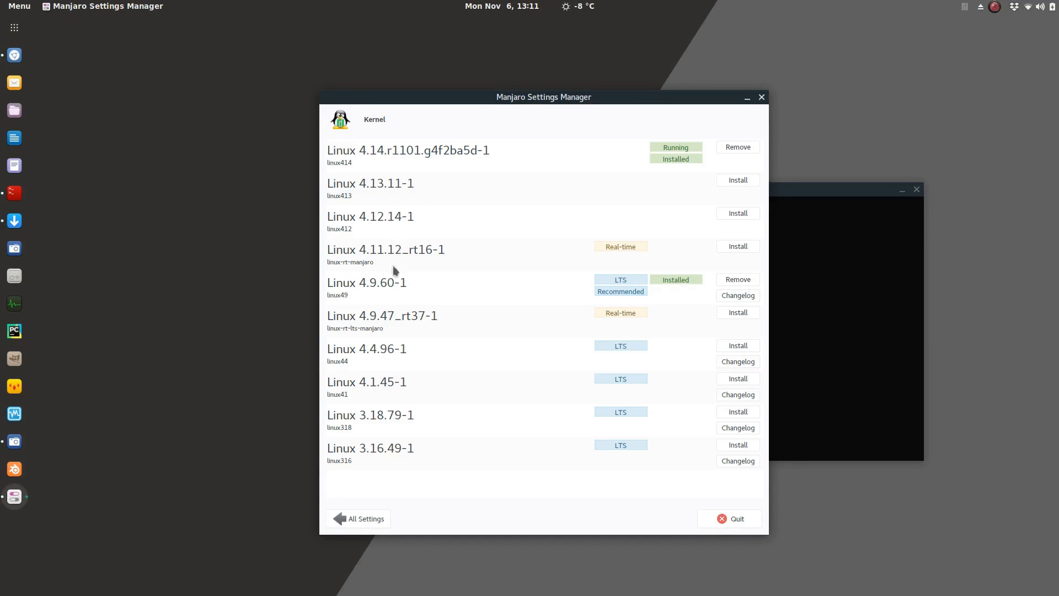
mouse_move(737, 281)
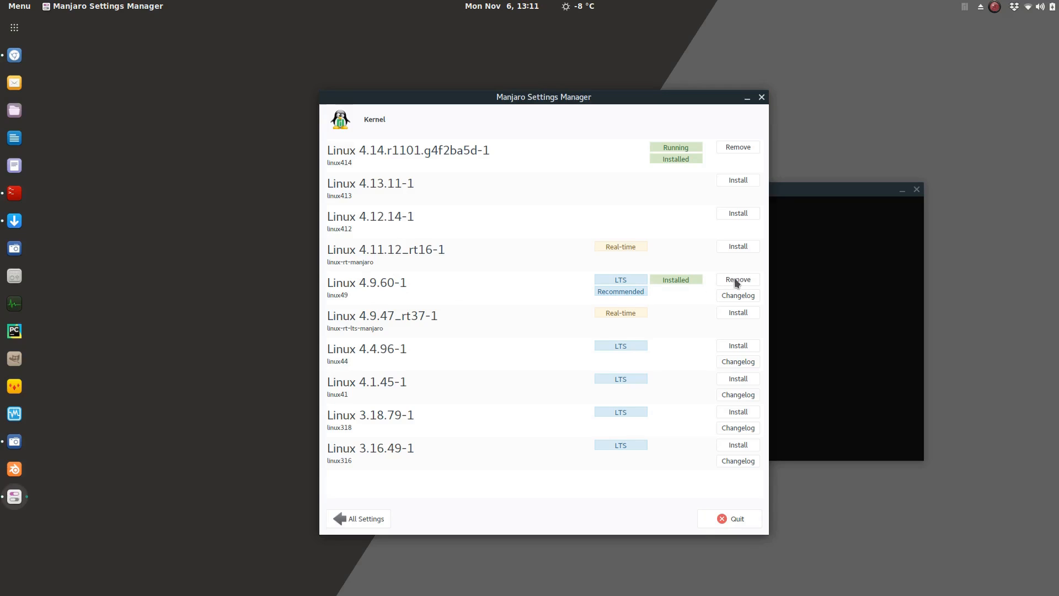
mouse_move(257, 183)
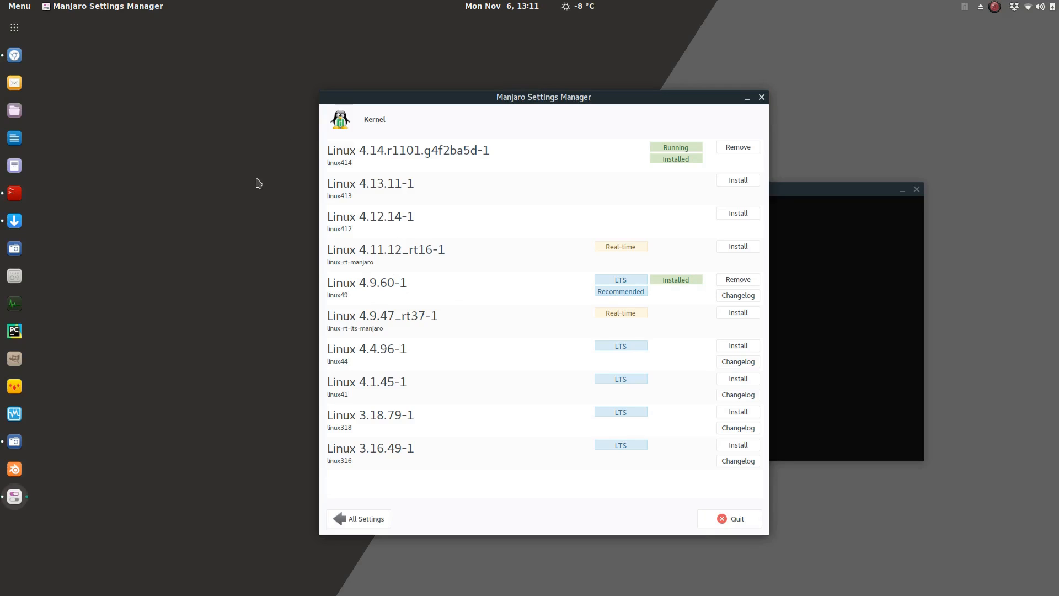
mouse_move(272, 184)
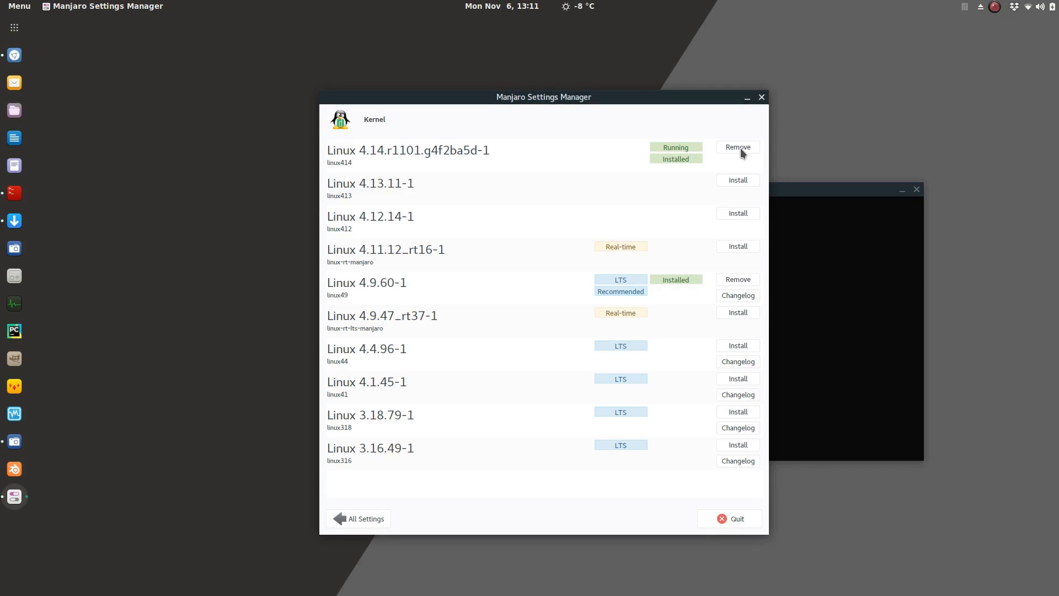
mouse_move(629, 294)
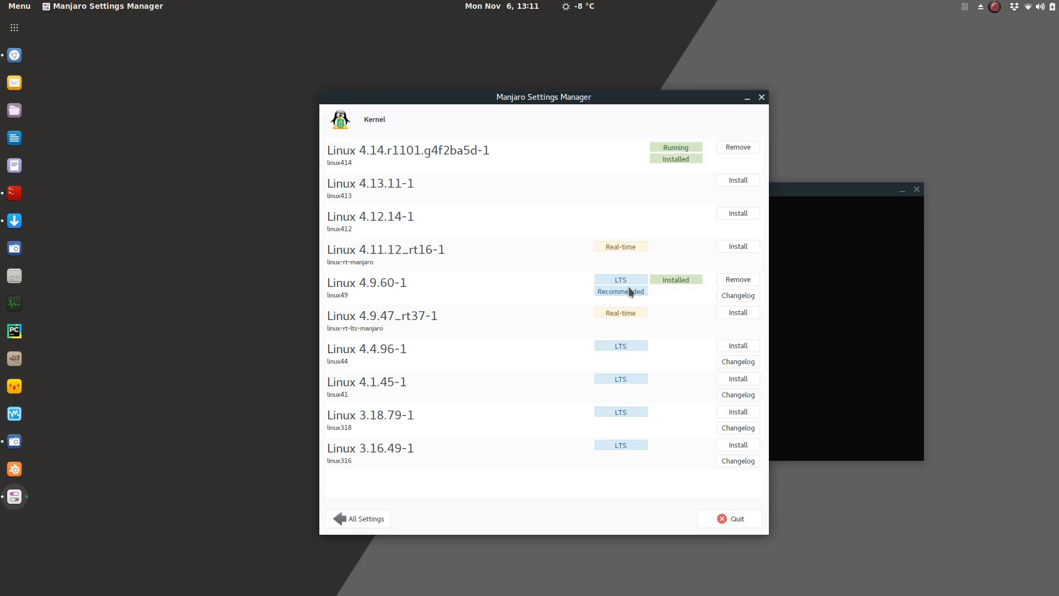
mouse_move(222, 74)
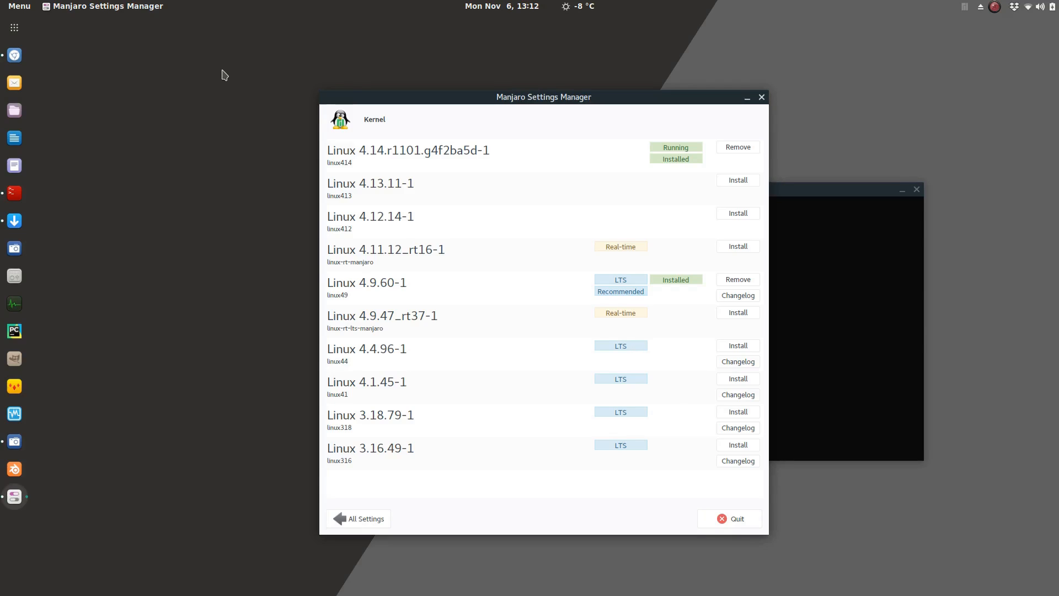
mouse_move(351, 212)
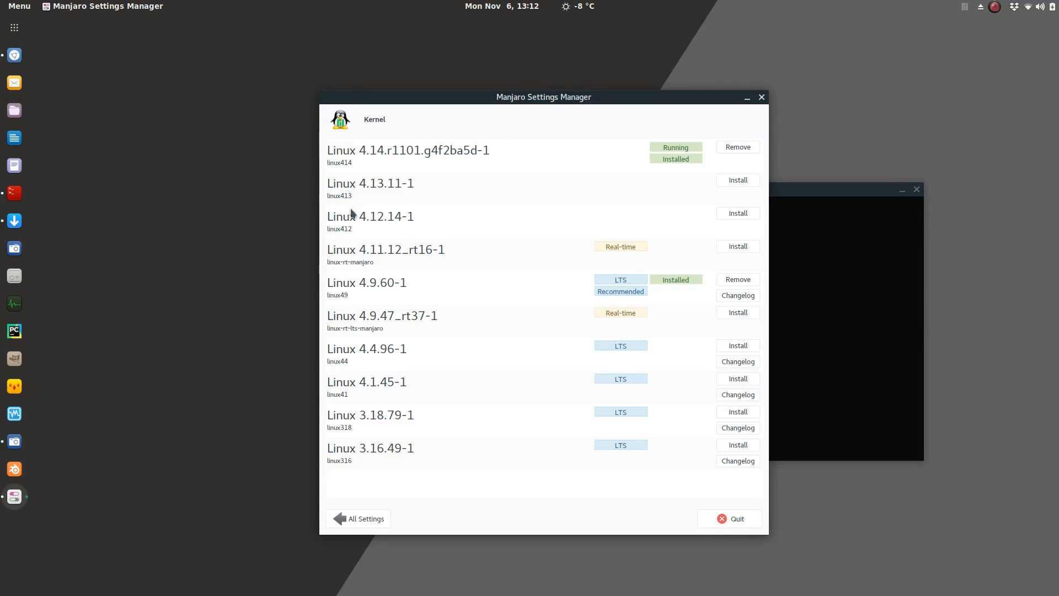
mouse_move(447, 204)
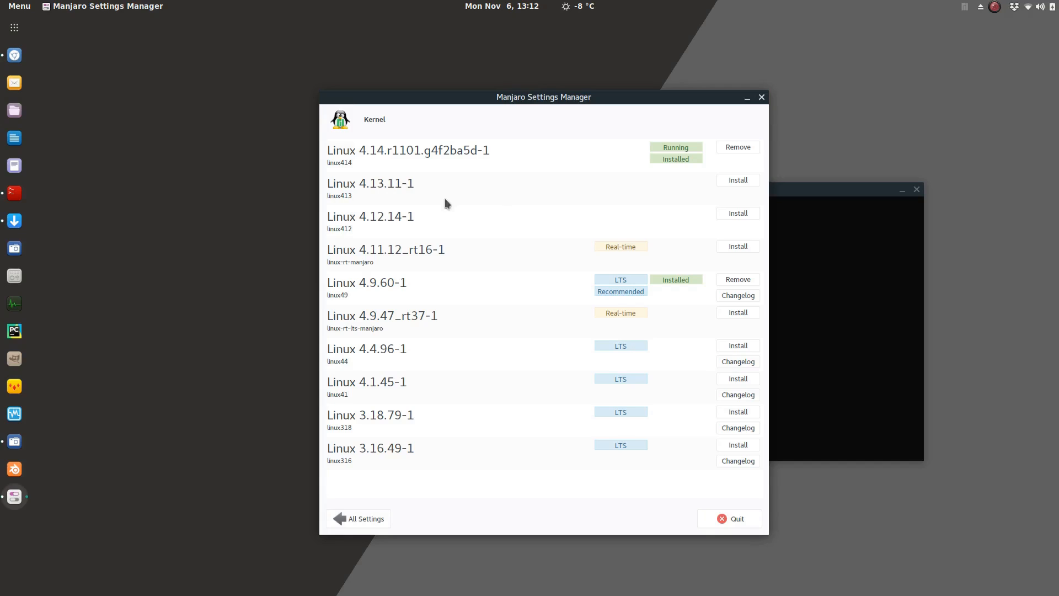
mouse_move(445, 193)
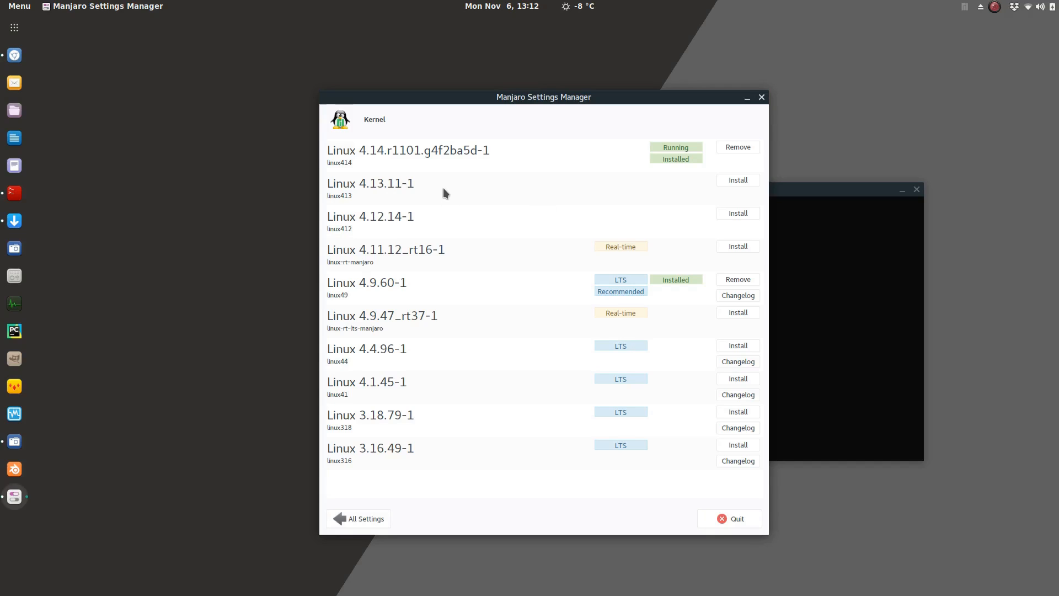
mouse_move(476, 211)
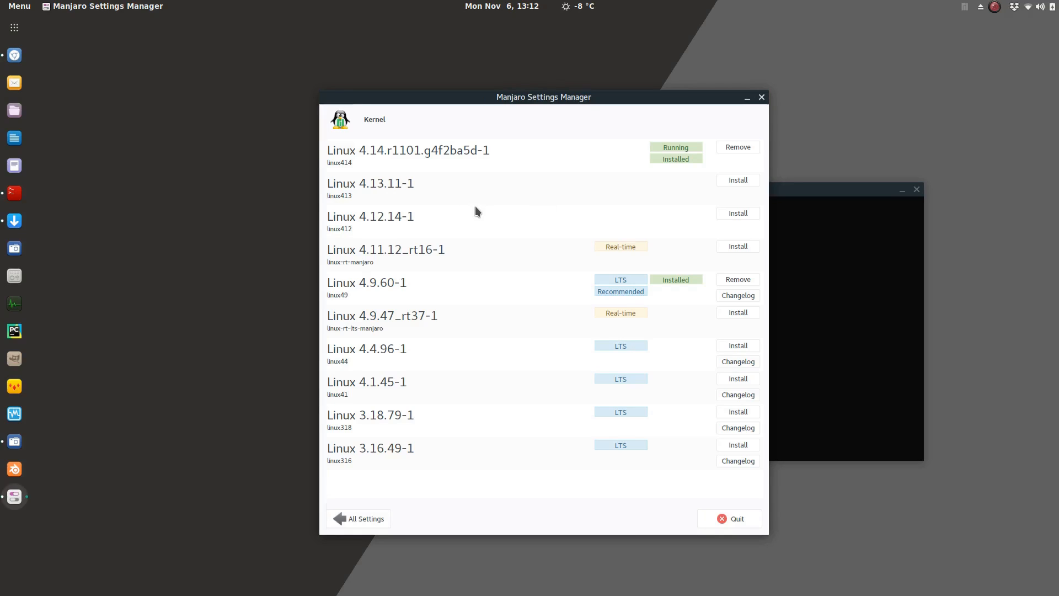
mouse_move(480, 213)
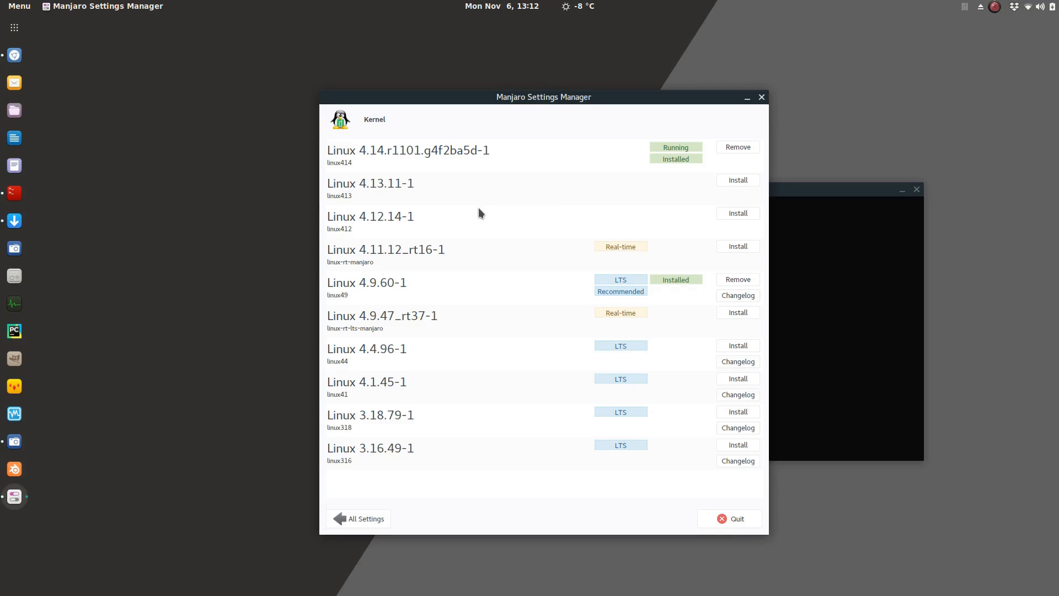
mouse_move(401, 190)
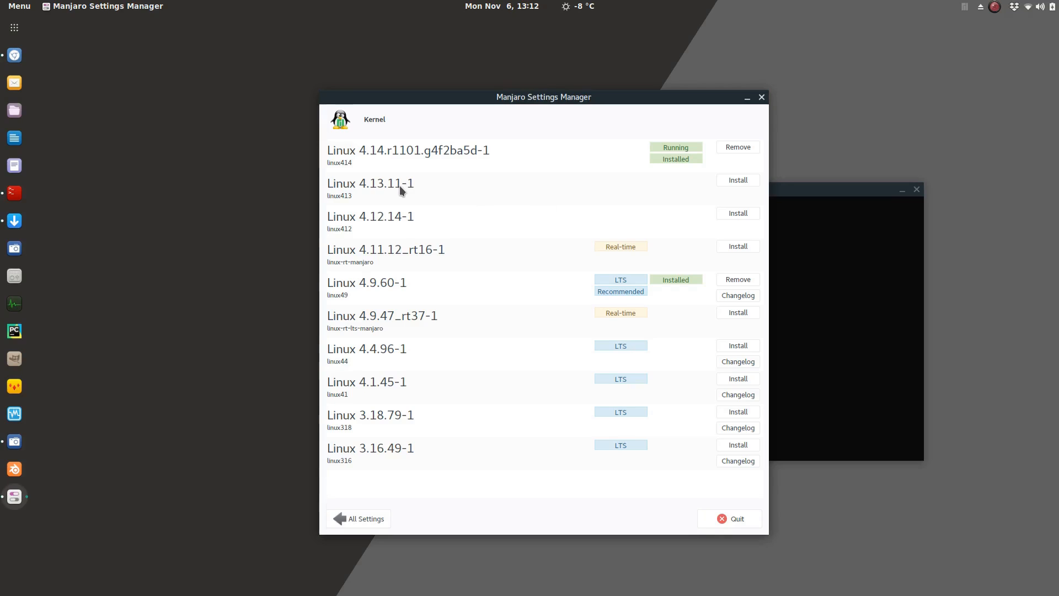
mouse_move(497, 88)
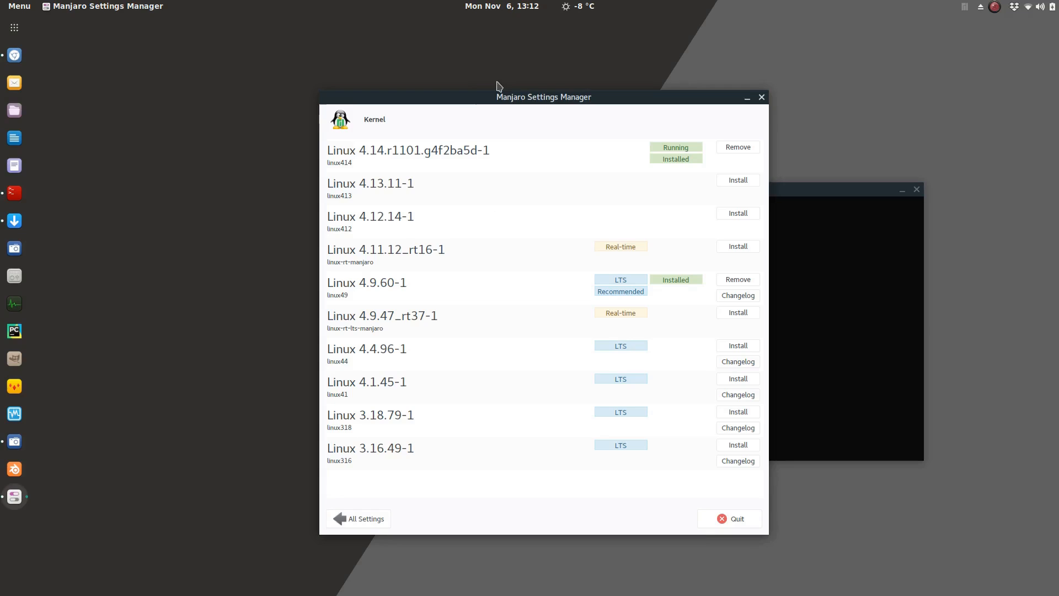
Drag the Manjaro Settings Manager Kernel window left to reveal the GNOME Shell terminal.
left_click_drag(544, 97, 350, 59)
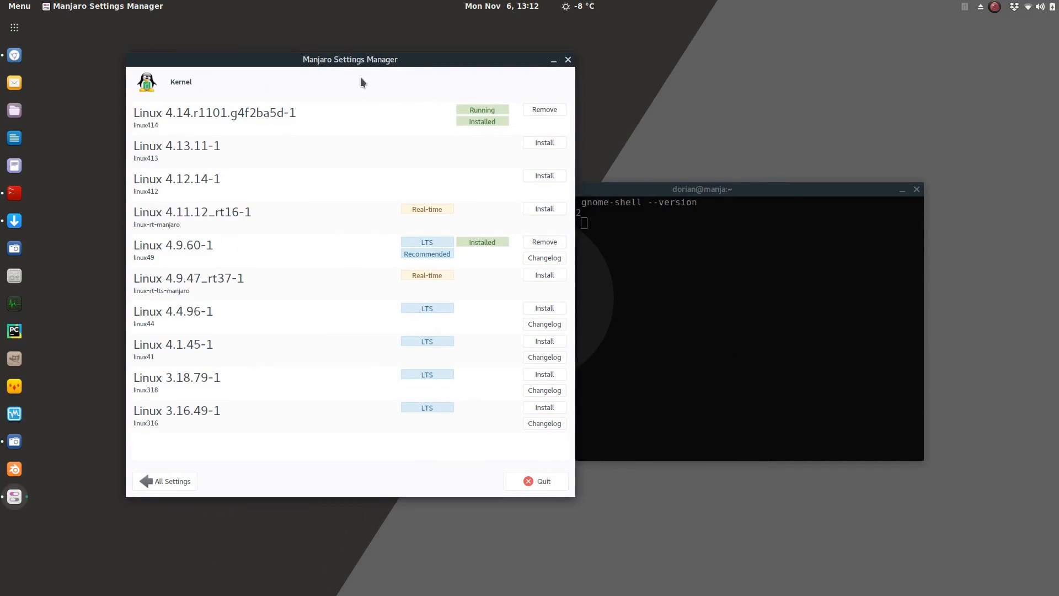
mouse_move(290, 188)
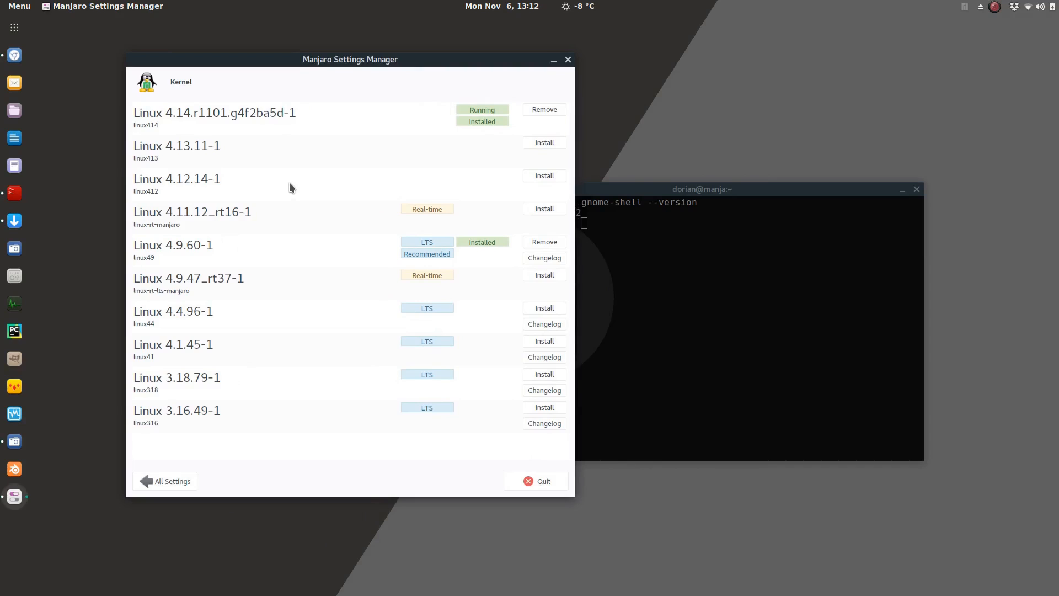
mouse_move(584, 305)
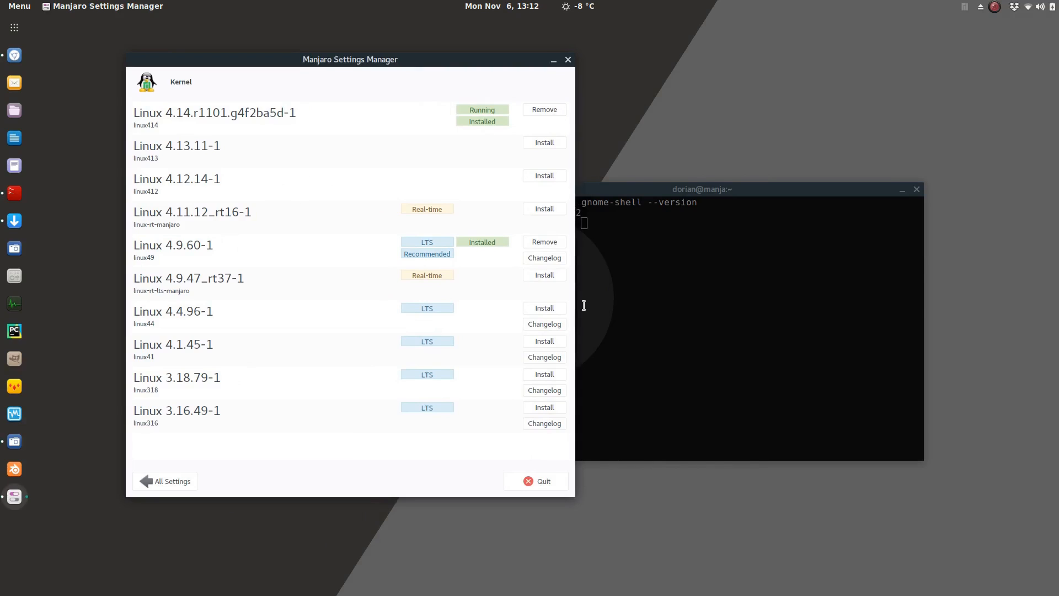
mouse_move(521, 129)
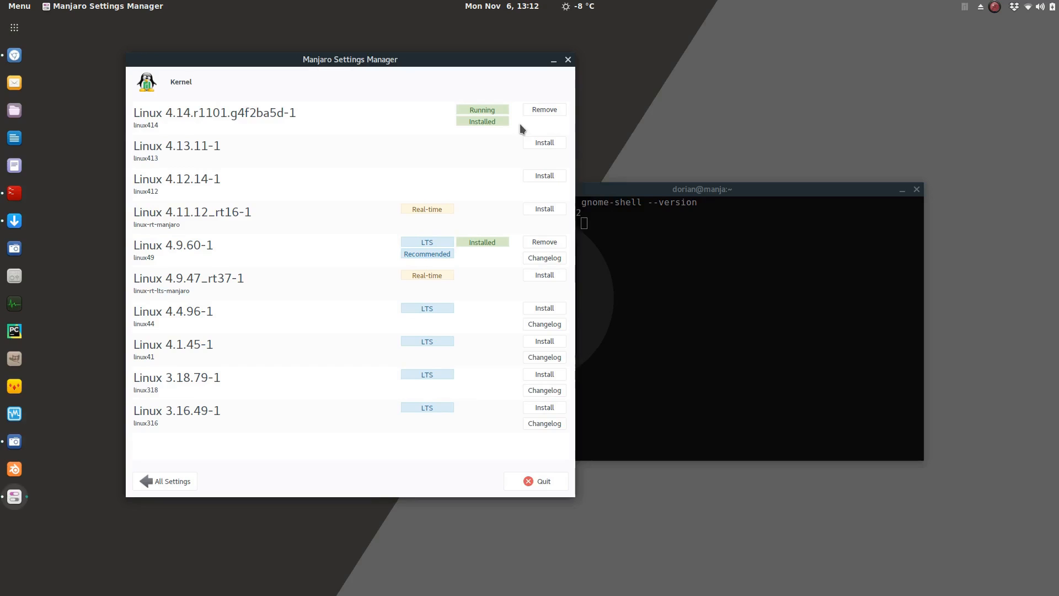
mouse_move(814, 189)
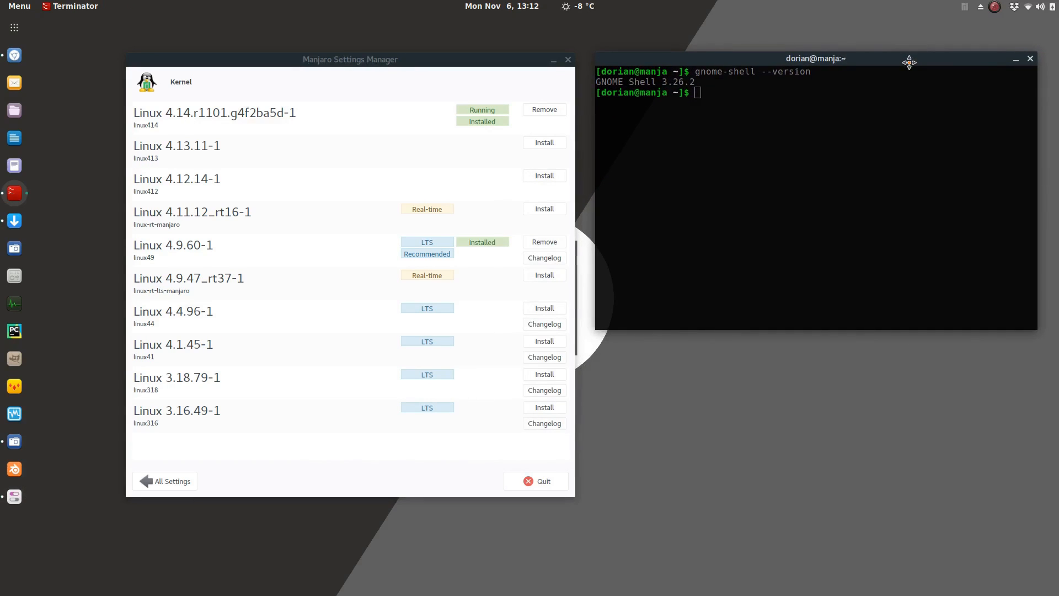
mouse_move(909, 67)
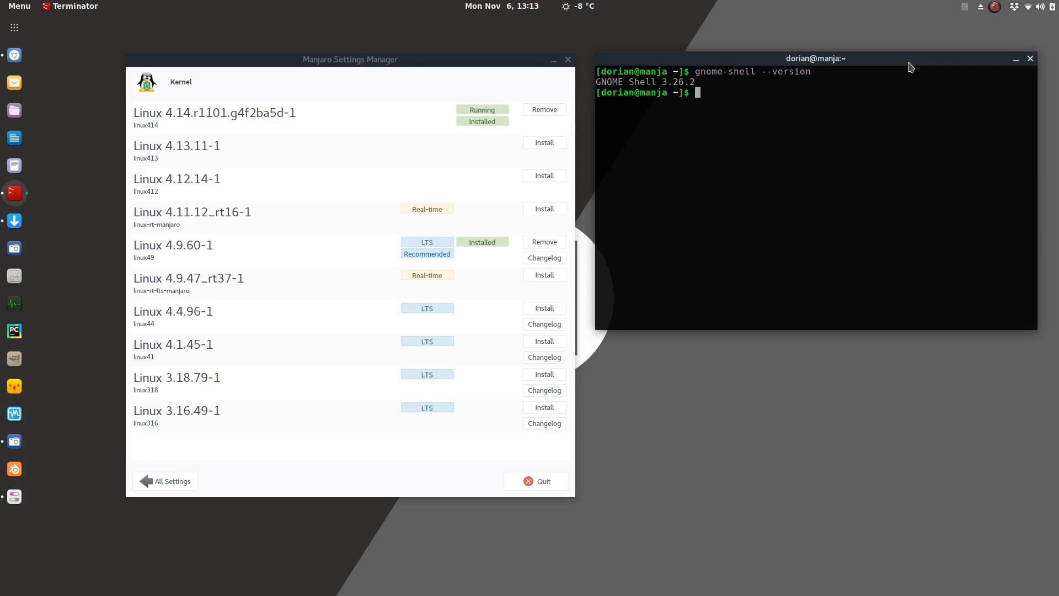
mouse_move(895, 21)
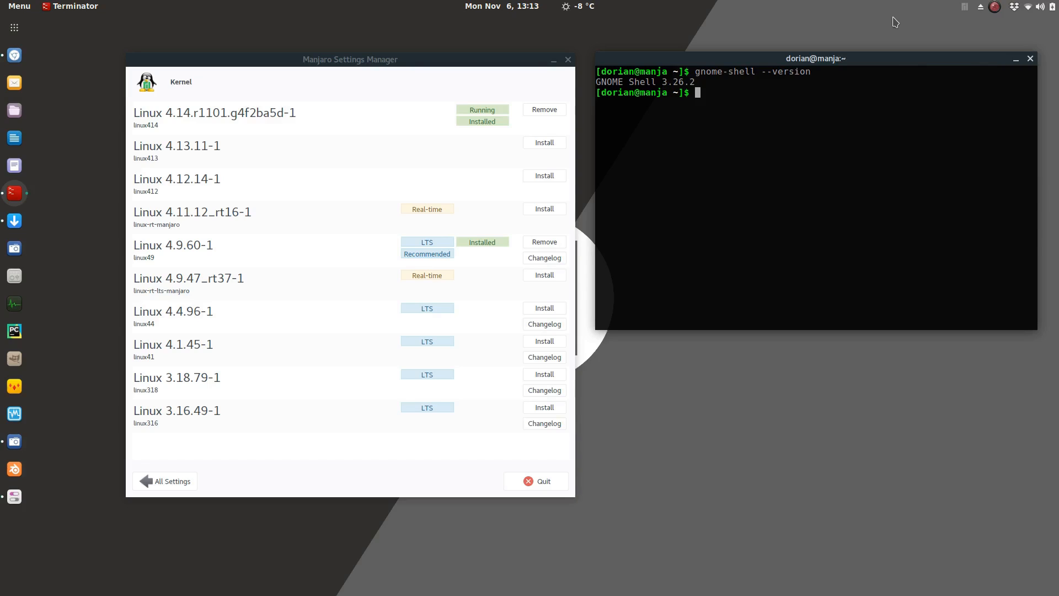
mouse_move(806, 38)
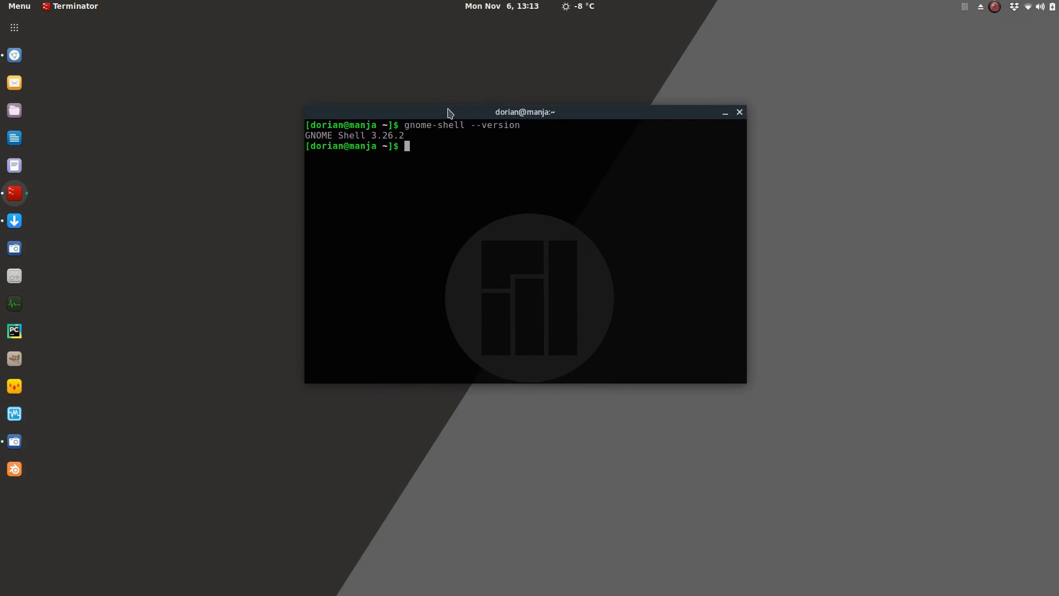
mouse_move(374, 91)
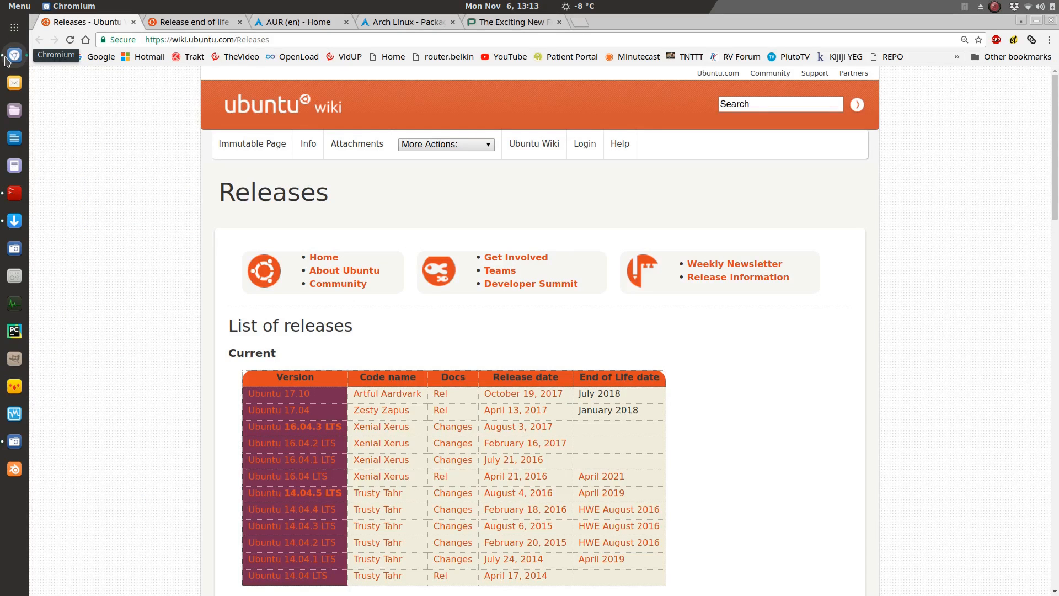
Open the Phoronix Linux 4.14 features tab and scroll through its File-Systems and Devices sections.
left_click(510, 22)
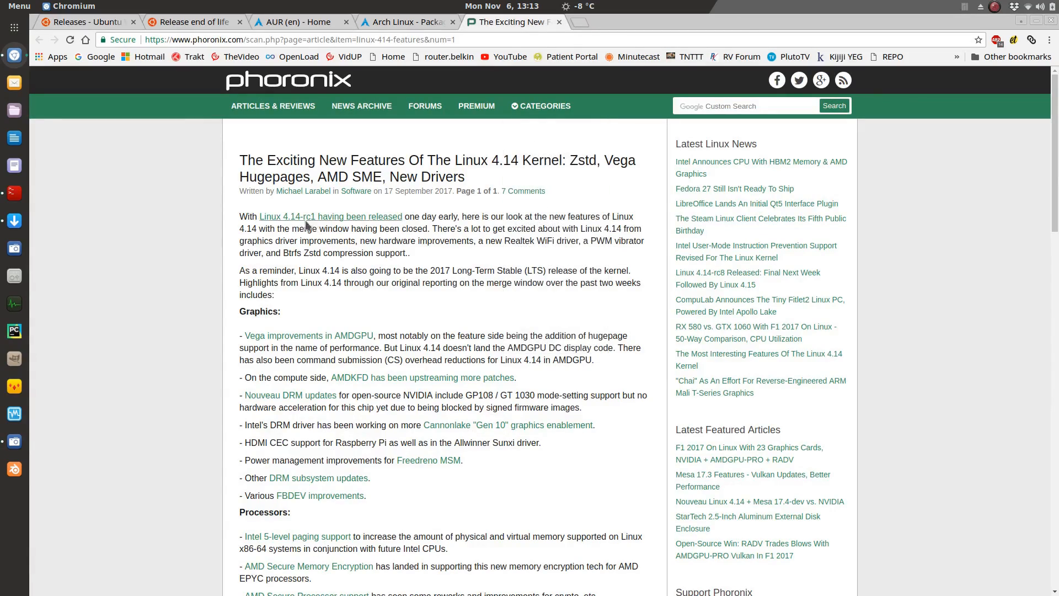
scroll("down", 3)
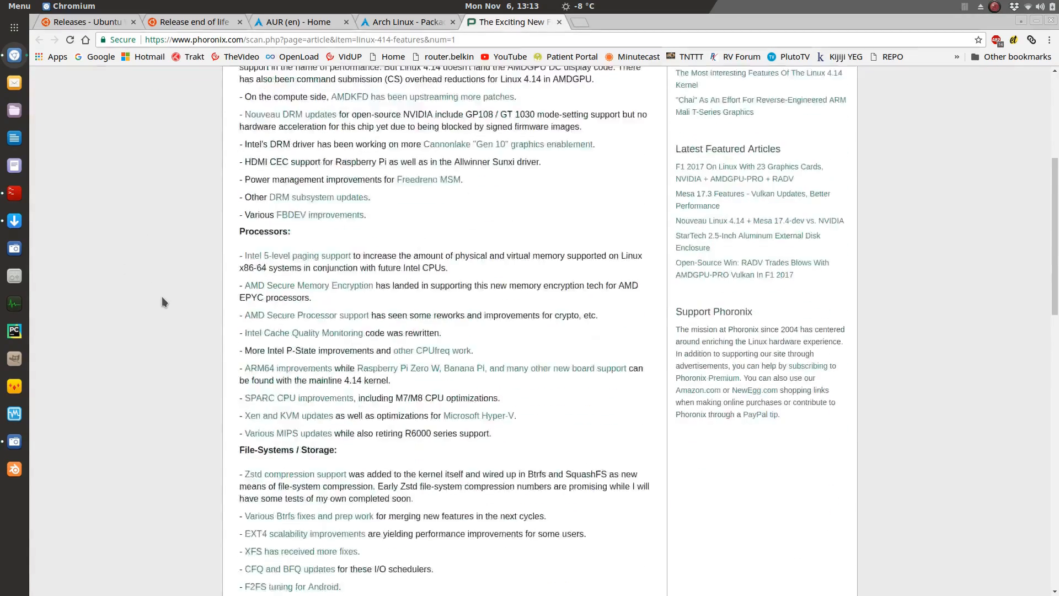
scroll("down", 3)
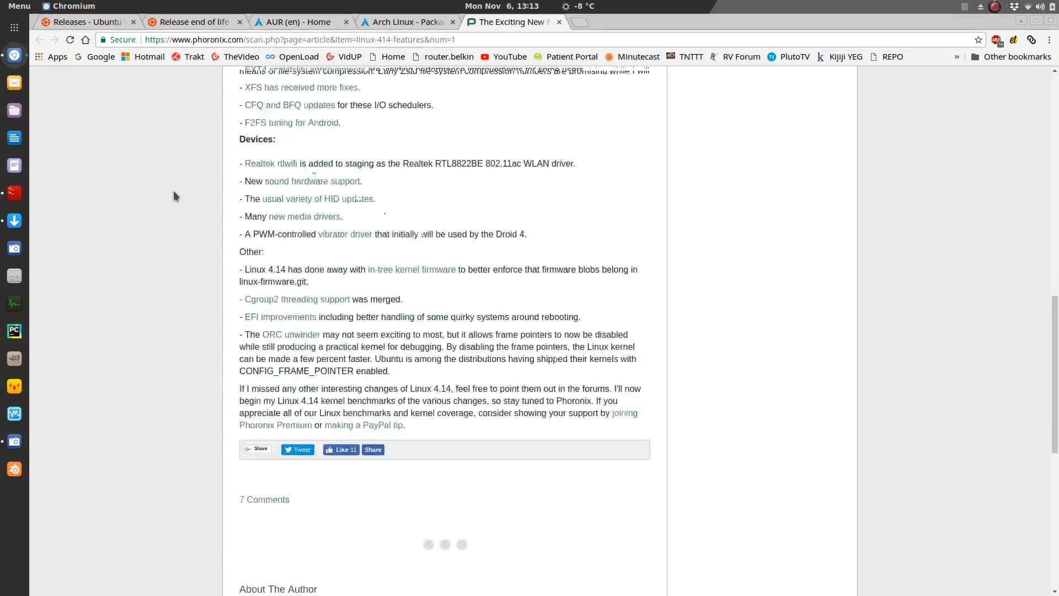
scroll("up", 3)
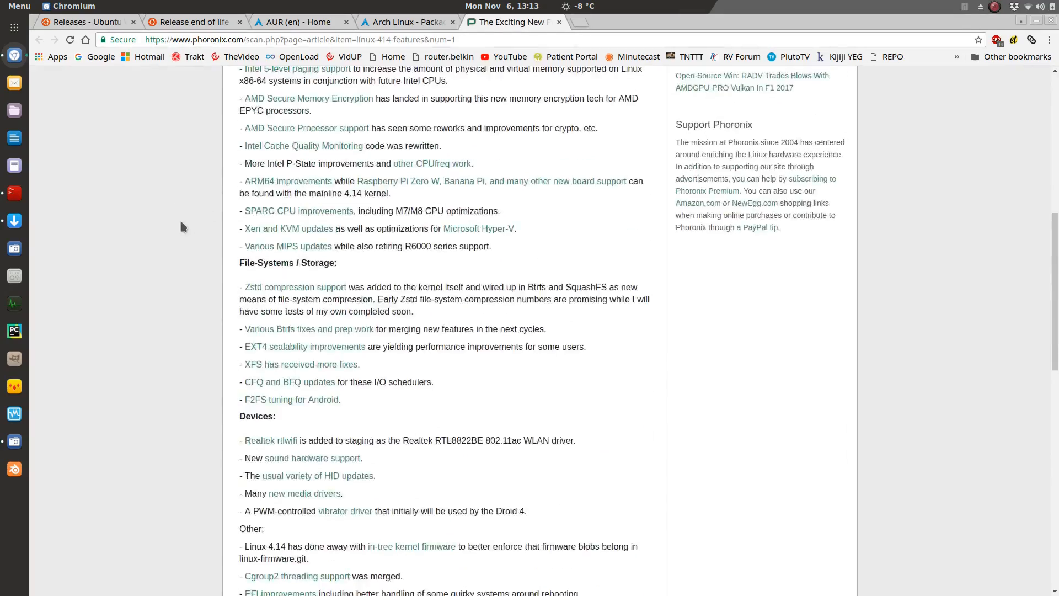
scroll("up", 3)
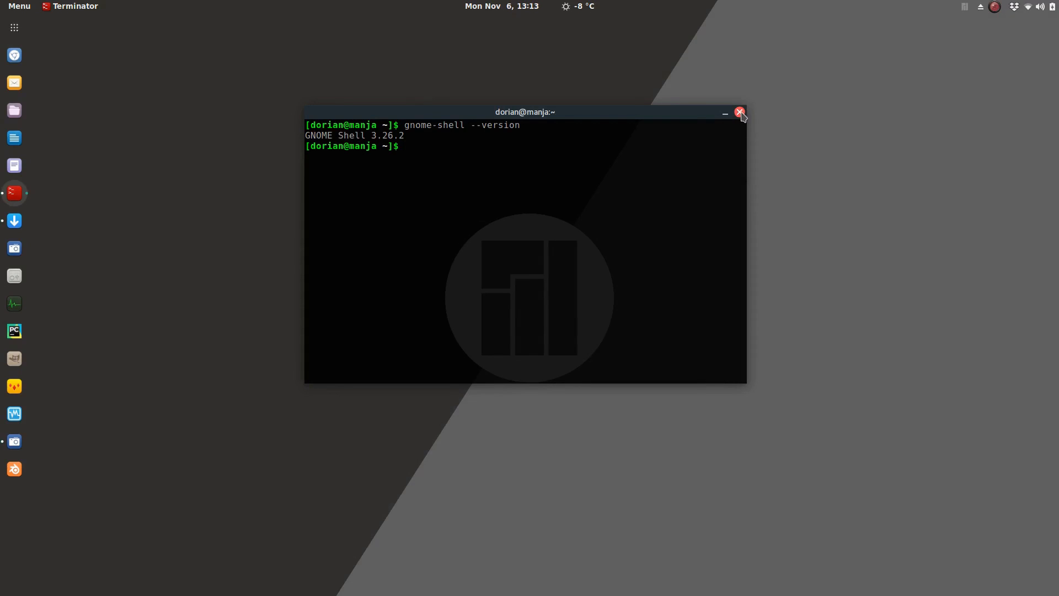
mouse_move(14, 27)
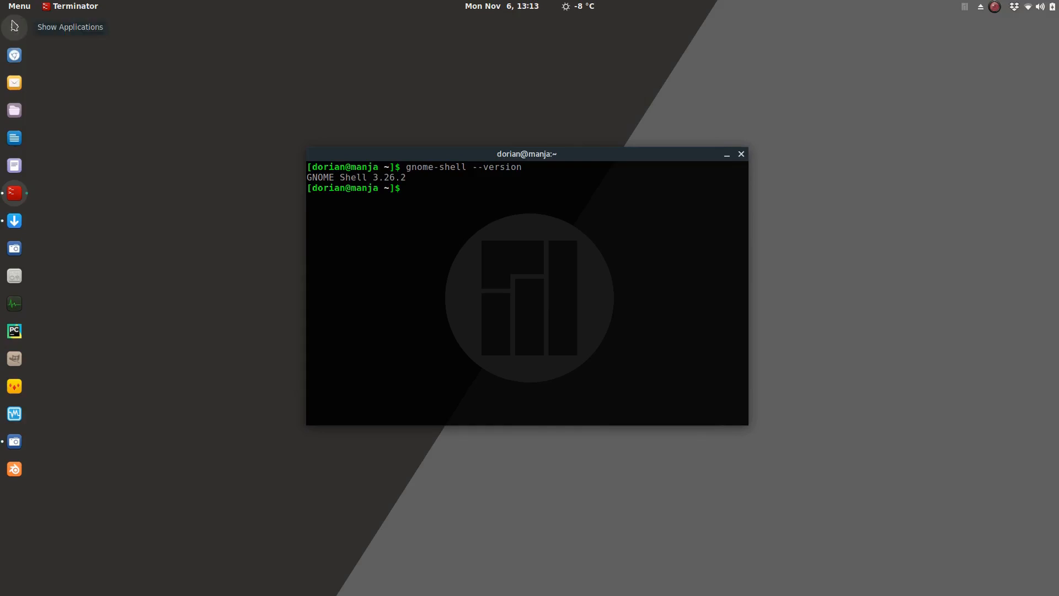
mouse_move(14, 275)
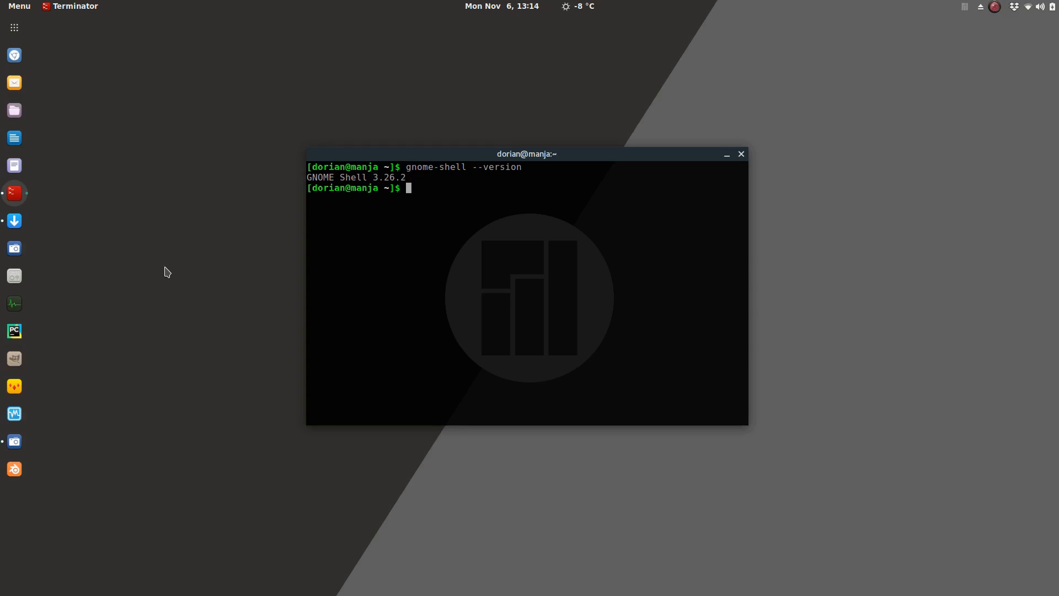
mouse_move(519, 109)
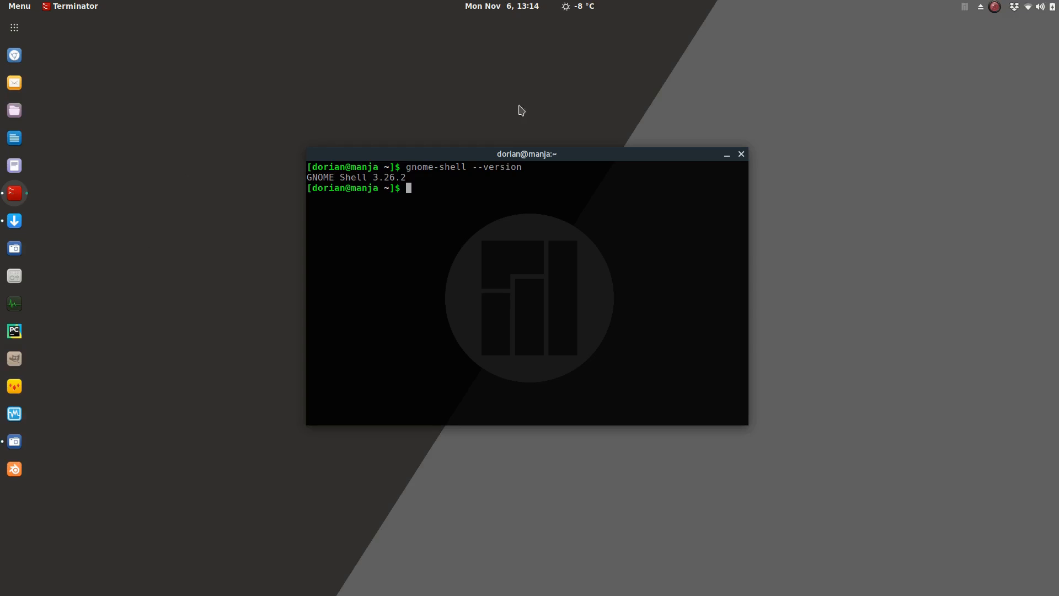
mouse_move(508, 115)
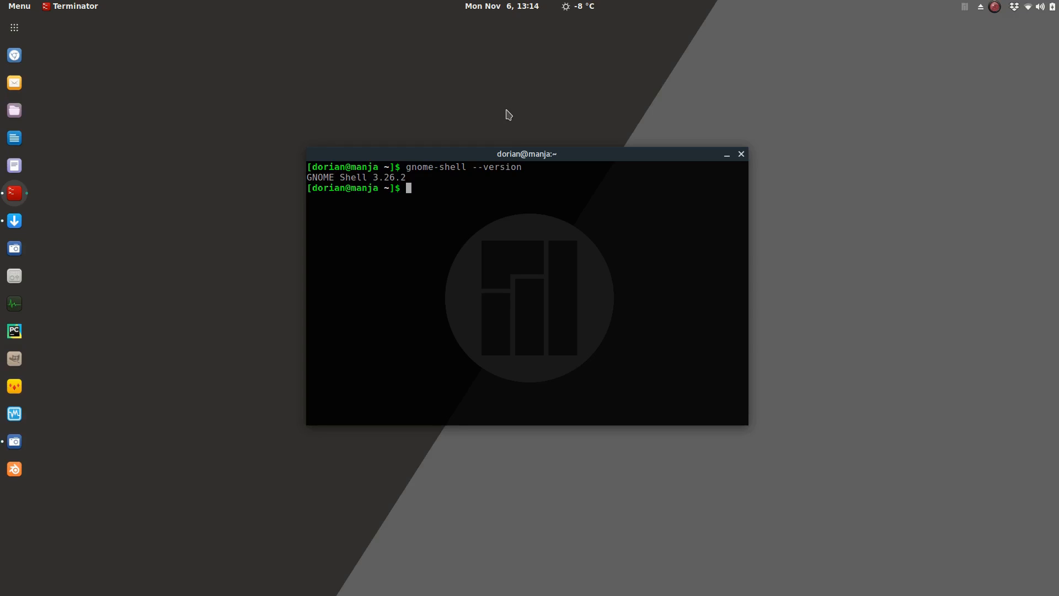
mouse_move(503, 115)
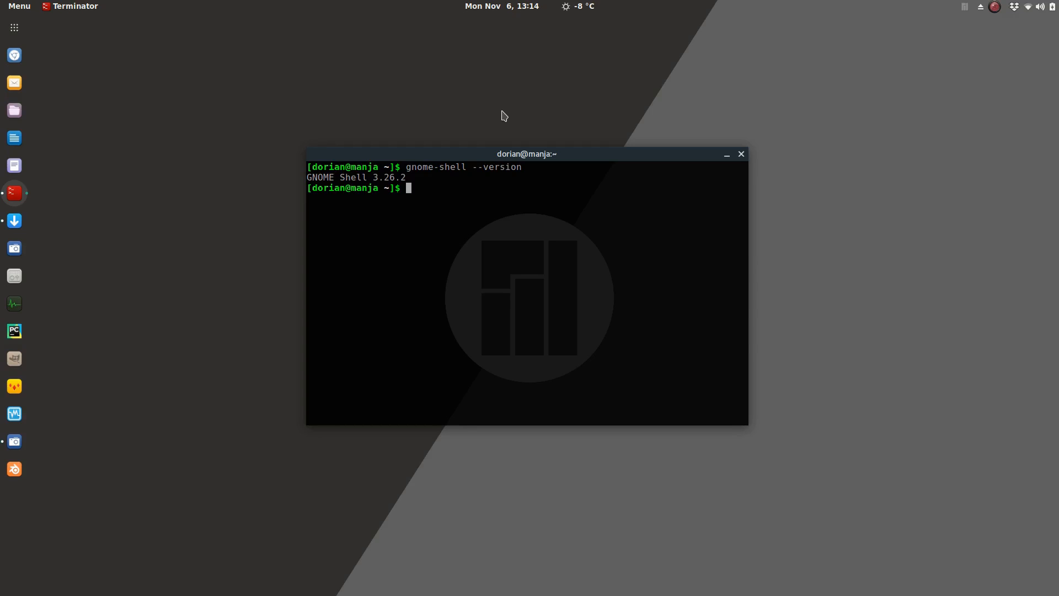
mouse_move(613, 217)
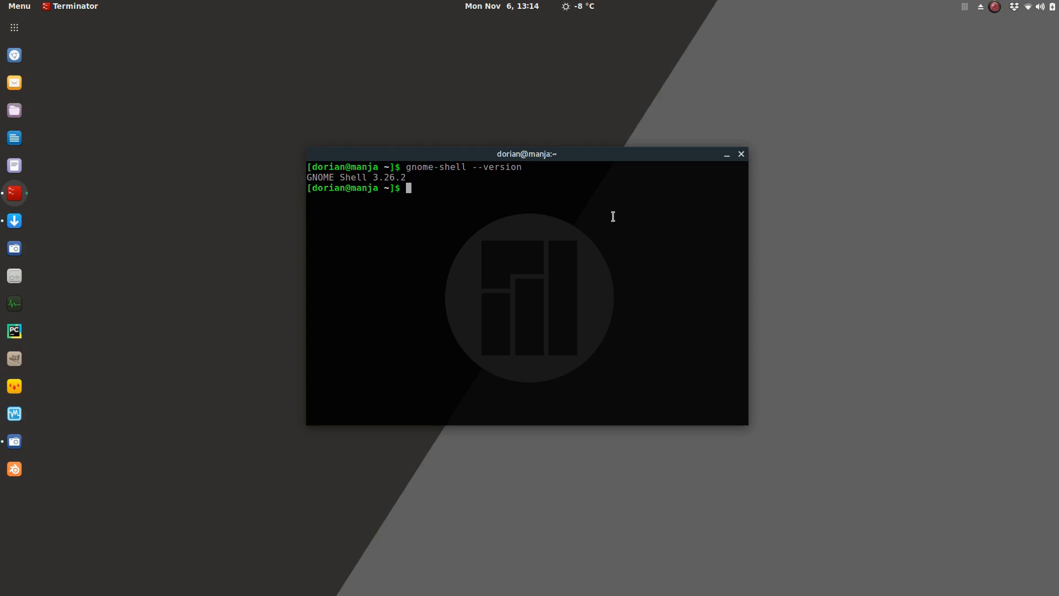
mouse_move(485, 268)
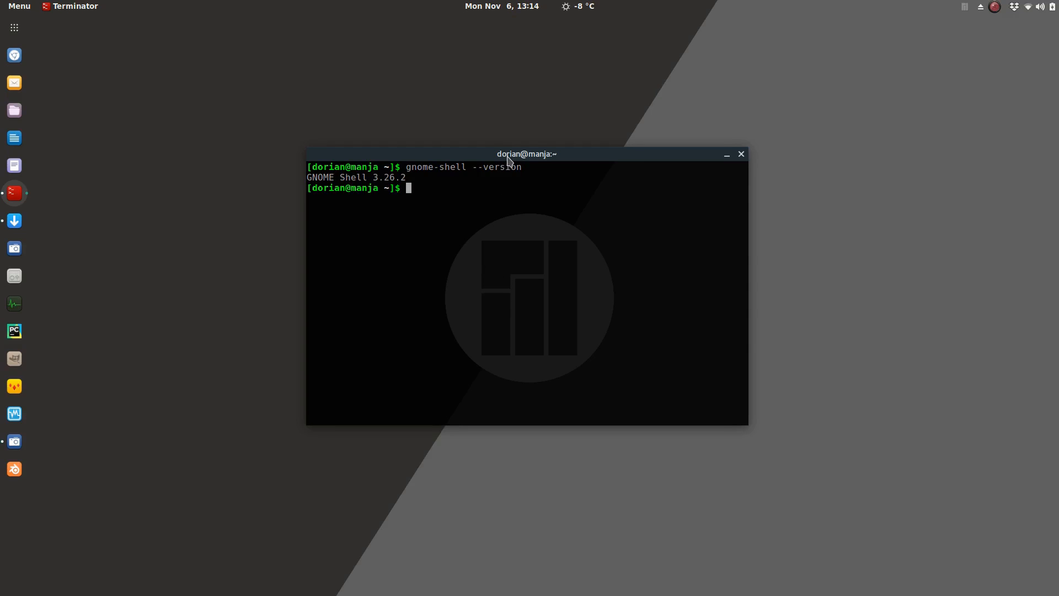
Drag the GNOME Shell 3.26.2 terminal window up near the top of the screen.
left_click_drag(527, 153, 542, 39)
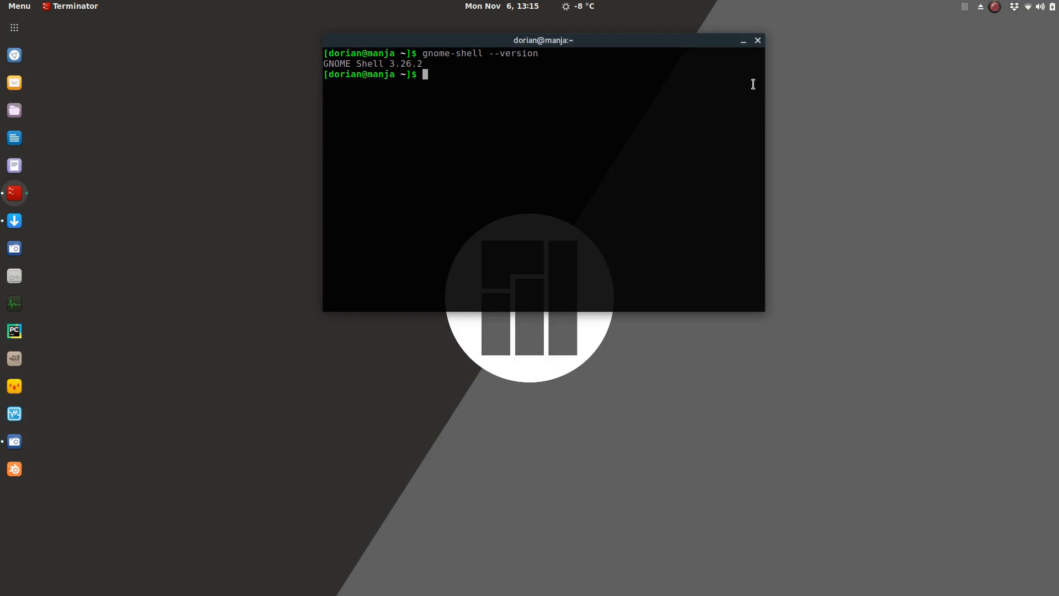
mouse_move(14, 54)
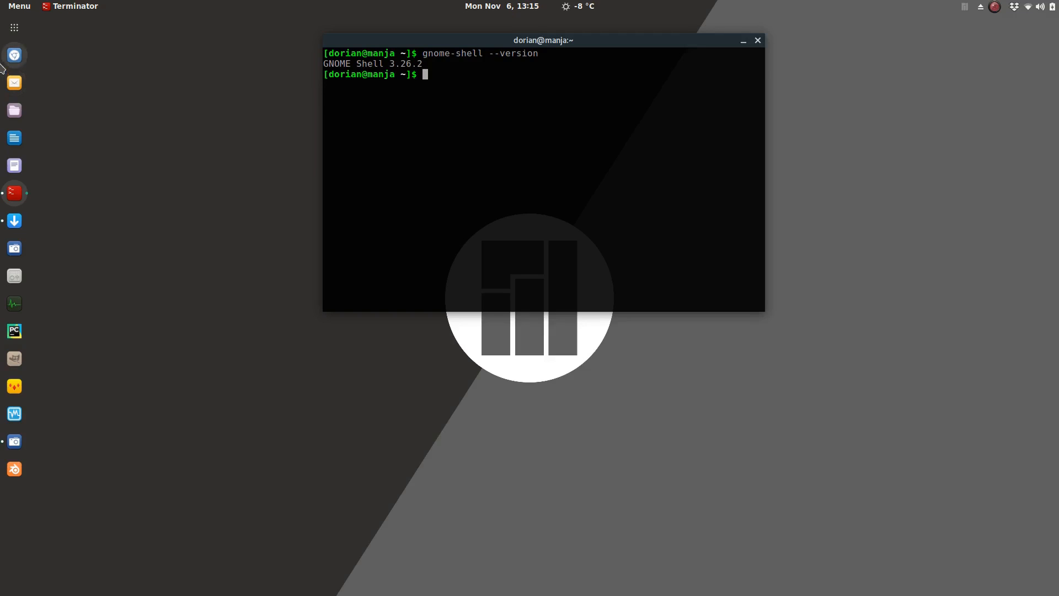
mouse_move(15, 28)
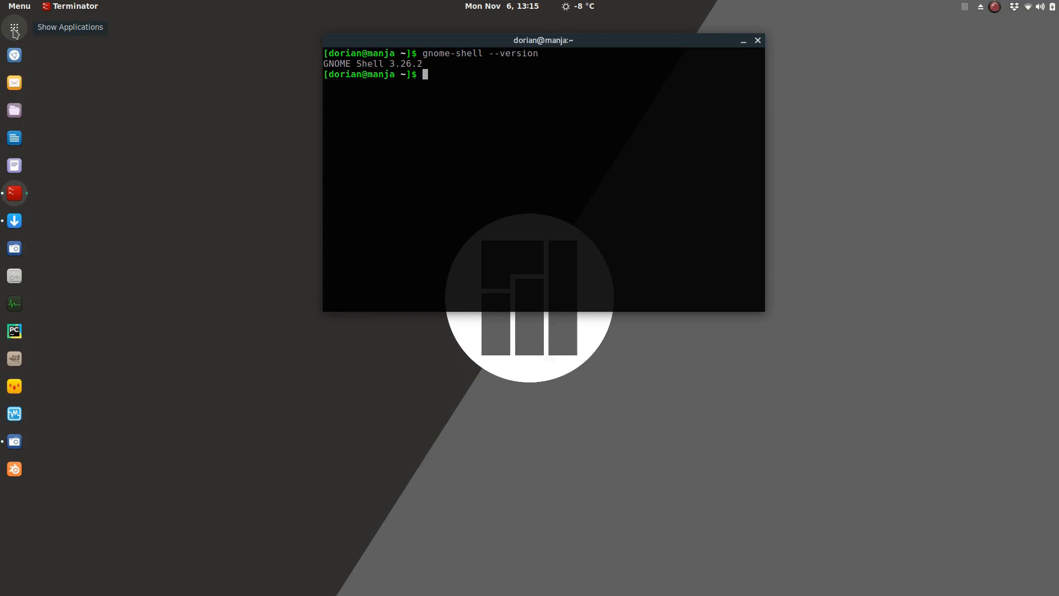
left_click(14, 27)
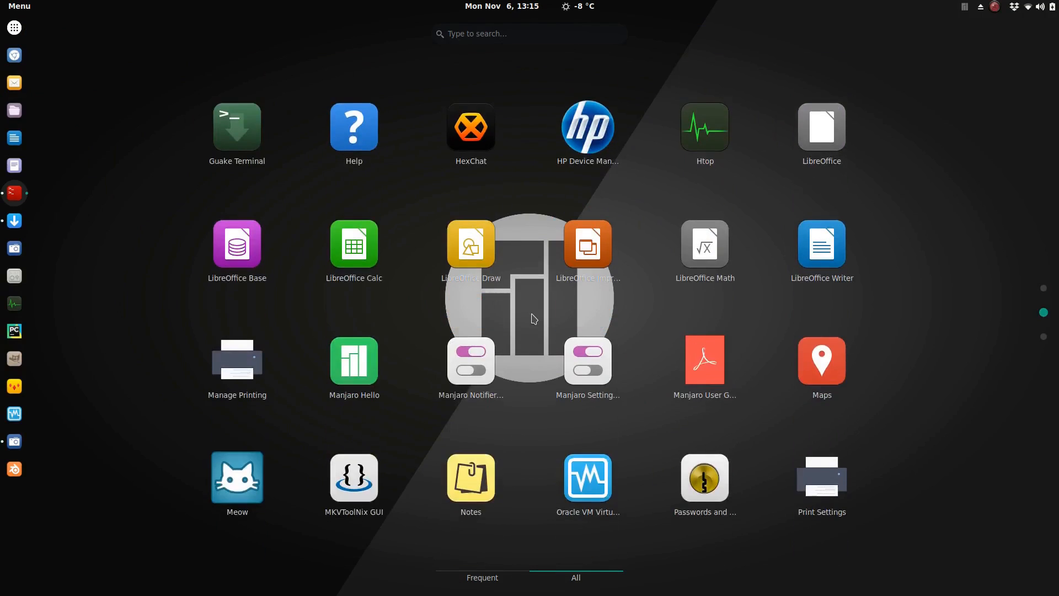
scroll("down", 3)
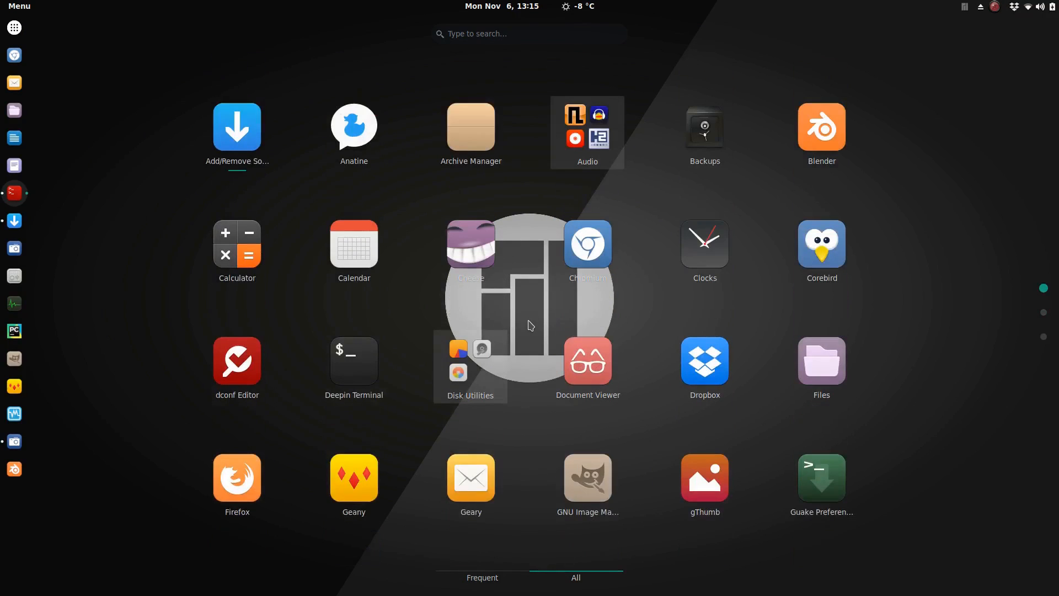
mouse_move(14, 28)
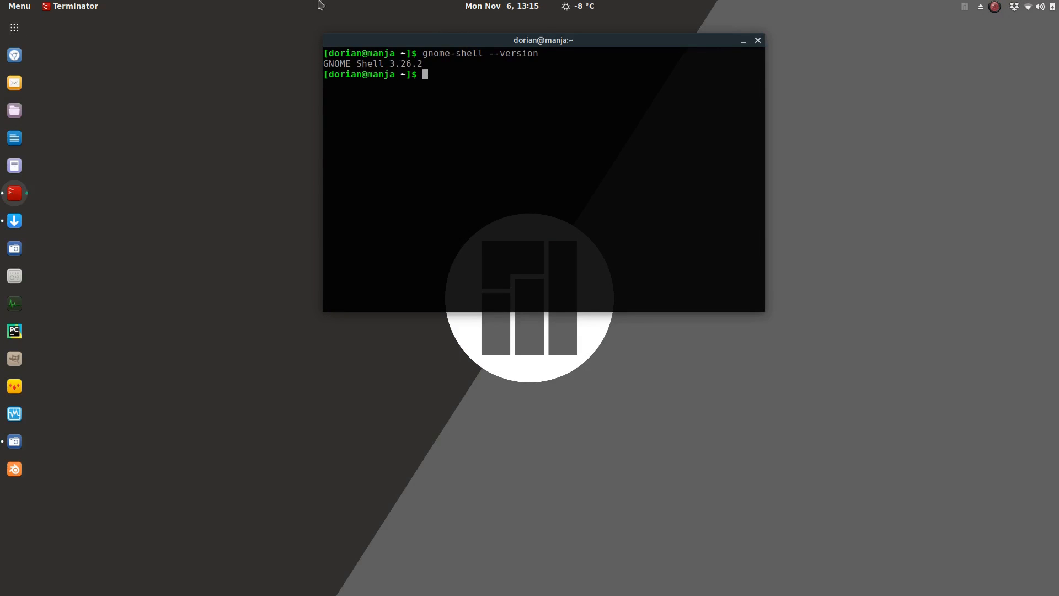
Close the Terminator window and click the top bar, leaving the bare Manjaro desktop.
left_click(757, 40)
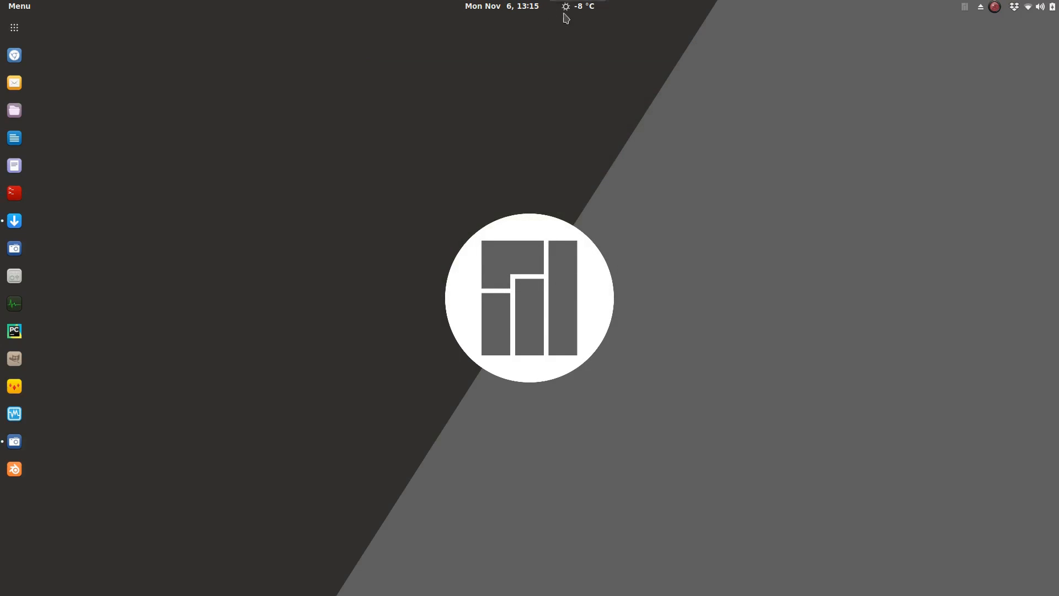
left_click(576, 6)
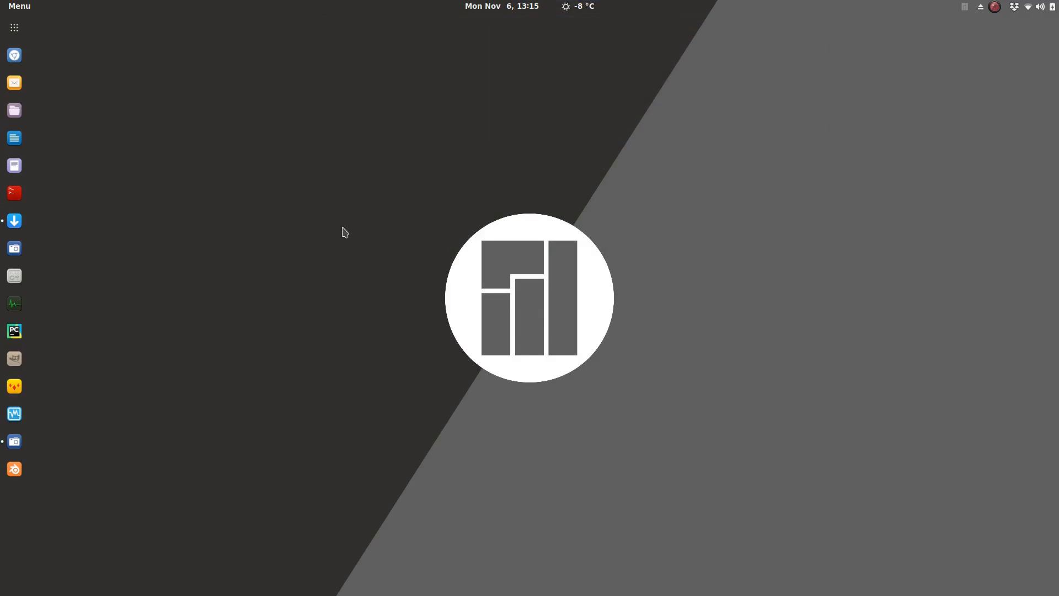
mouse_move(312, 225)
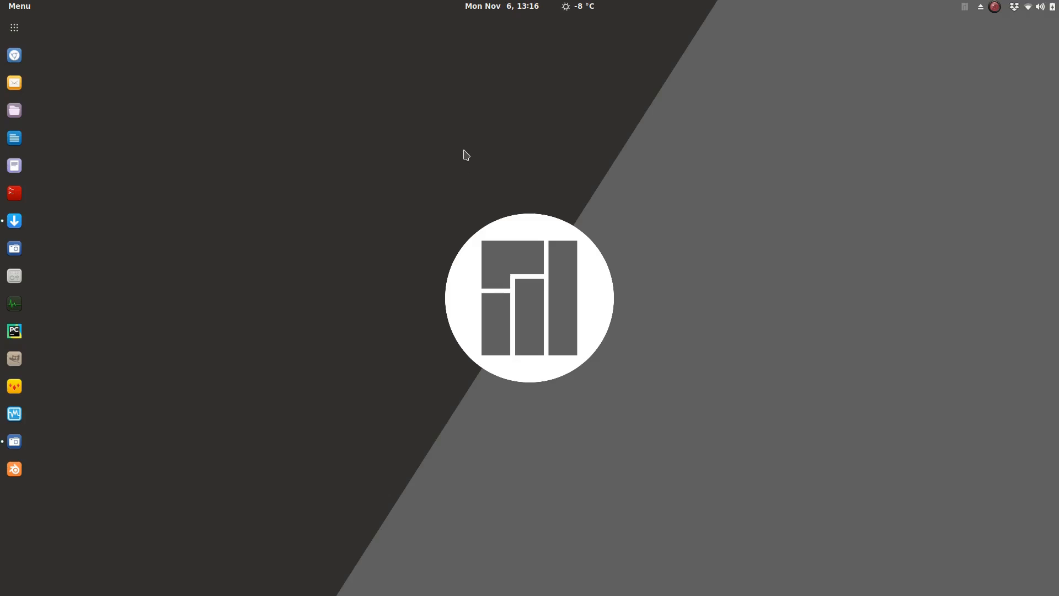
left_click(1050, 6)
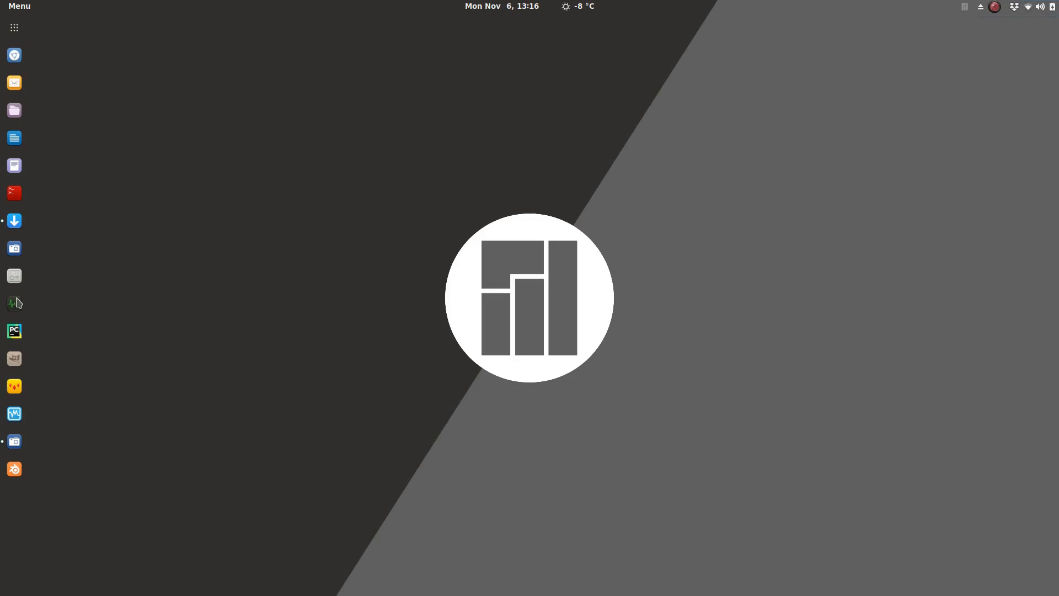
left_click(14, 304)
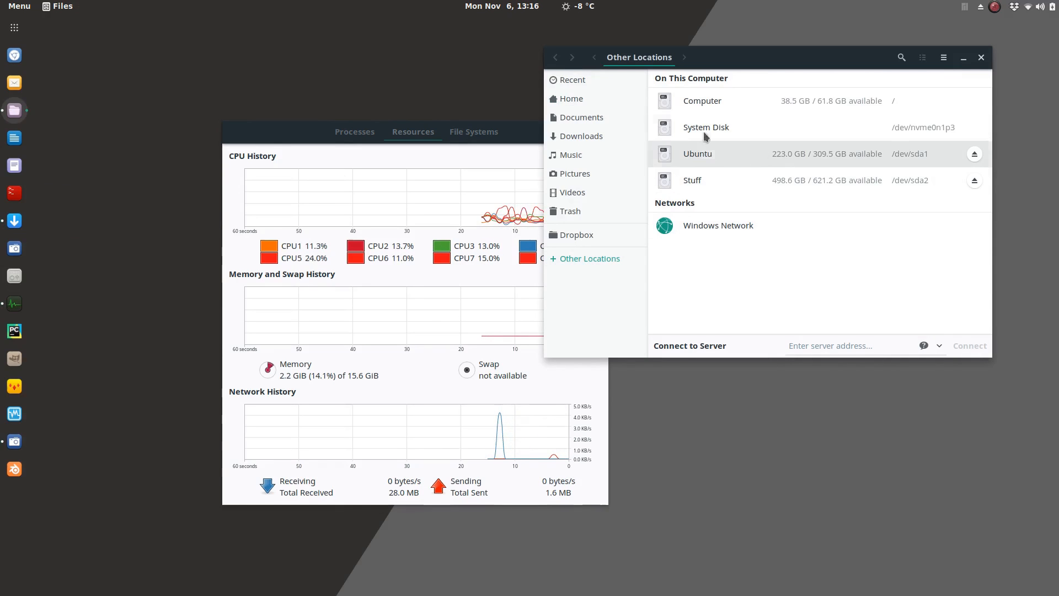
mouse_move(715, 134)
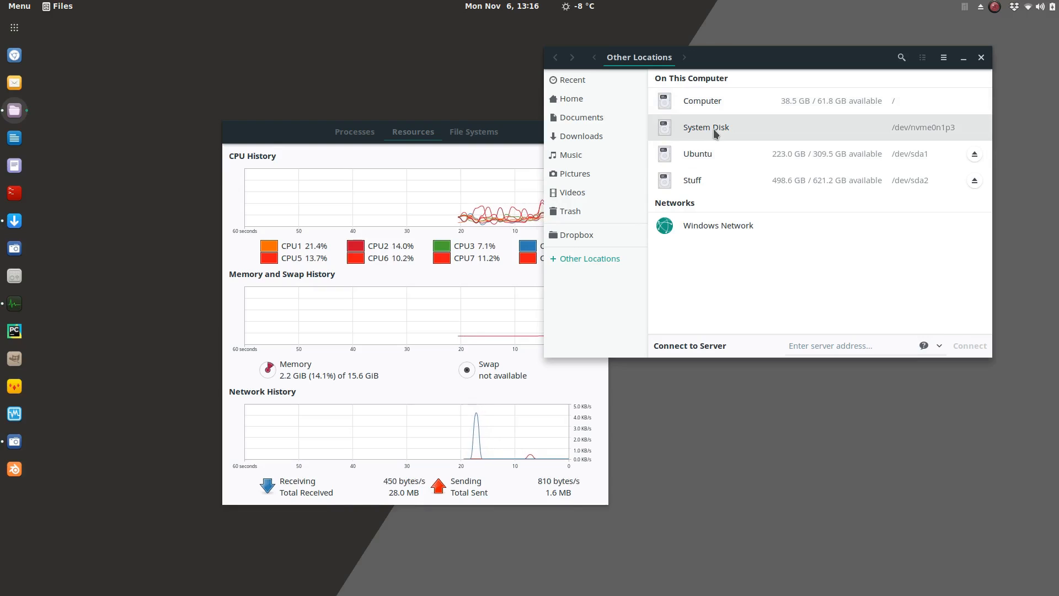
left_click(980, 57)
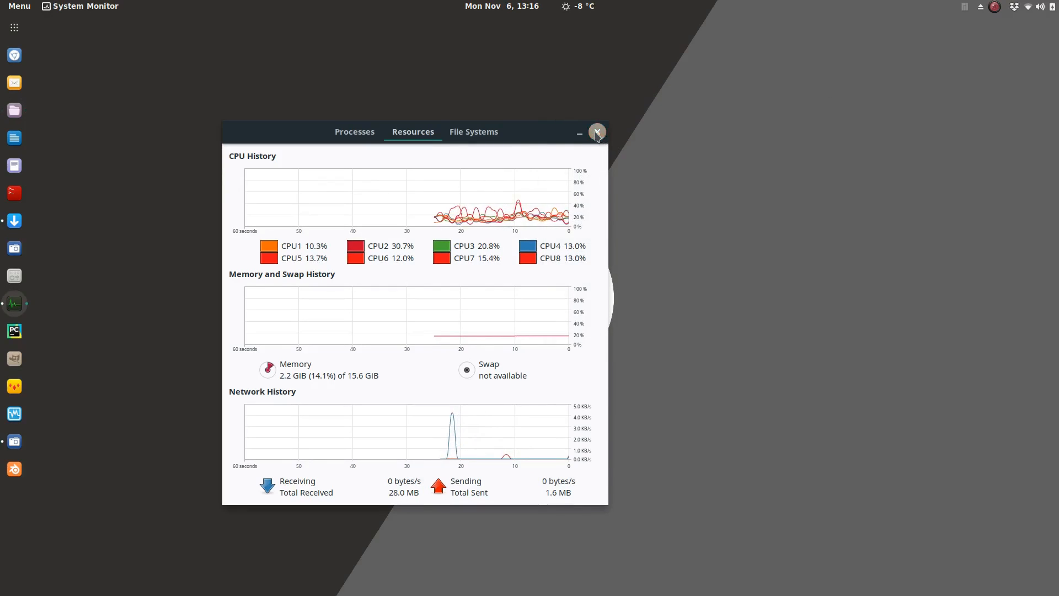
left_click(597, 131)
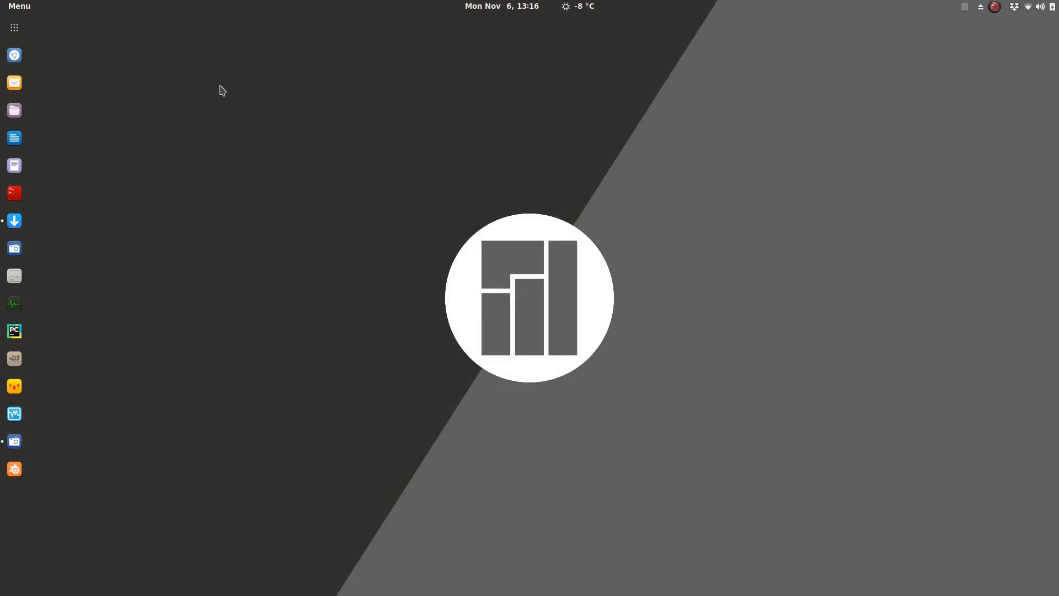
mouse_move(257, 88)
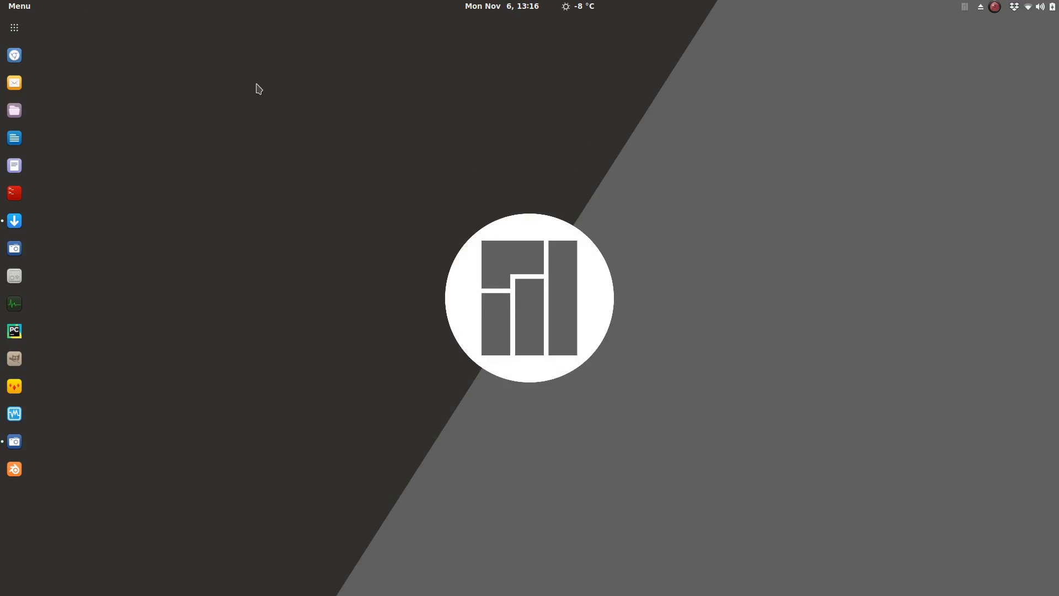
mouse_move(469, 85)
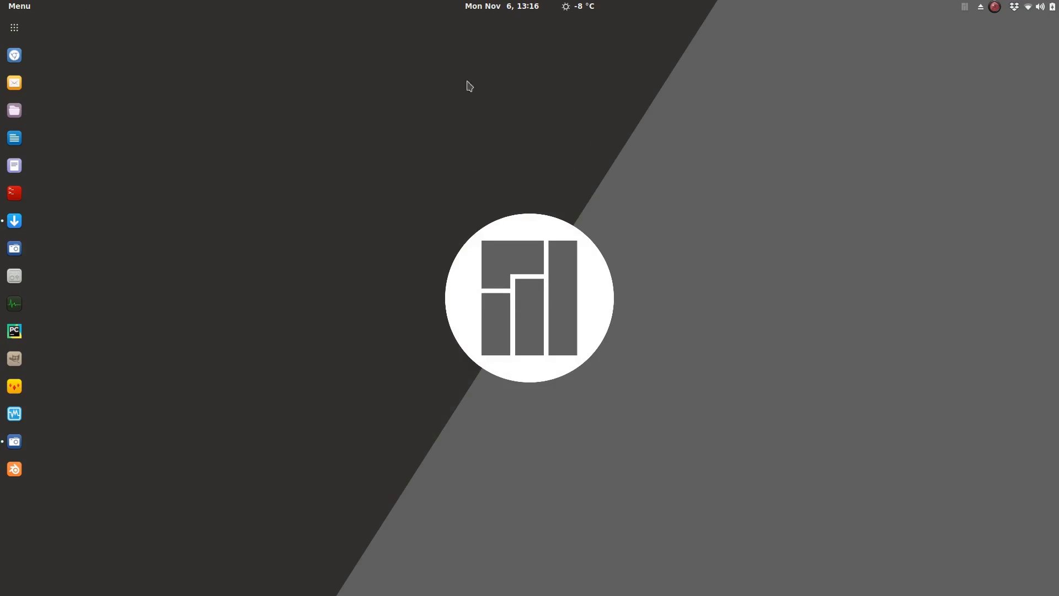
mouse_move(646, 112)
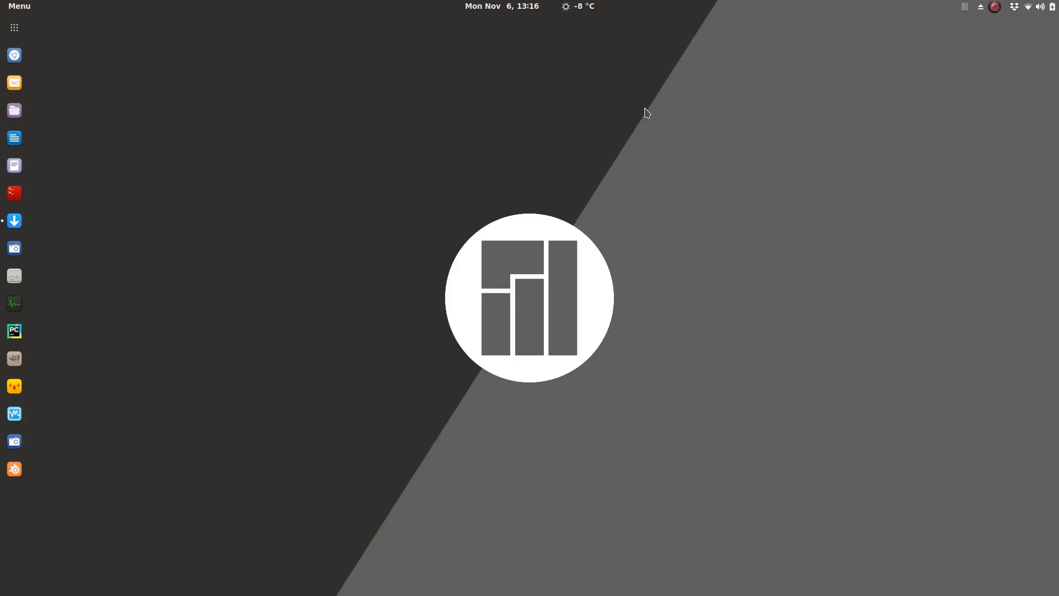
mouse_move(578, 101)
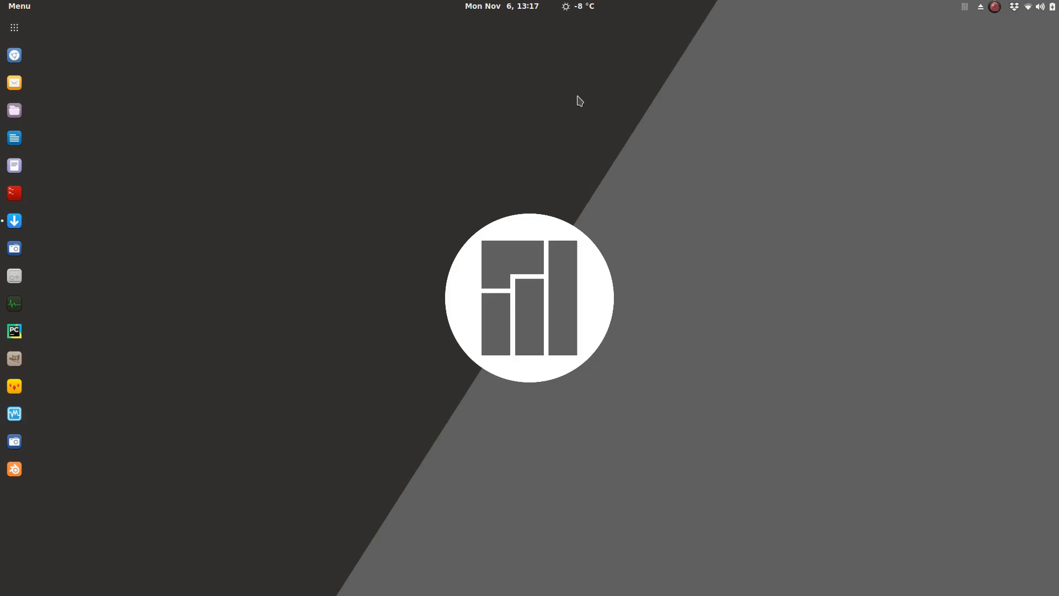